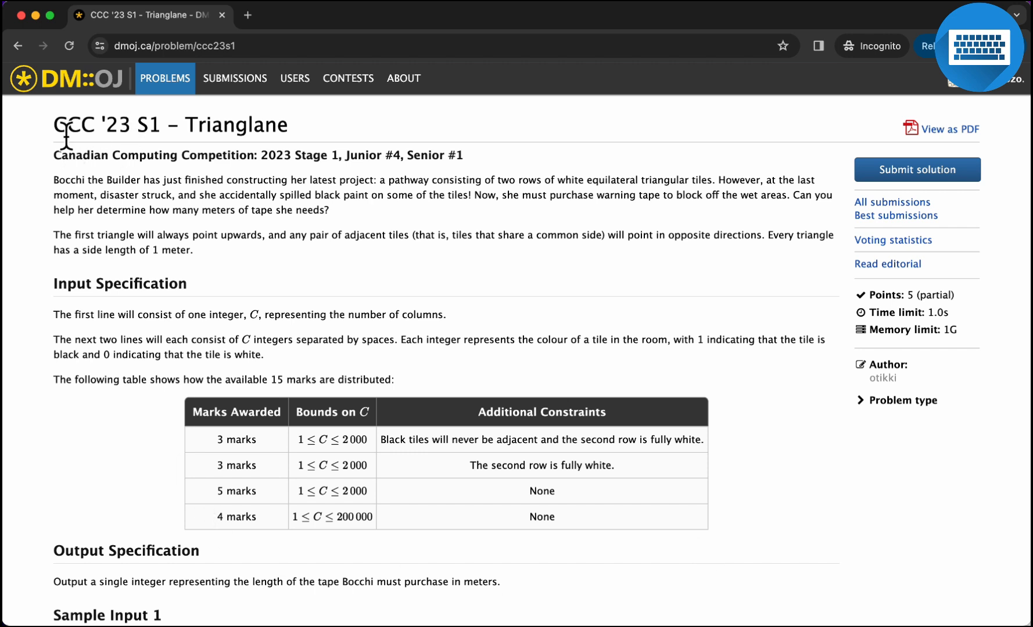
pyautogui.moveTo(291, 172)
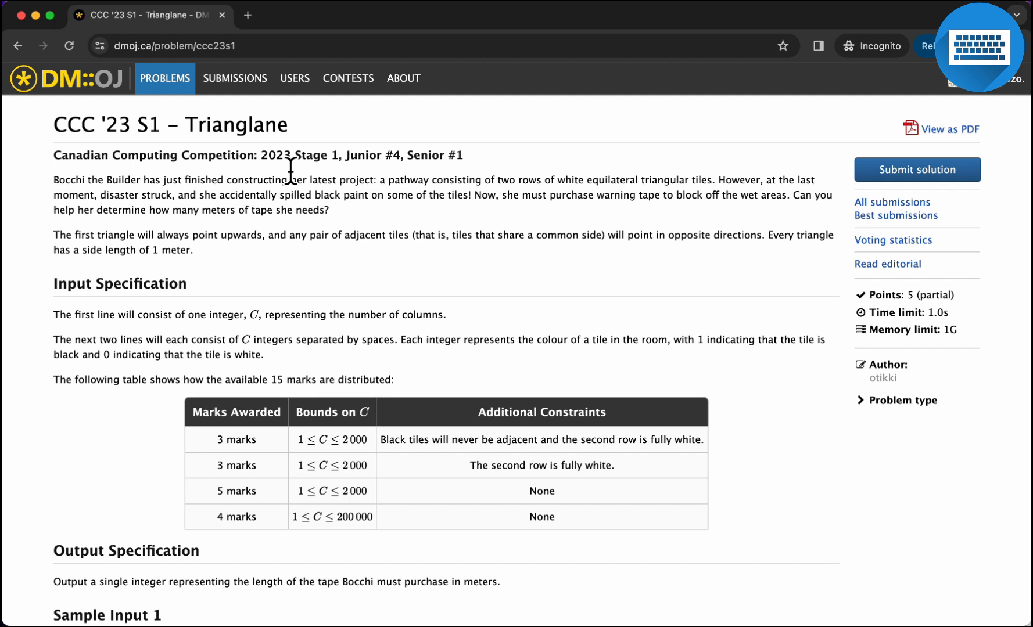
# - Scroll through the CCC '23 S1 Triangulane problem statement to read it
pyautogui.doubleClick(236, 124)
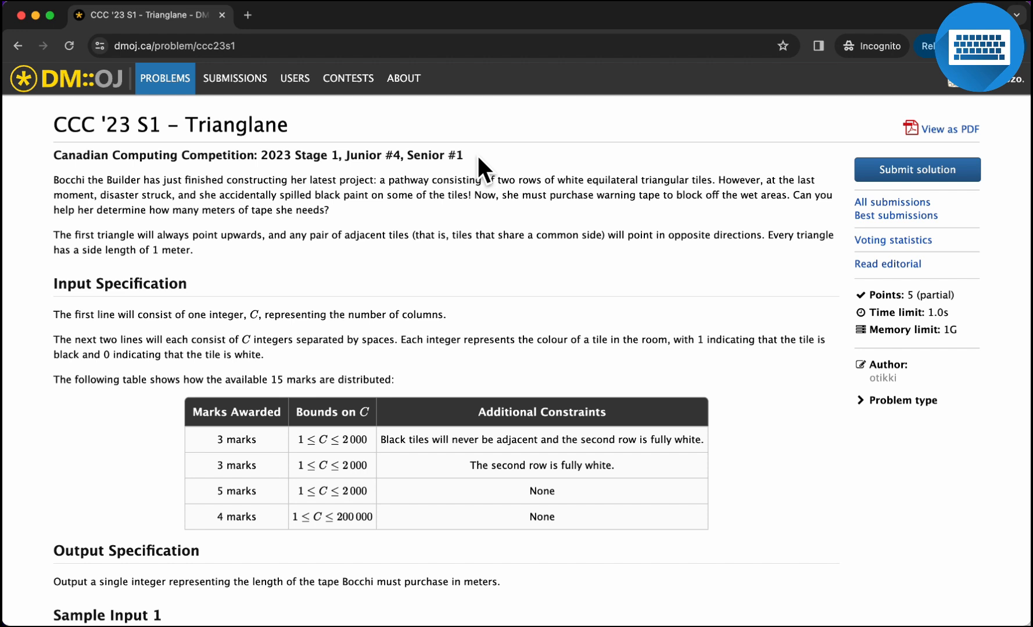
pyautogui.moveTo(412, 169)
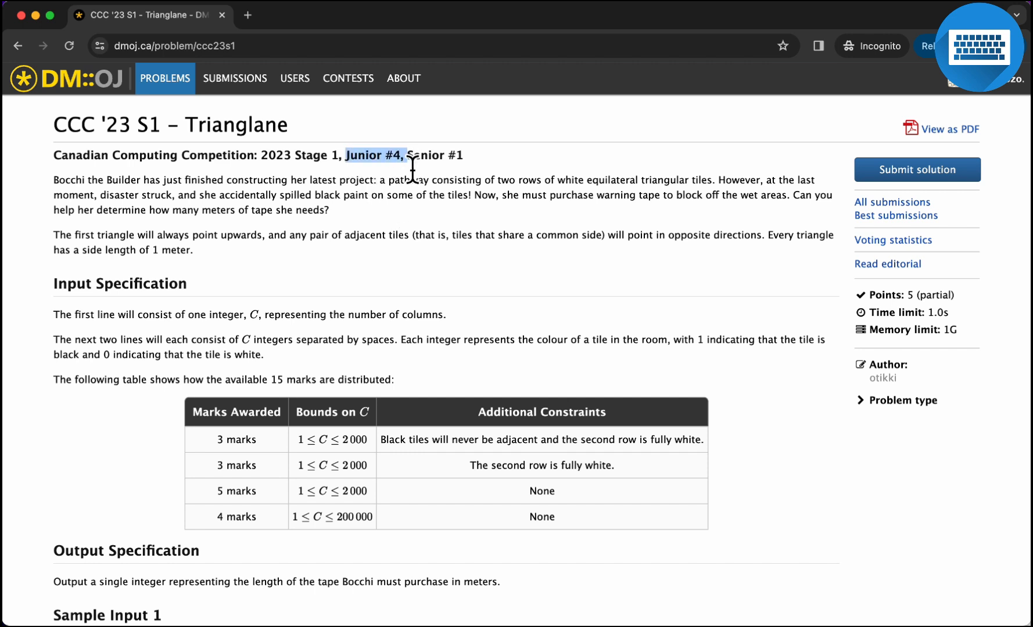
pyautogui.scroll(-3)
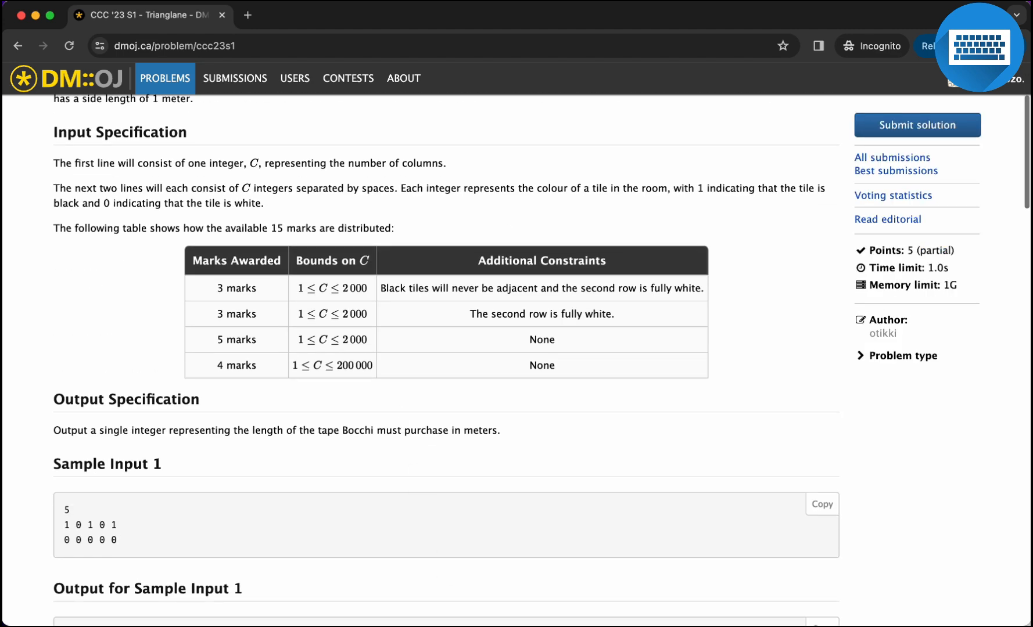
pyautogui.scroll(3)
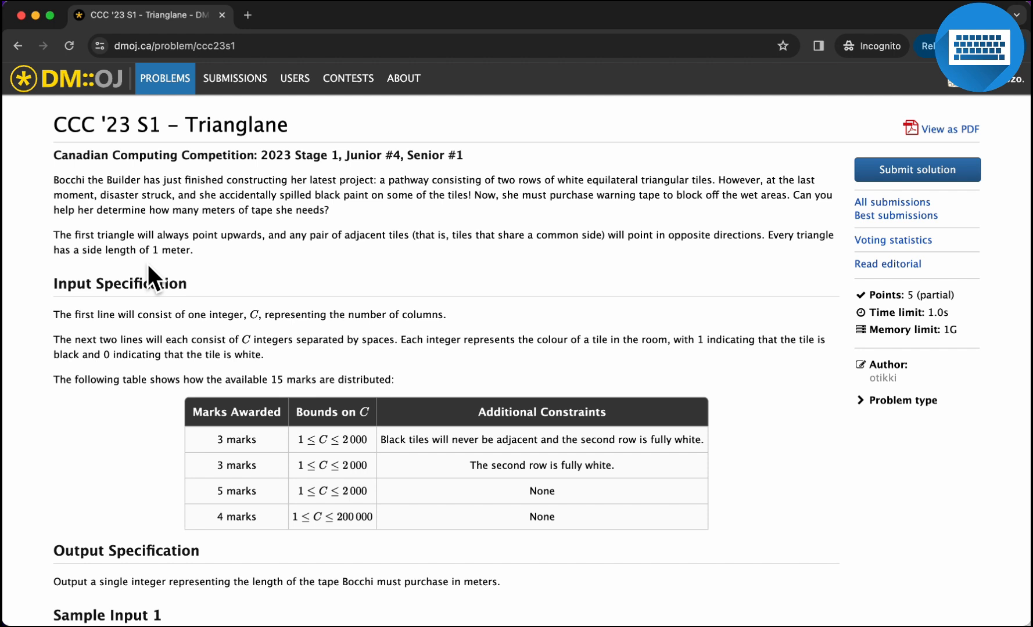
pyautogui.moveTo(553, 205)
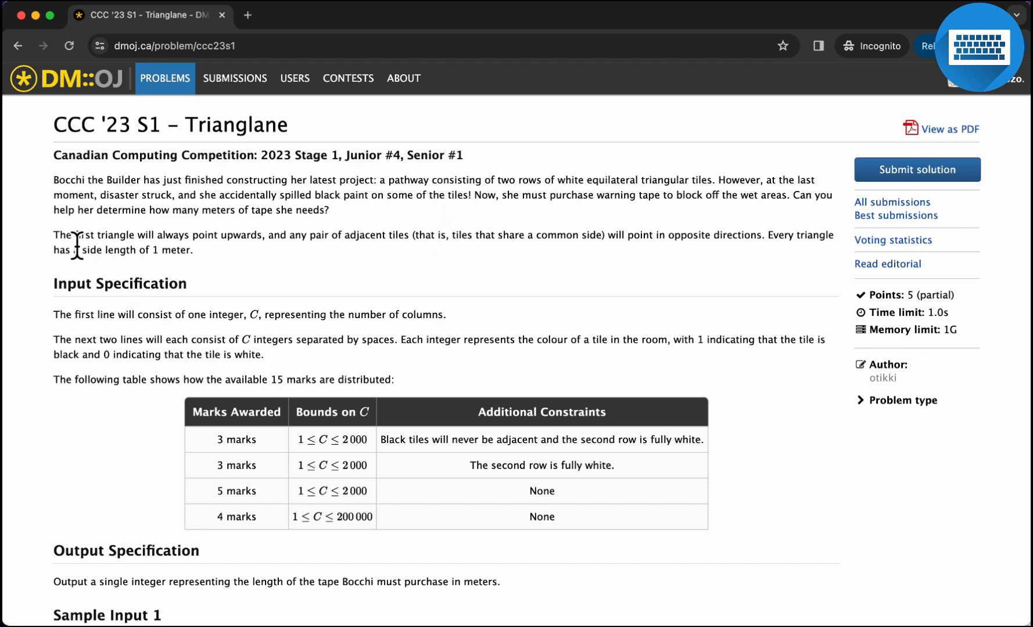
pyautogui.moveTo(320, 261)
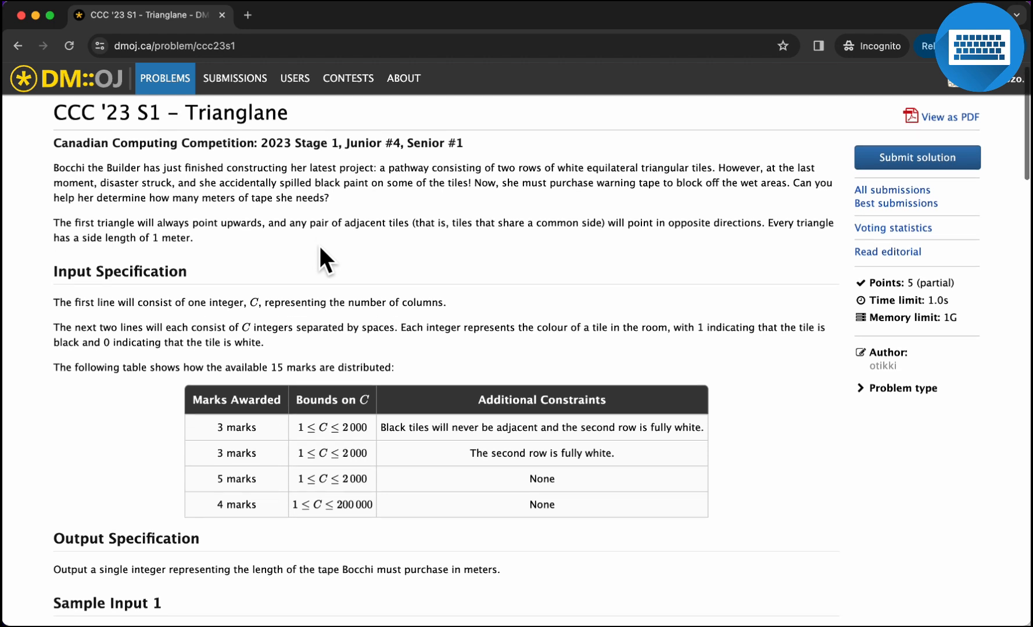
pyautogui.scroll(-3)
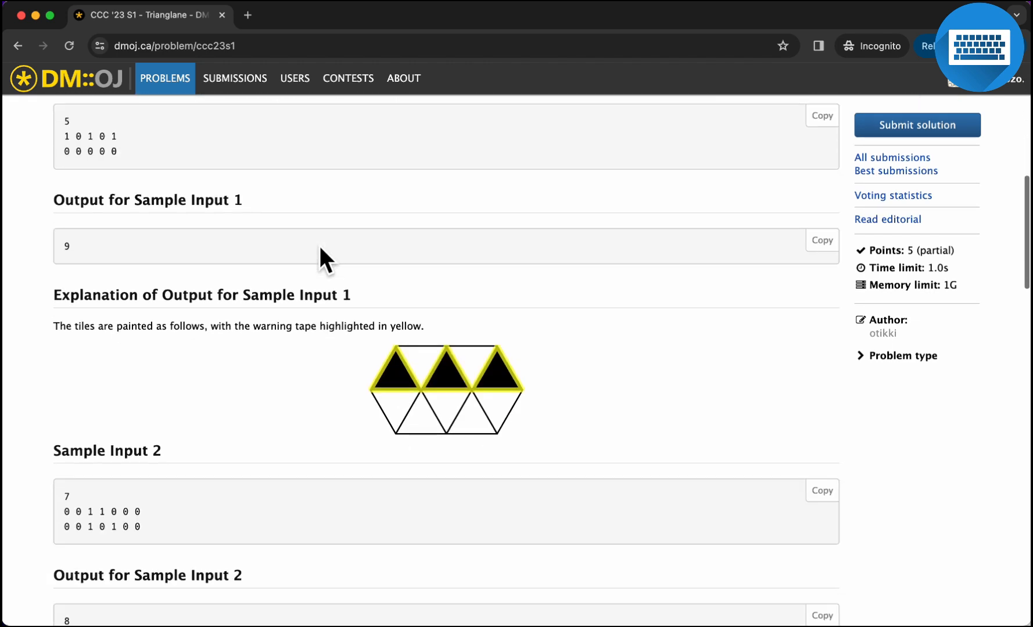
pyautogui.moveTo(560, 478)
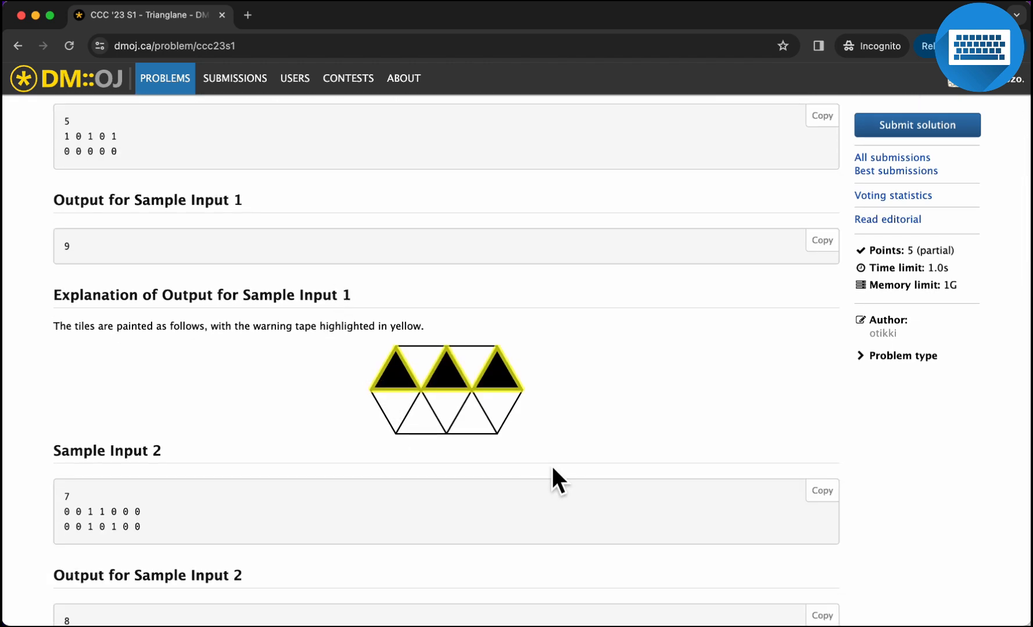
pyautogui.moveTo(547, 457)
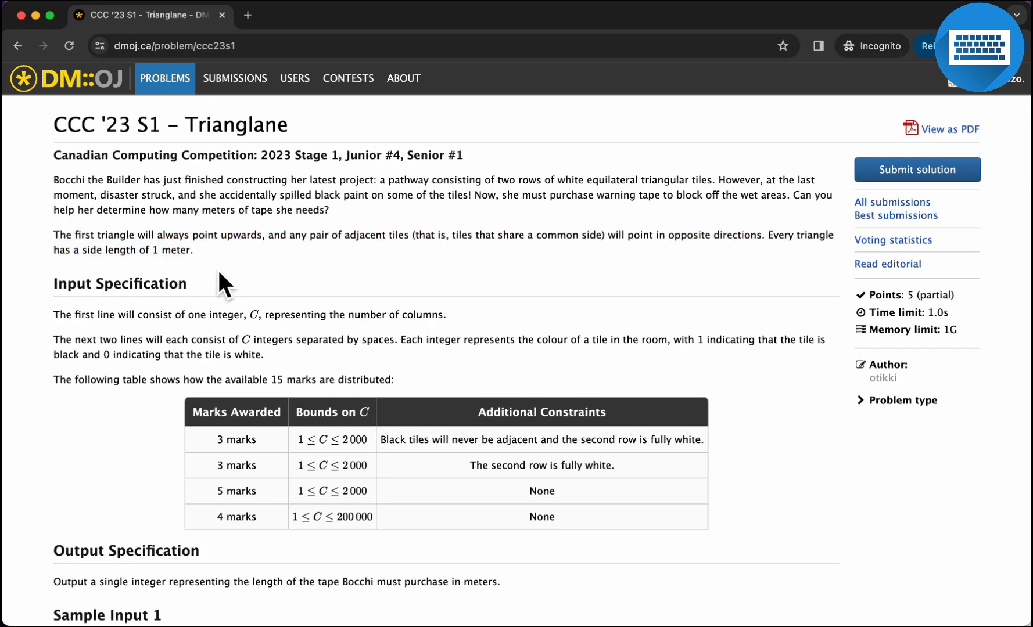
pyautogui.scroll(-3)
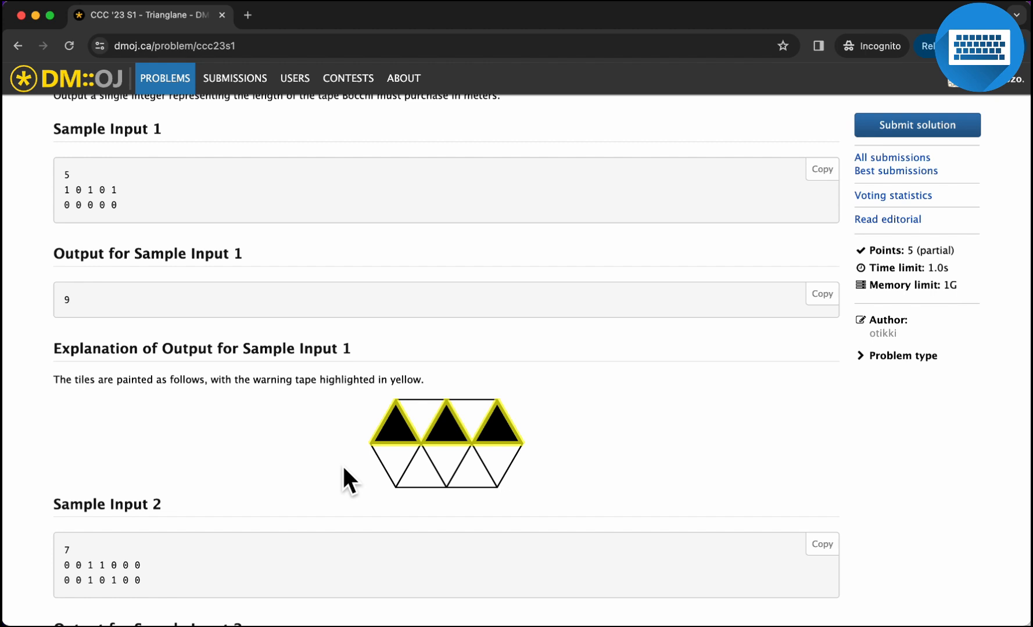
pyautogui.moveTo(422, 478)
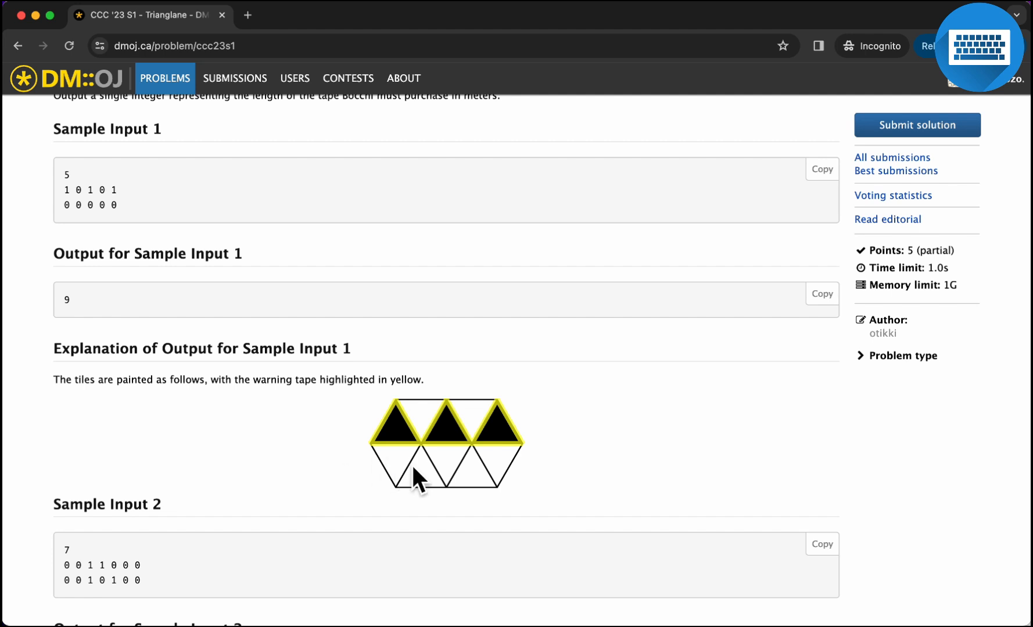
pyautogui.scroll(3)
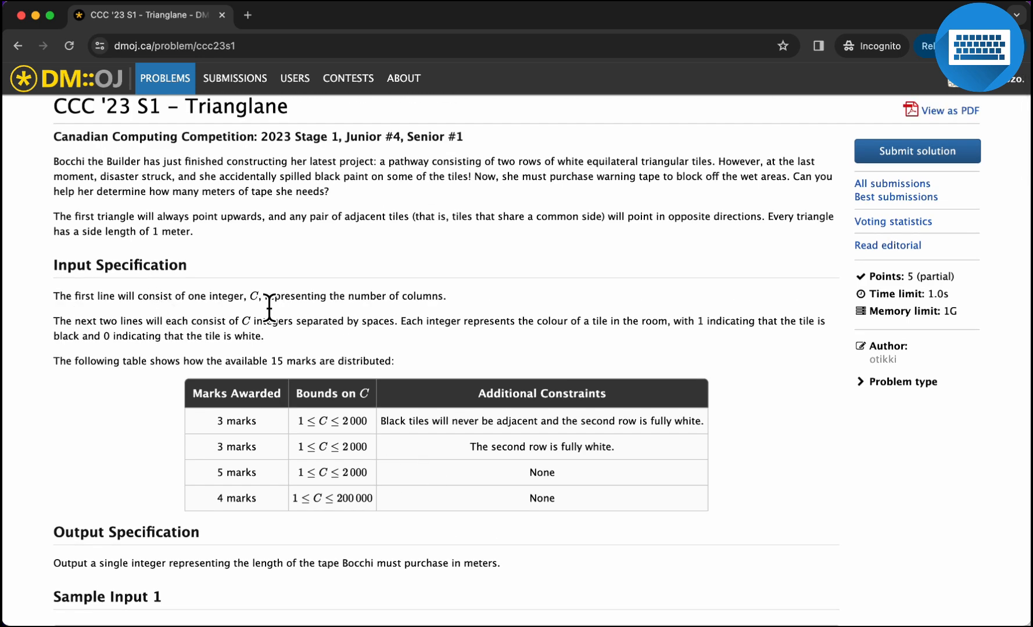
pyautogui.moveTo(360, 319)
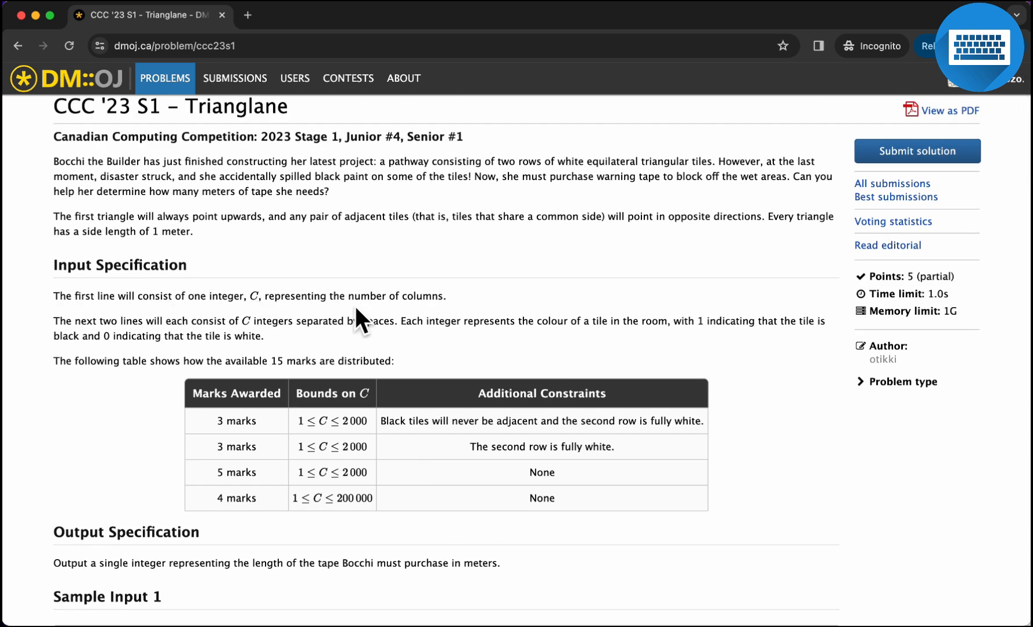
pyautogui.scroll(-3)
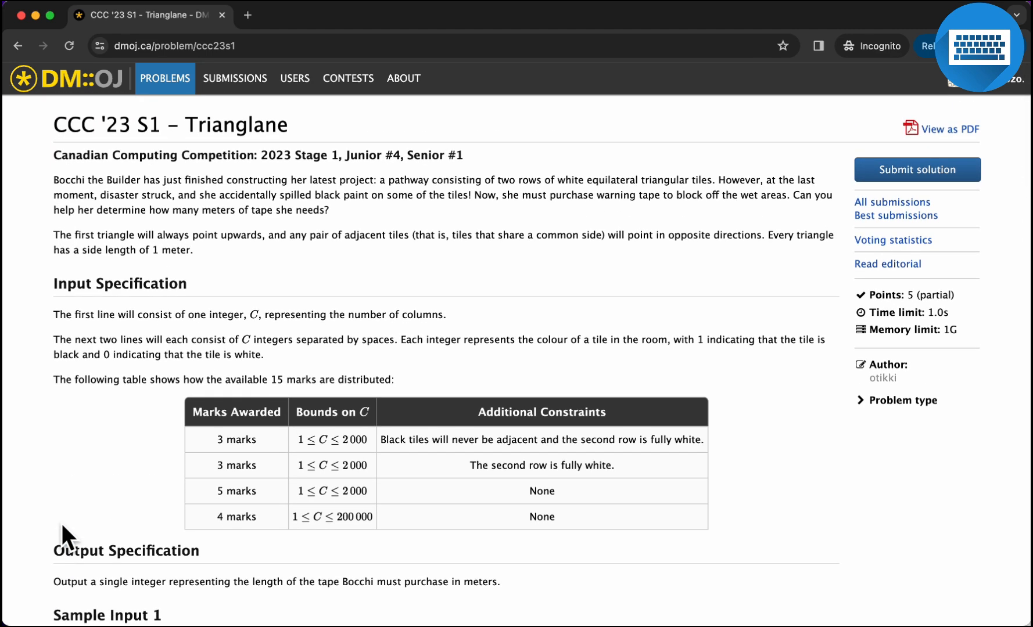
pyautogui.scroll(-3)
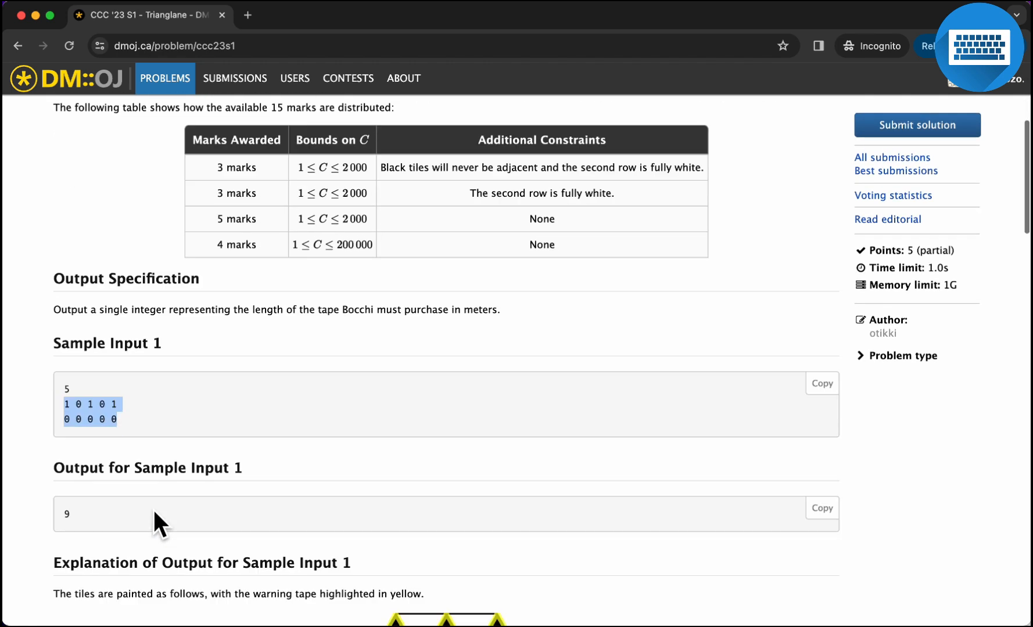
pyautogui.scroll(-3)
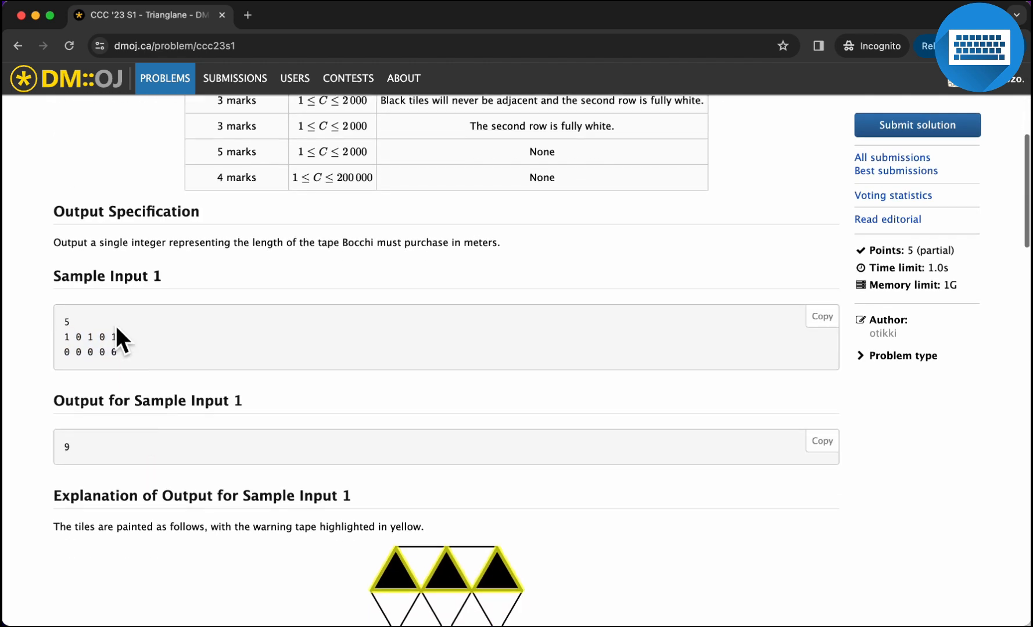
pyautogui.scroll(-3)
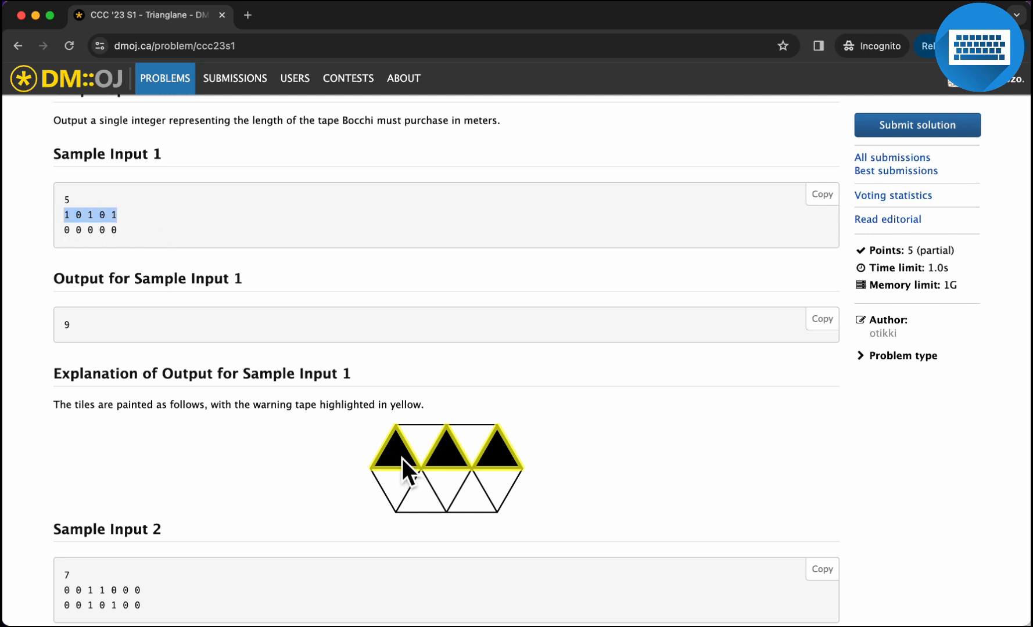
pyautogui.moveTo(405, 481)
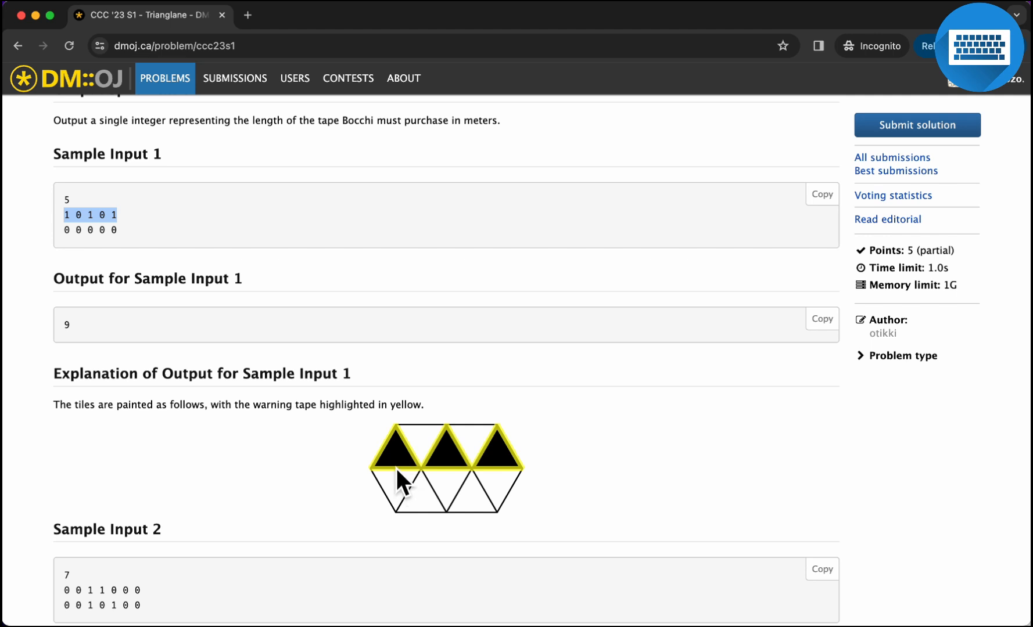
pyautogui.moveTo(435, 461)
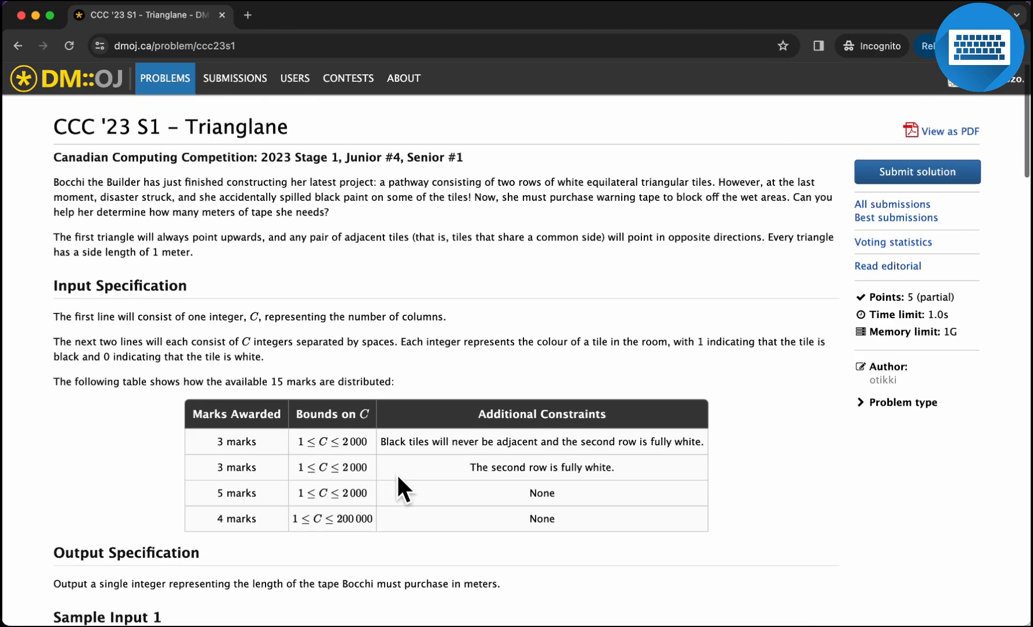
pyautogui.scroll(-3)
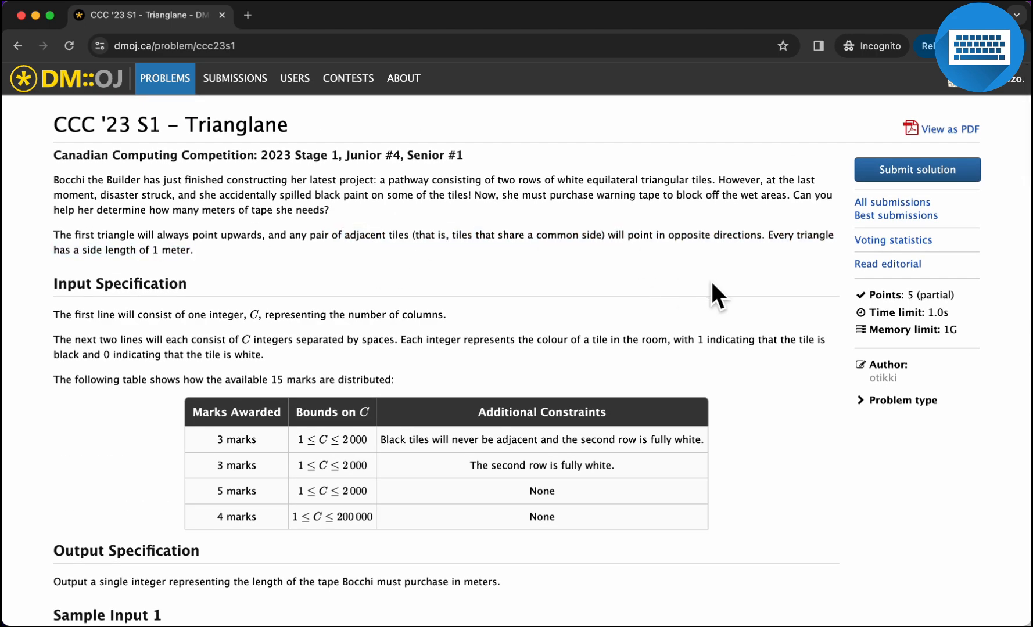
pyautogui.scroll(-3)
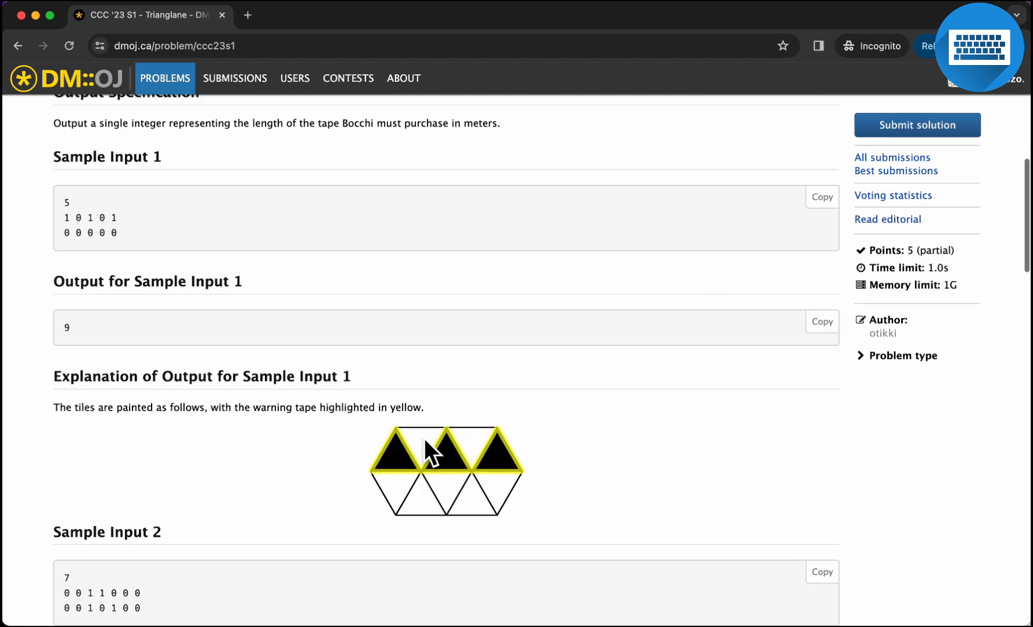
pyautogui.moveTo(433, 491)
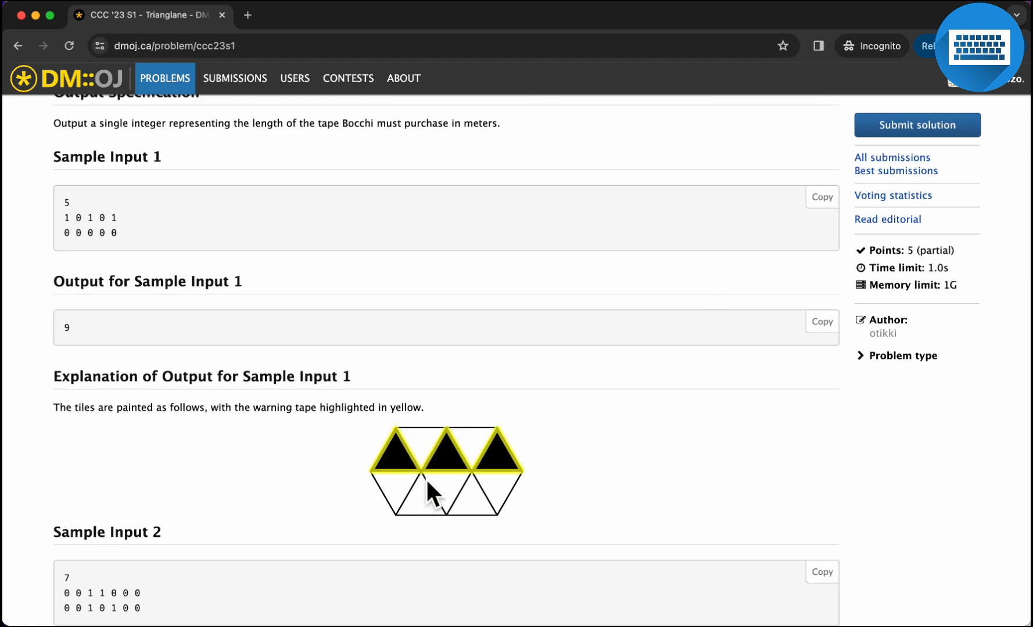
pyautogui.moveTo(443, 489)
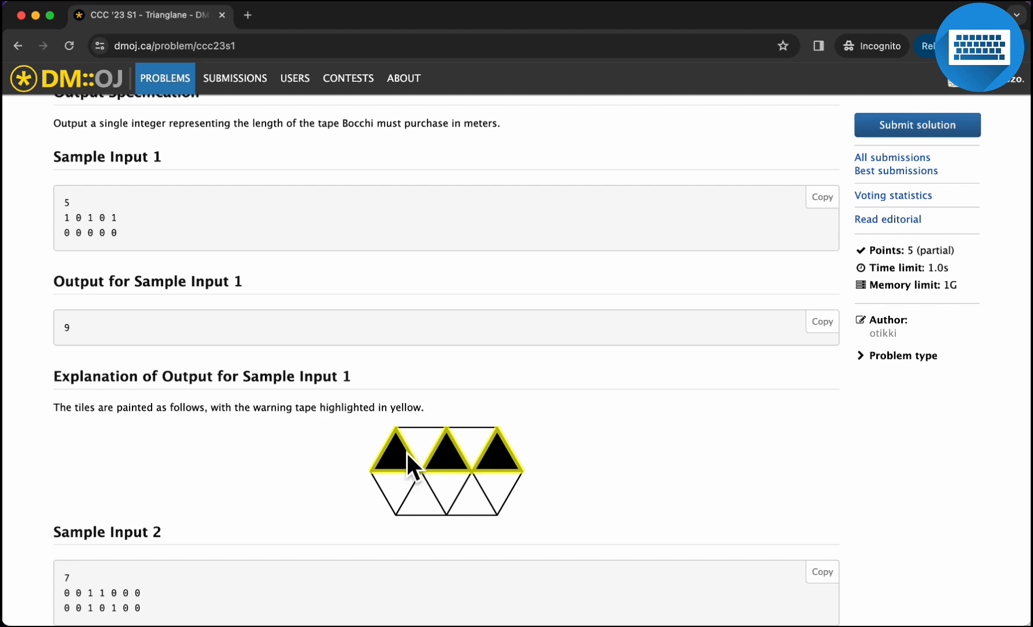
pyautogui.moveTo(459, 477)
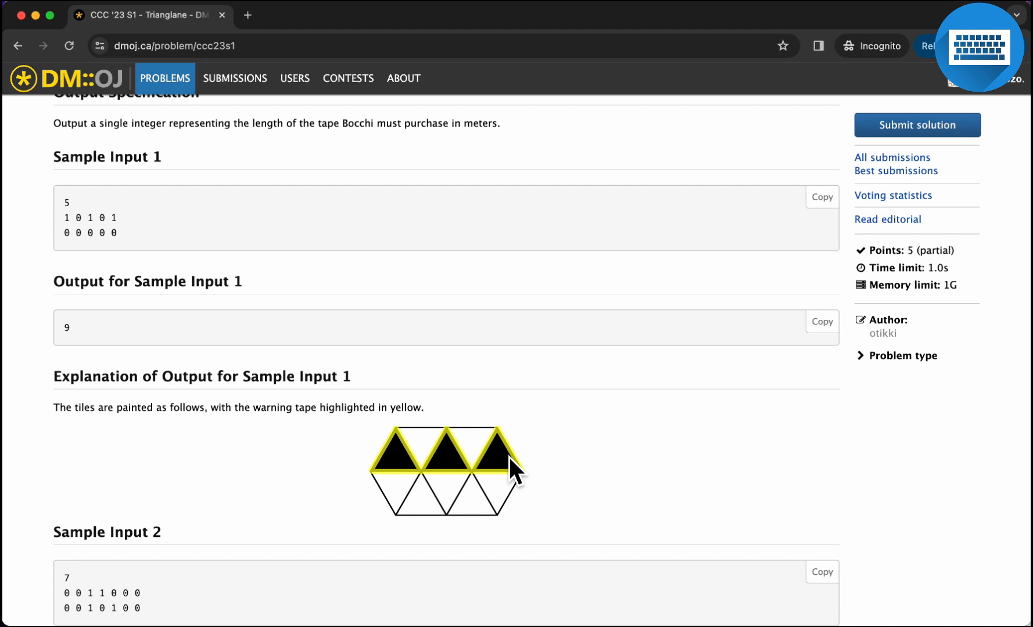
pyautogui.moveTo(82, 339)
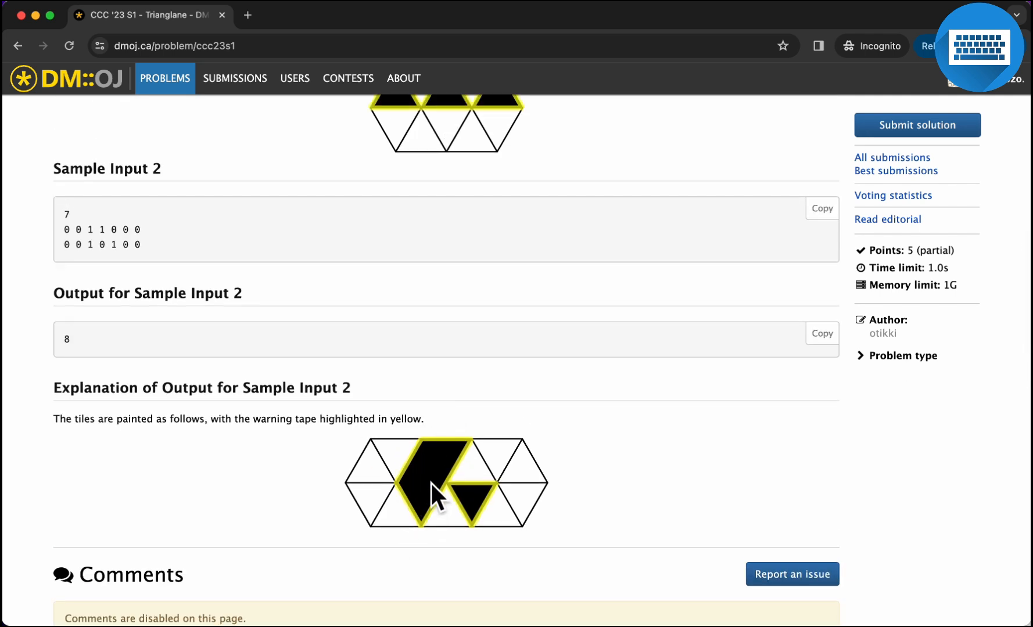
pyautogui.moveTo(443, 479)
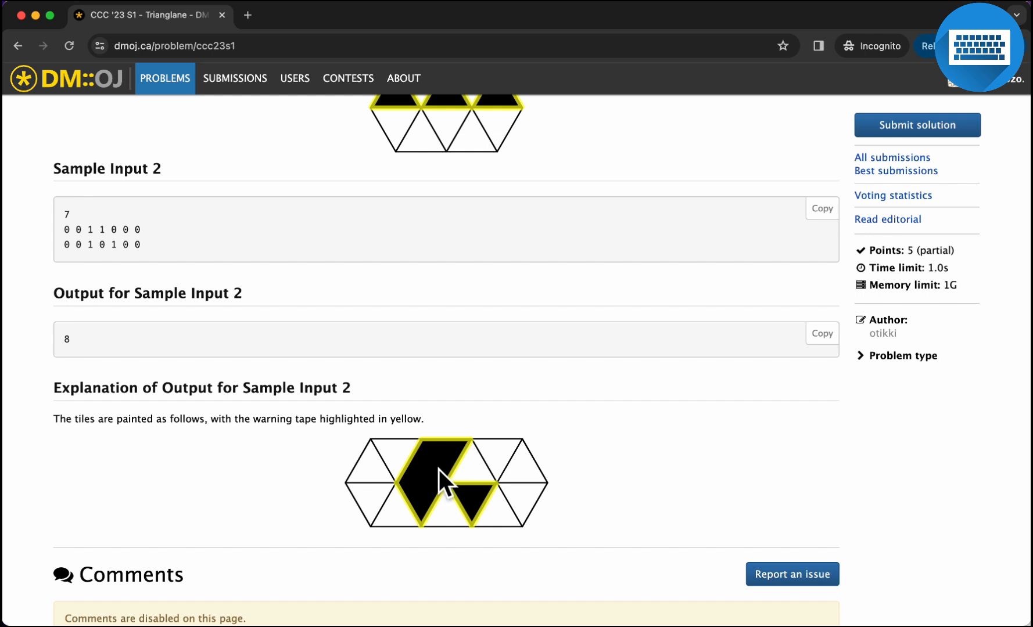
pyautogui.moveTo(438, 486)
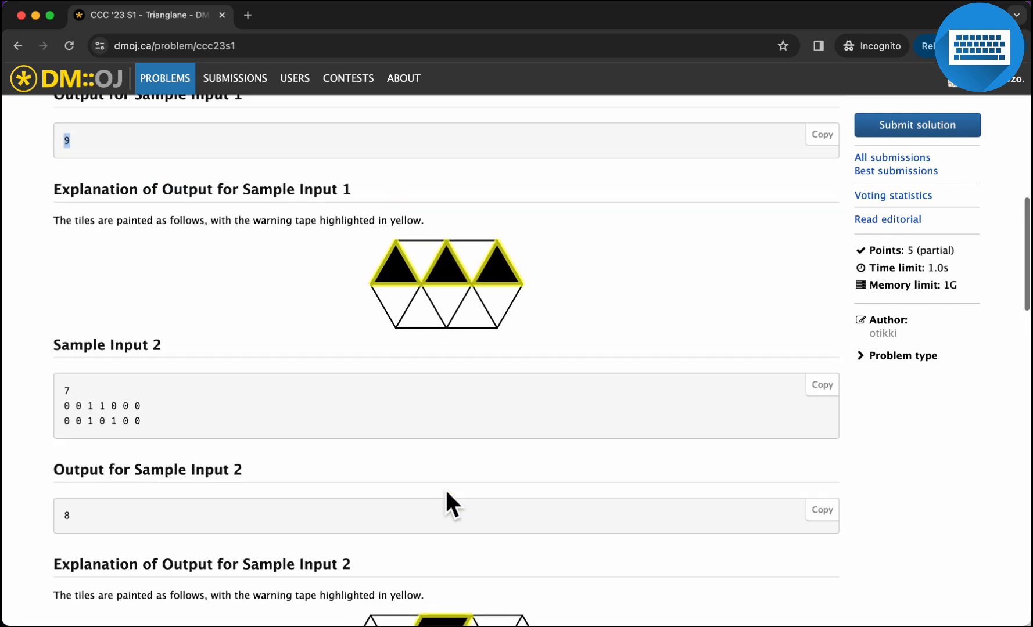
pyautogui.scroll(3)
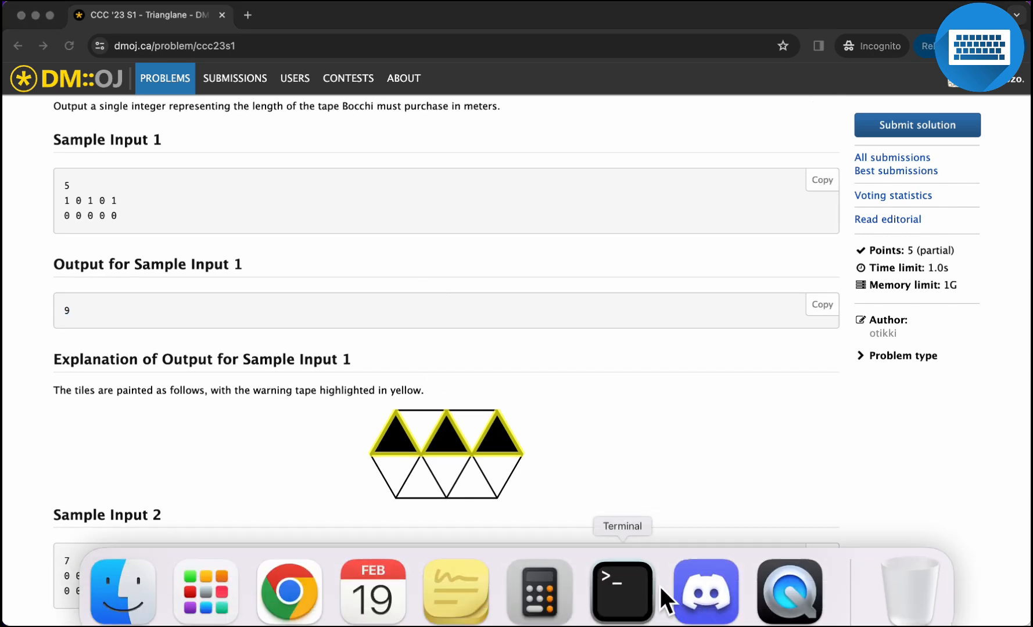
# - In main.py, write C = int(input()) and row1 = list(map(int, input().split()))
pyautogui.click(621, 590)
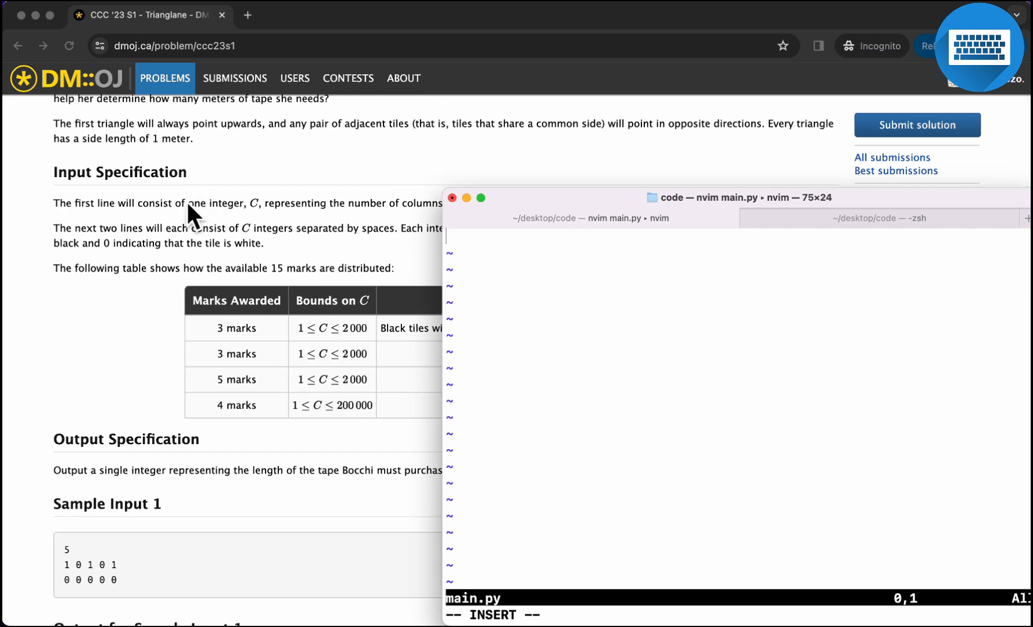
pyautogui.scroll(-3)
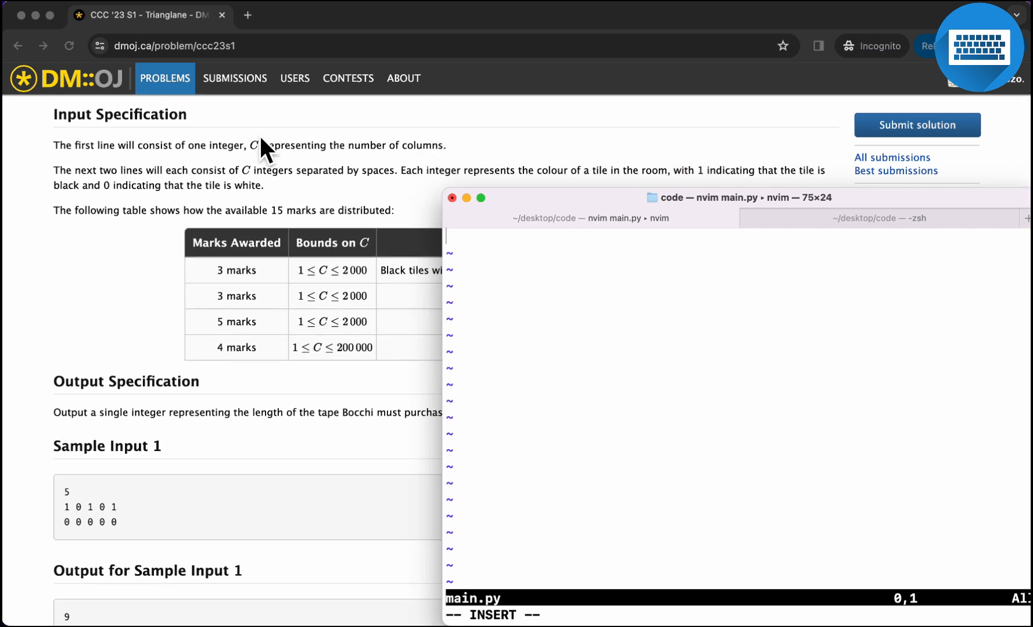
pyautogui.write('C = int(in')
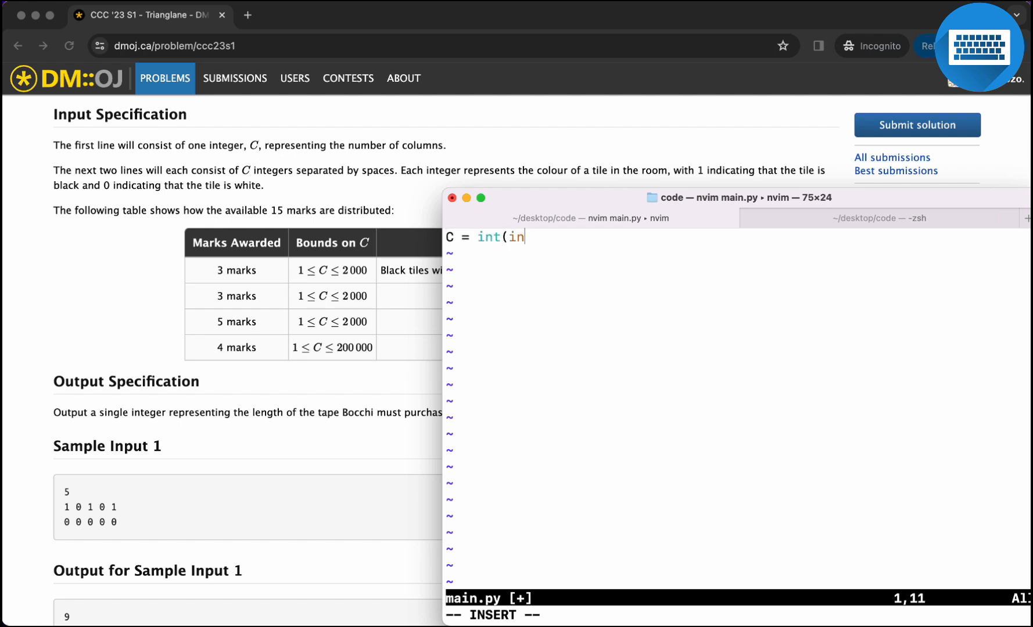
pyautogui.write('put()')
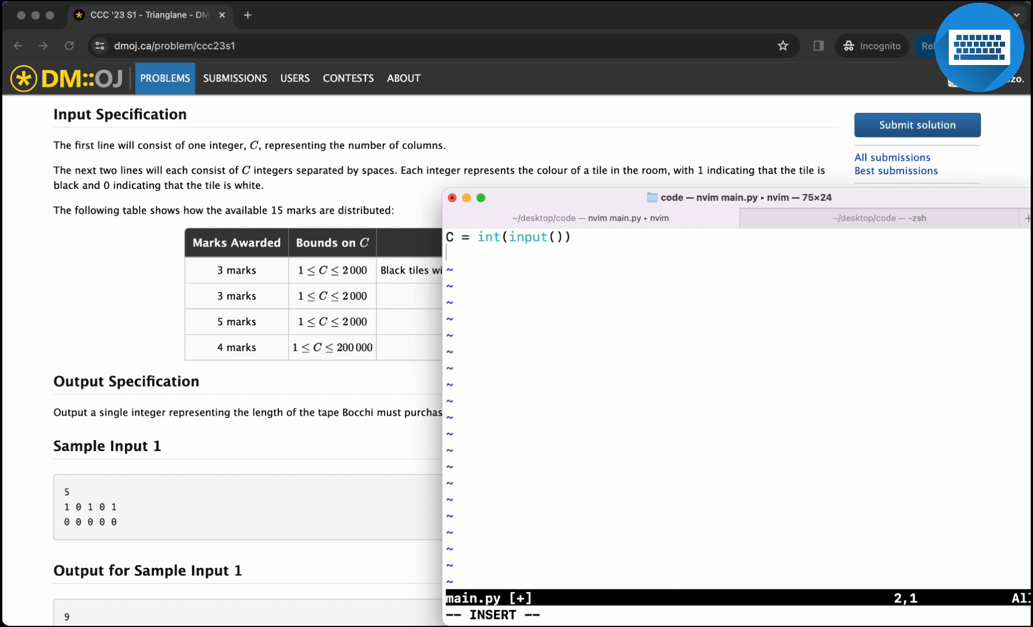
pyautogui.moveTo(128, 540)
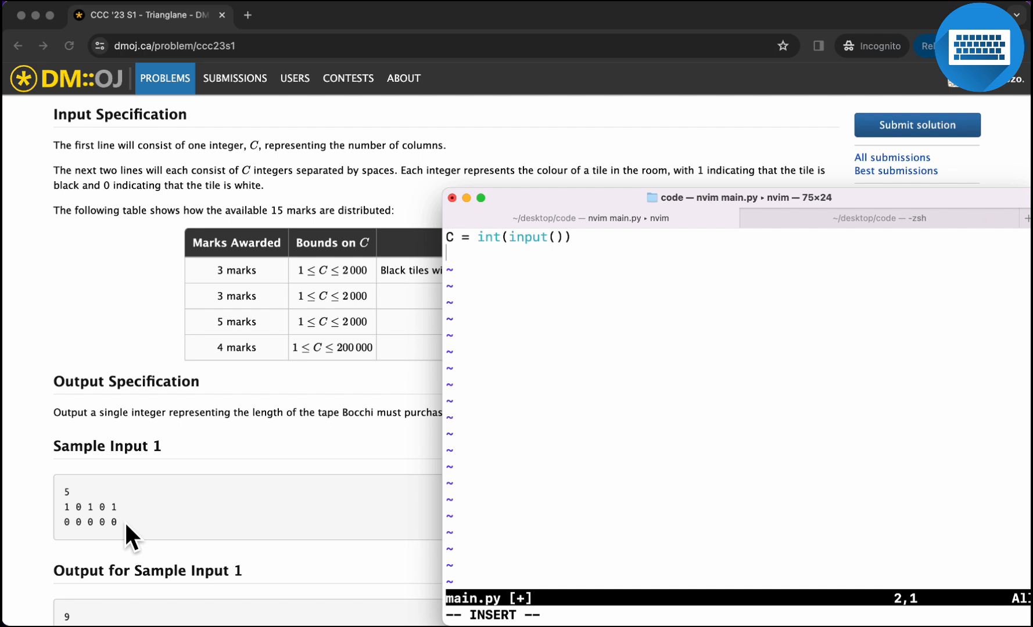
pyautogui.write('row')
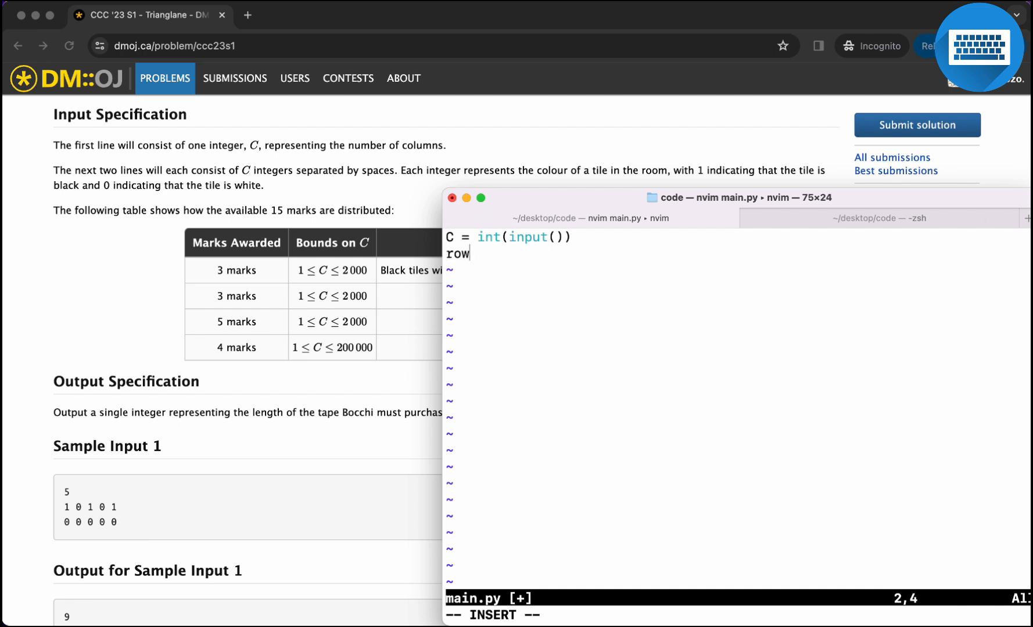
pyautogui.write('1 =')
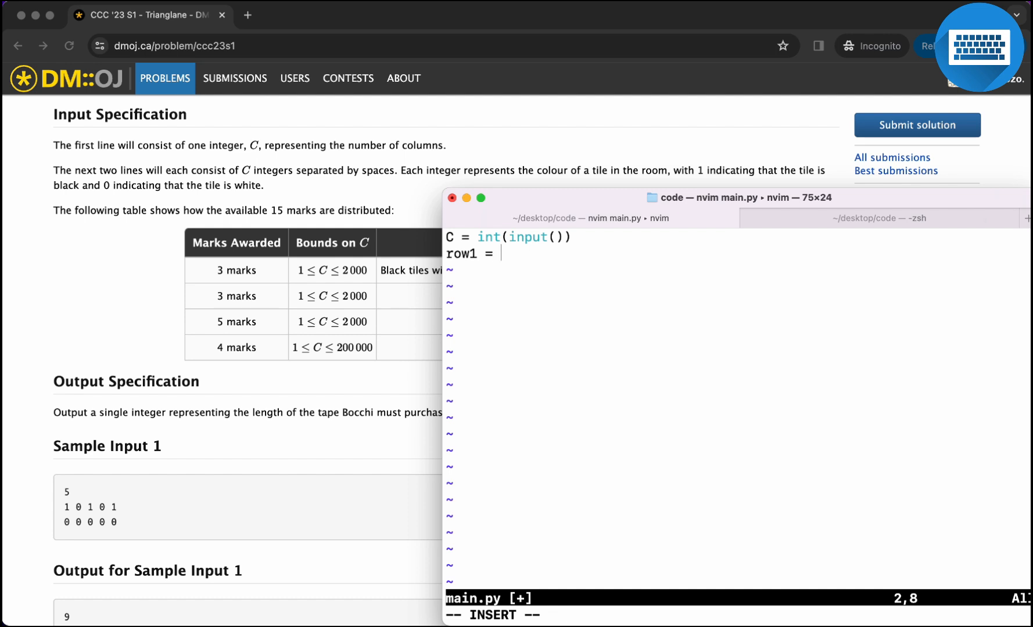
pyautogui.write('list(m)')
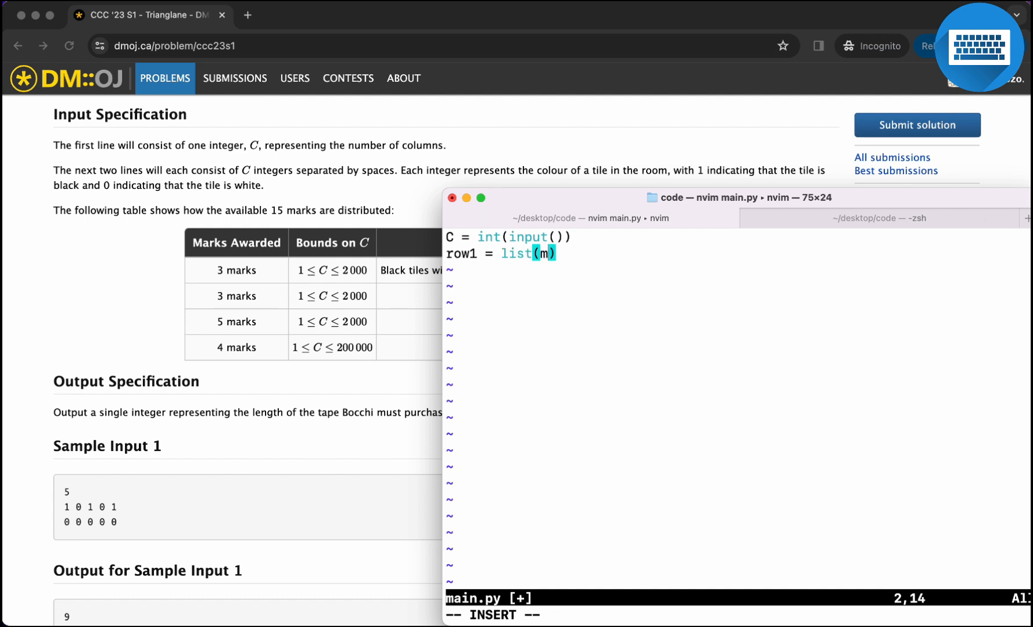
pyautogui.write('ap(int, input)')
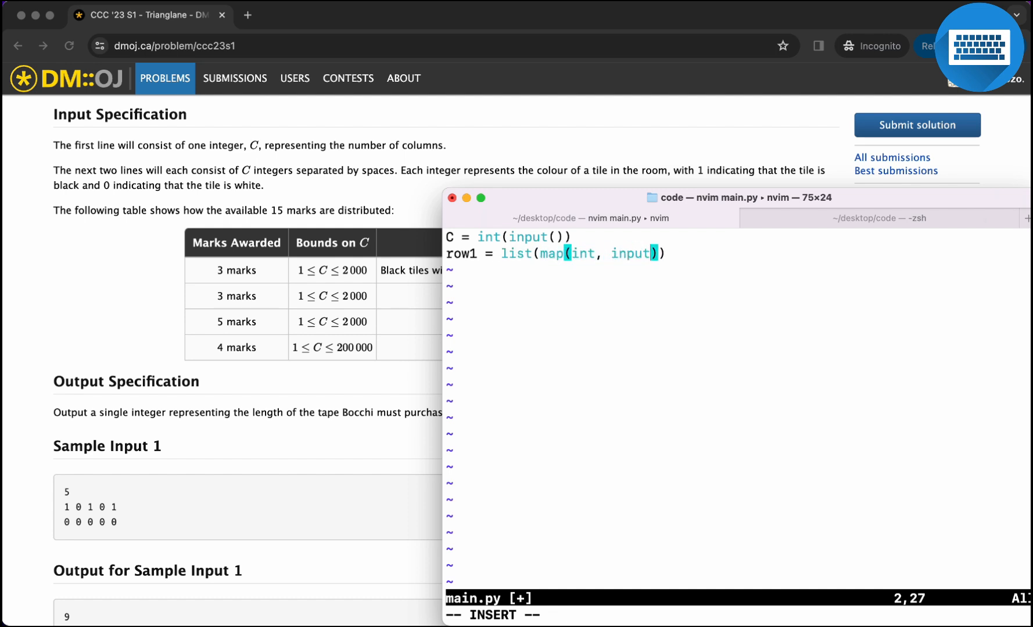
pyautogui.write('.split()')
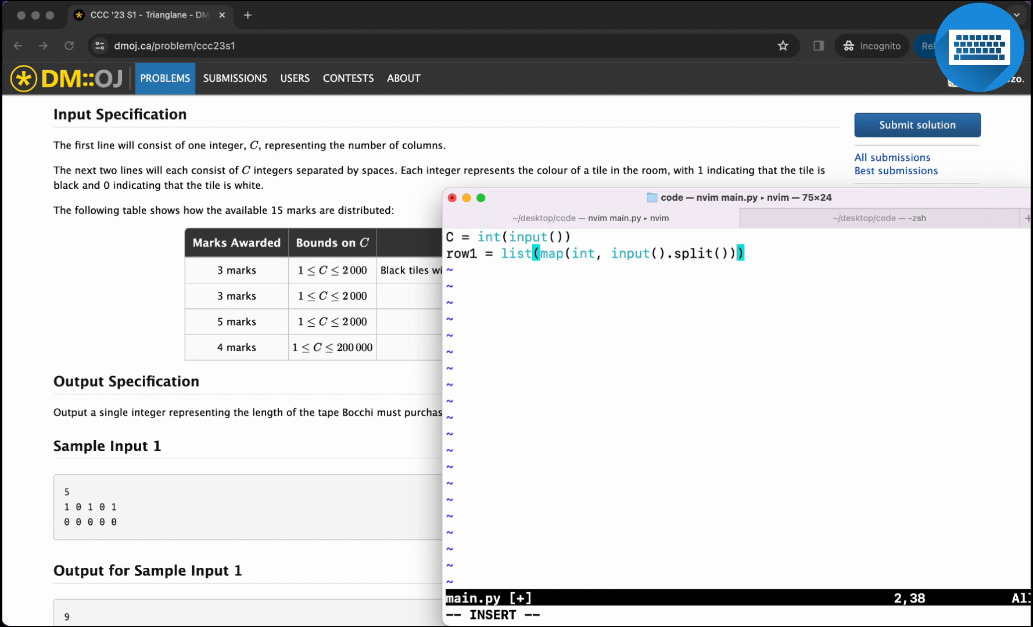
pyautogui.press('Right')
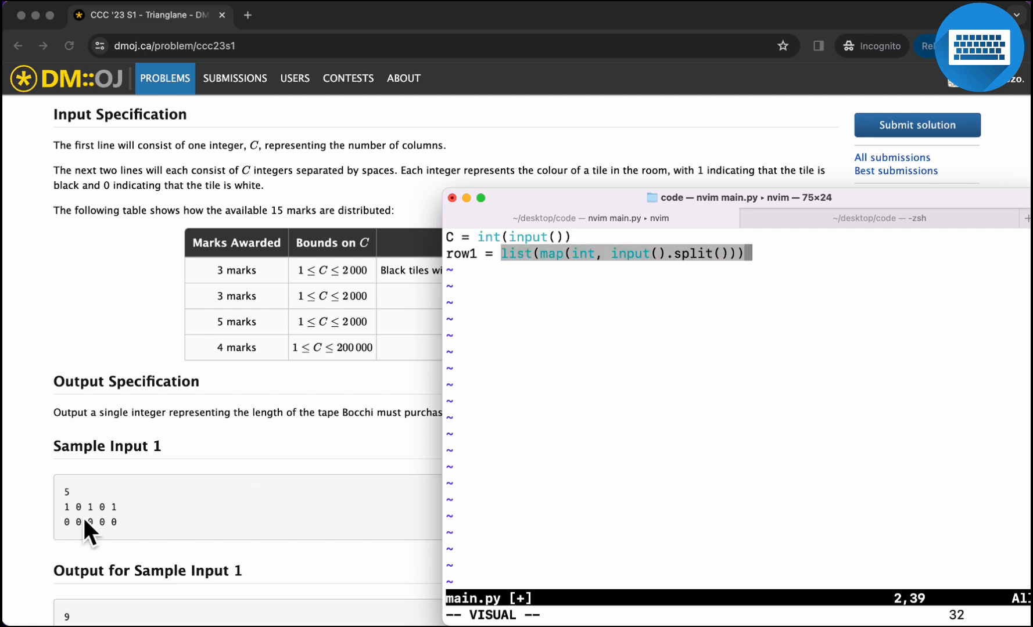
pyautogui.moveTo(107, 522)
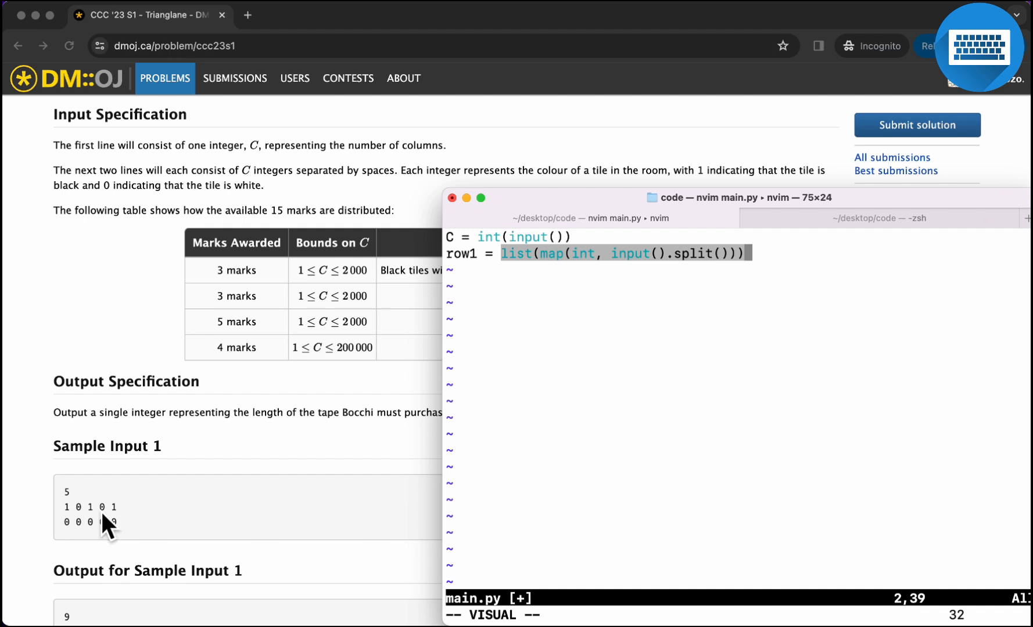
pyautogui.moveTo(137, 526)
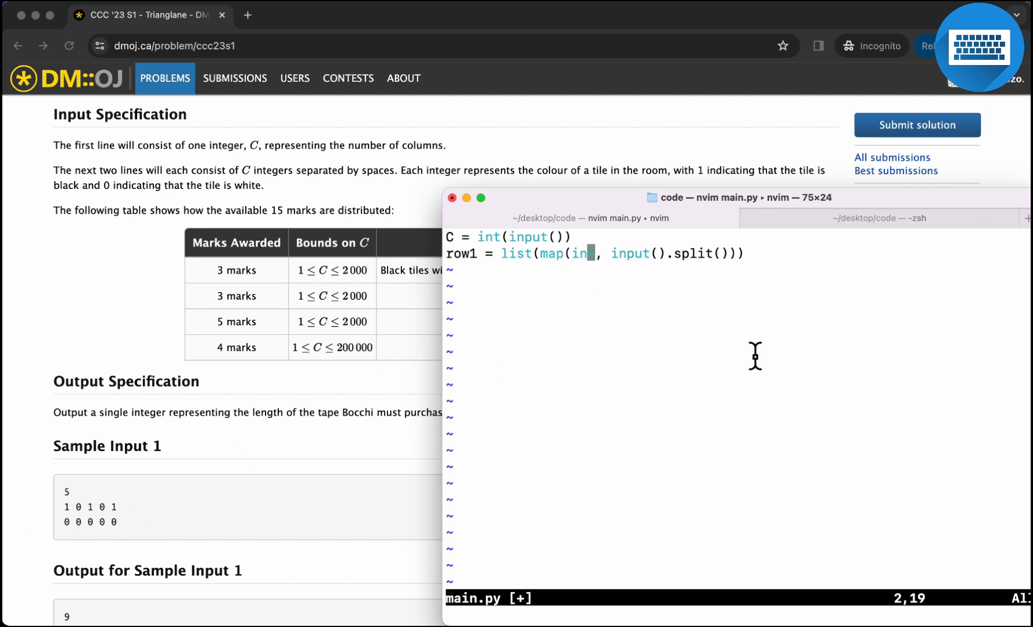
# - Add the row2 = list(map(int, input().split())) line and start a new line
pyautogui.write('row2 = list(map')
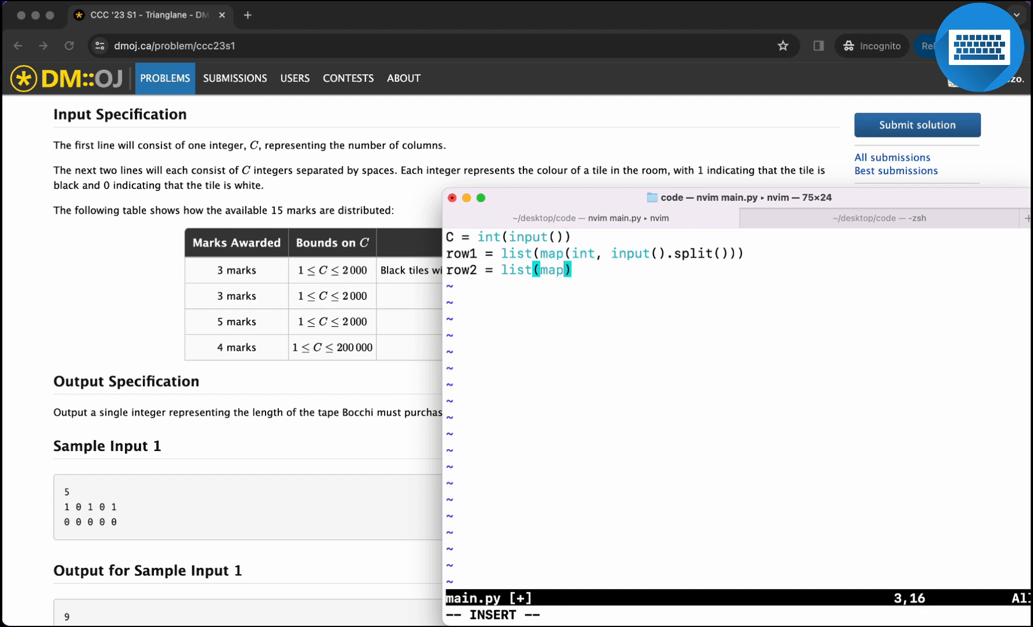
pyautogui.write('i)')
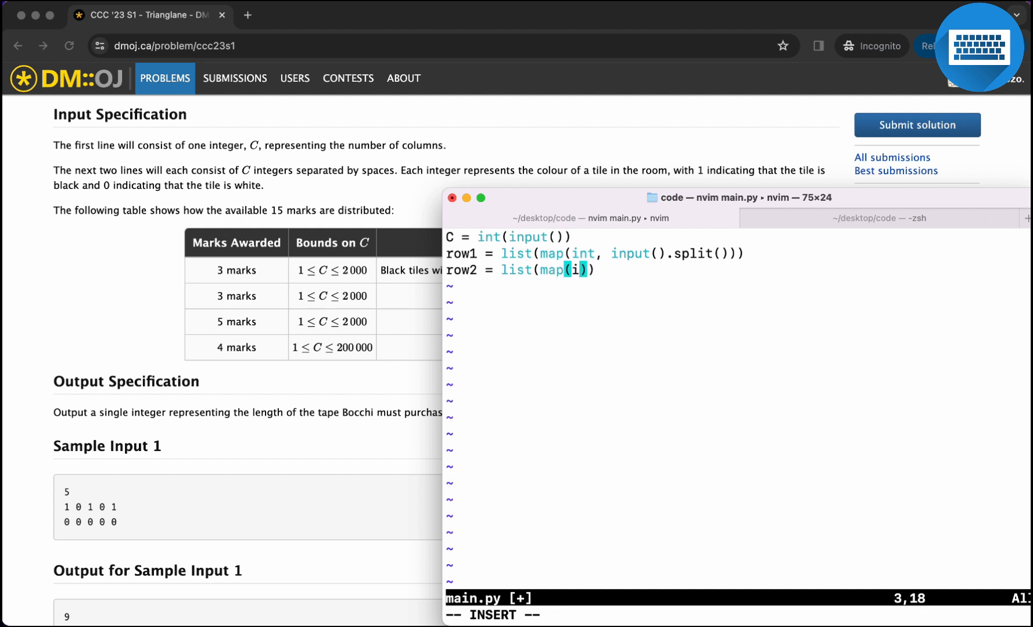
pyautogui.write('int, input().spl')
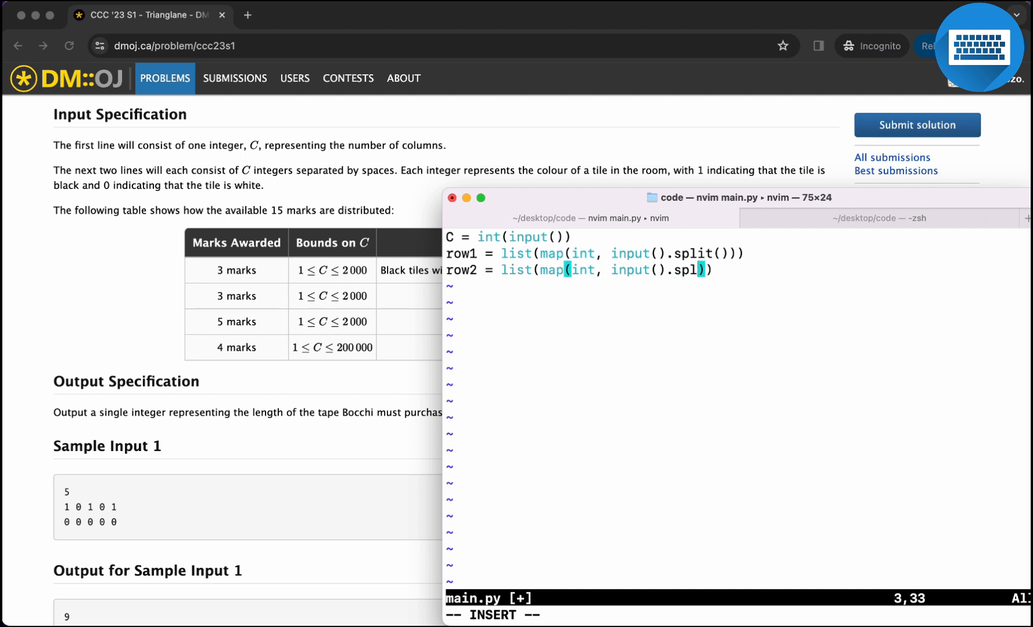
pyautogui.write('it())')
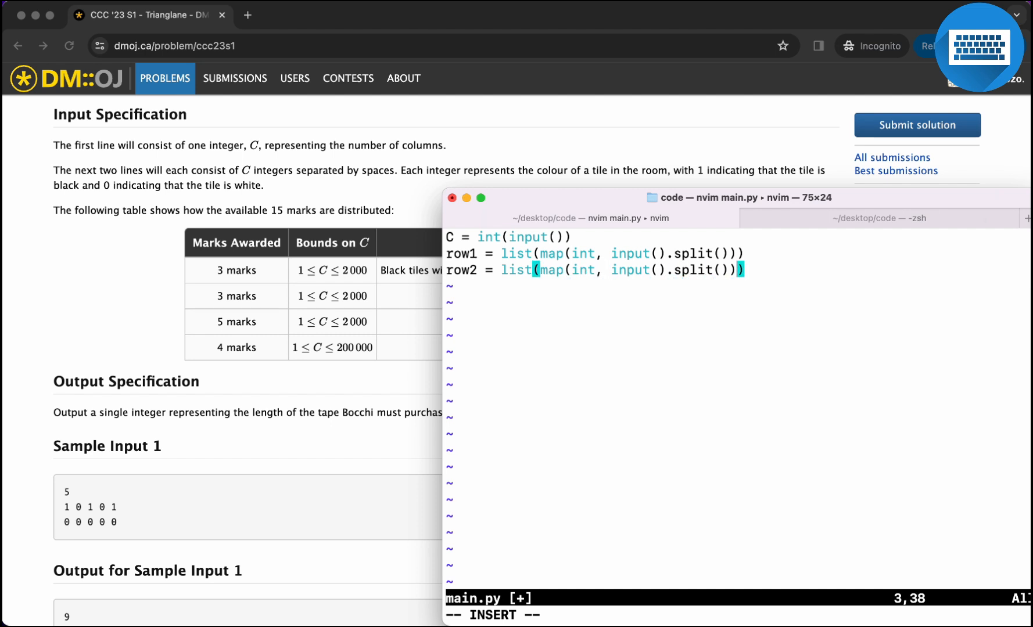
pyautogui.press('Right')
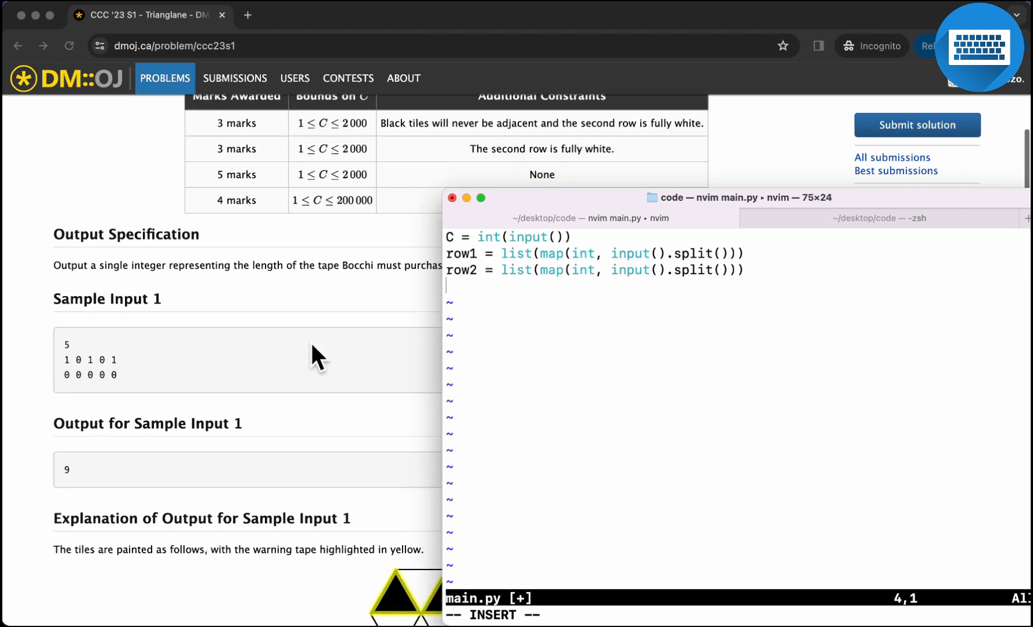
pyautogui.scroll(-3)
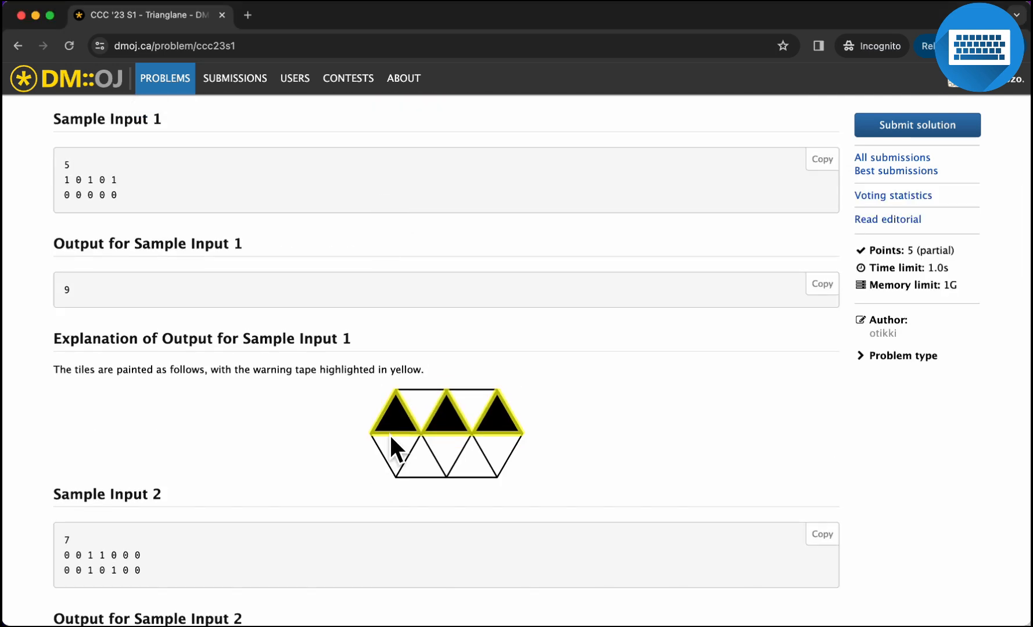
pyautogui.moveTo(478, 448)
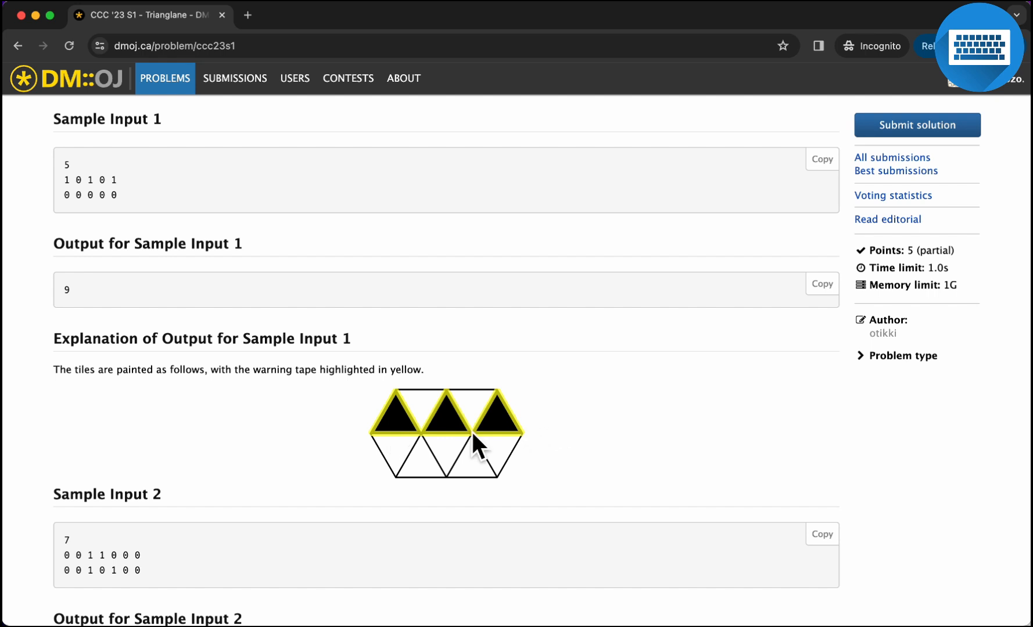
pyautogui.moveTo(395, 426)
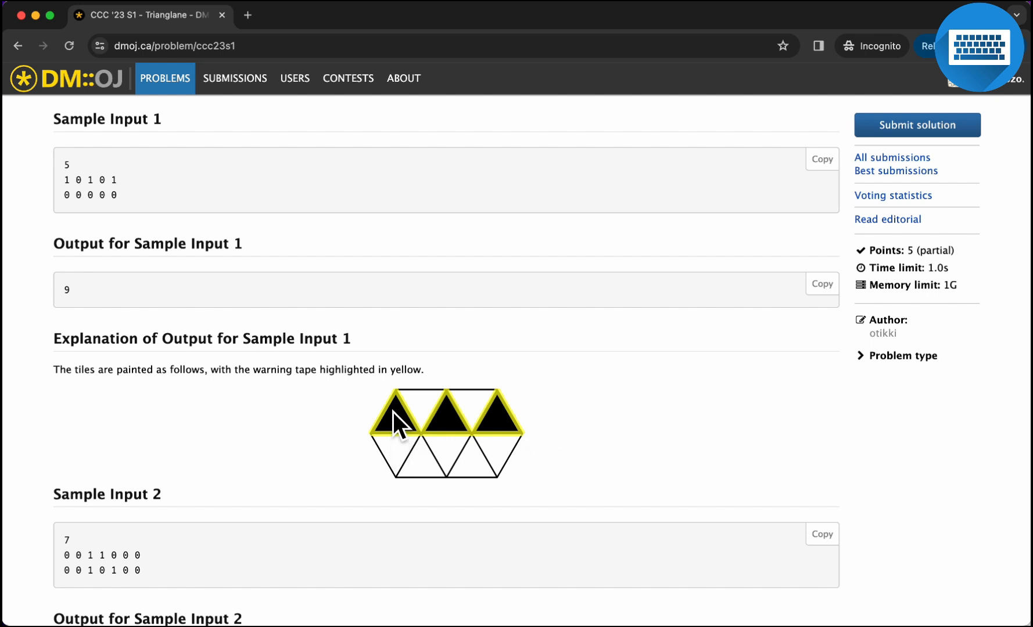
pyautogui.moveTo(398, 435)
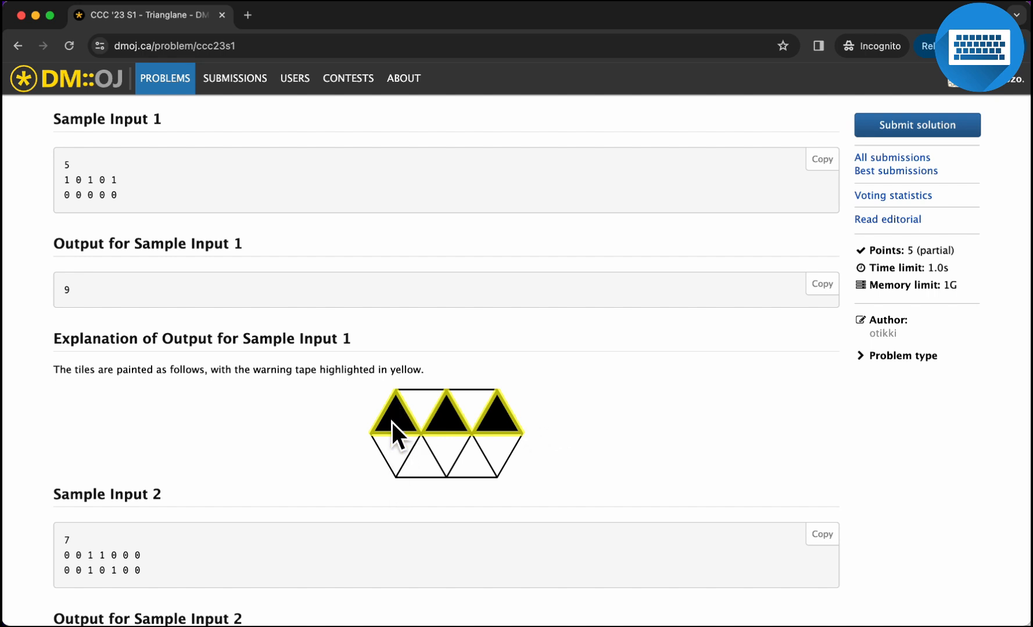
pyautogui.moveTo(375, 428)
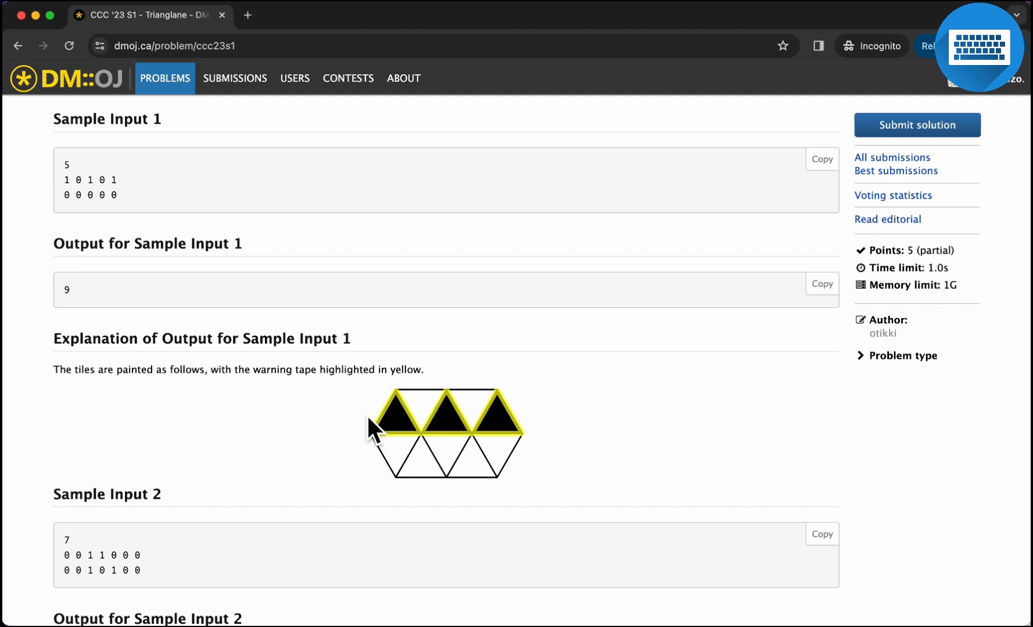
pyautogui.moveTo(405, 447)
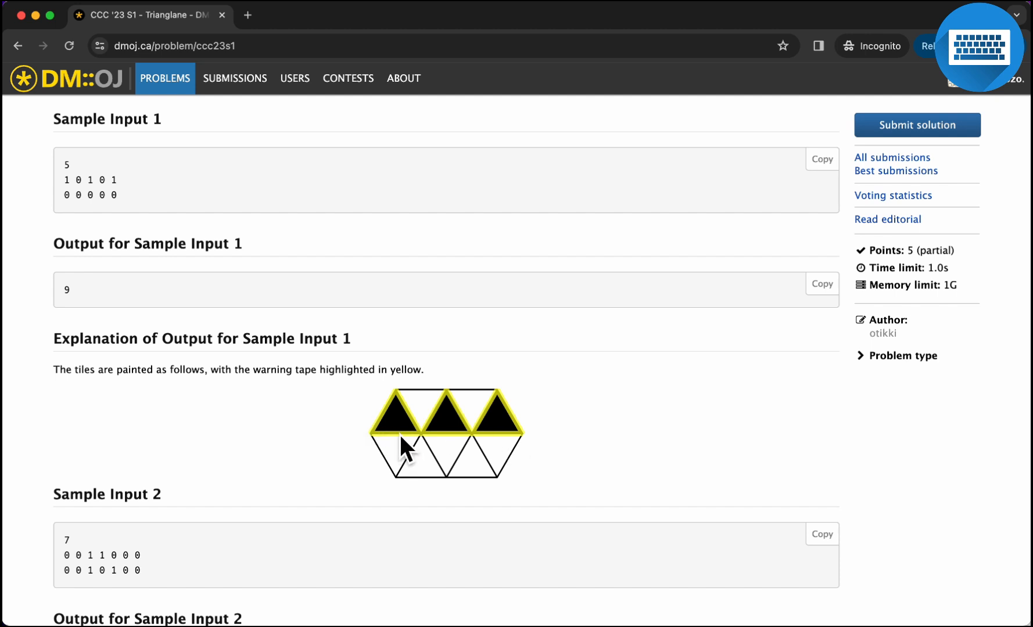
pyautogui.moveTo(413, 425)
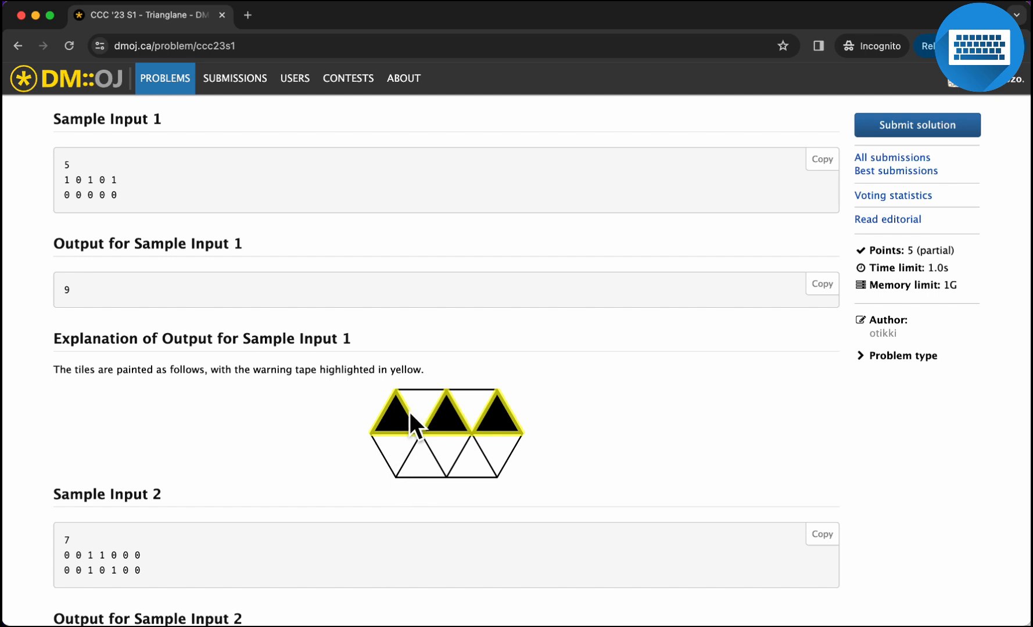
pyautogui.moveTo(450, 489)
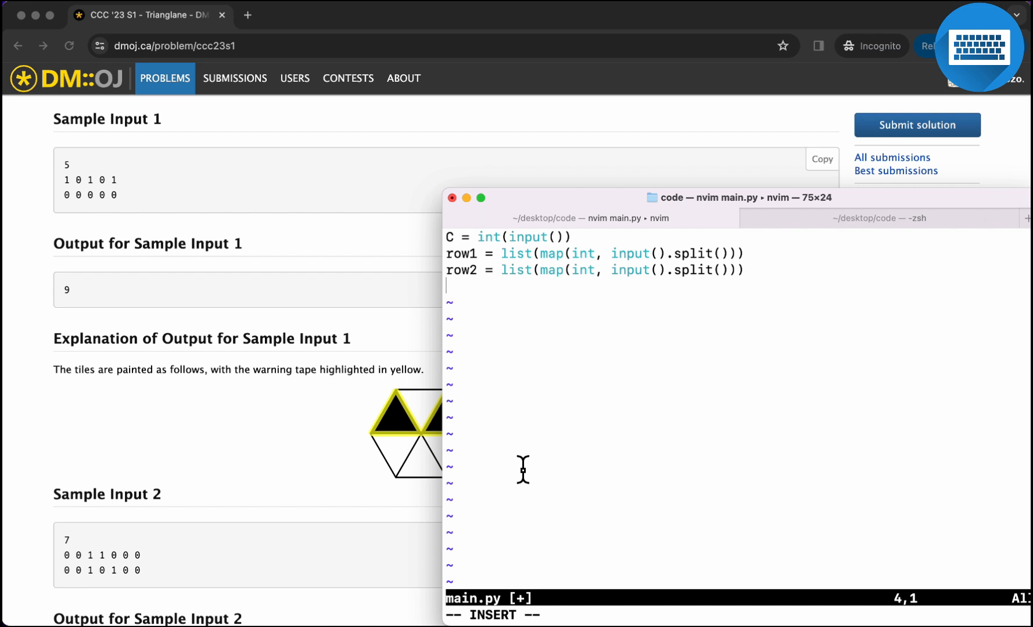
# - Add a for i in range(C) loop and initialise ans = 0
pyautogui.write('for i in range()')
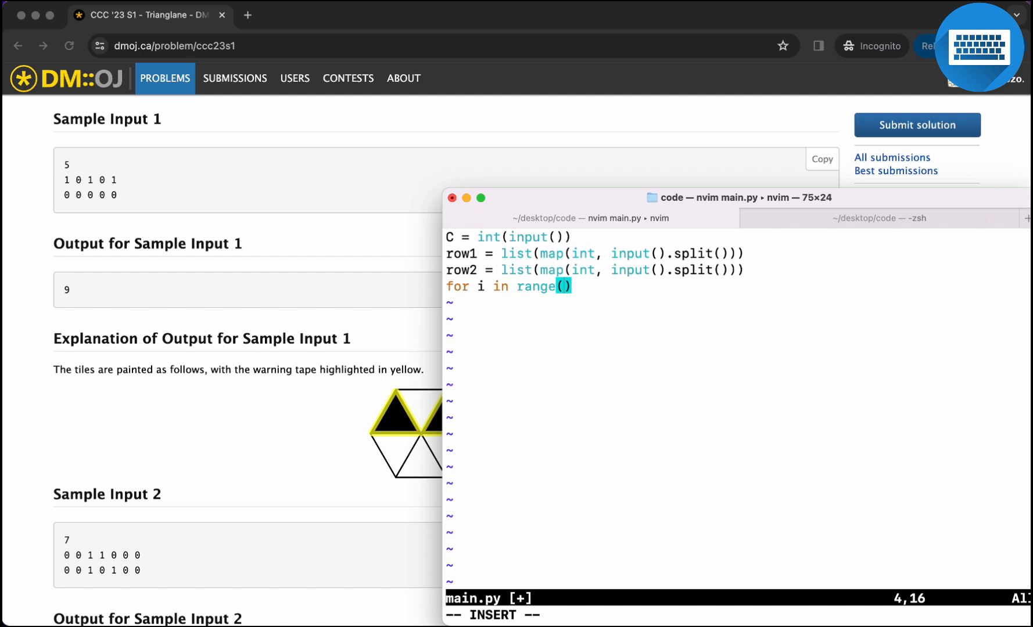
pyautogui.write('C')
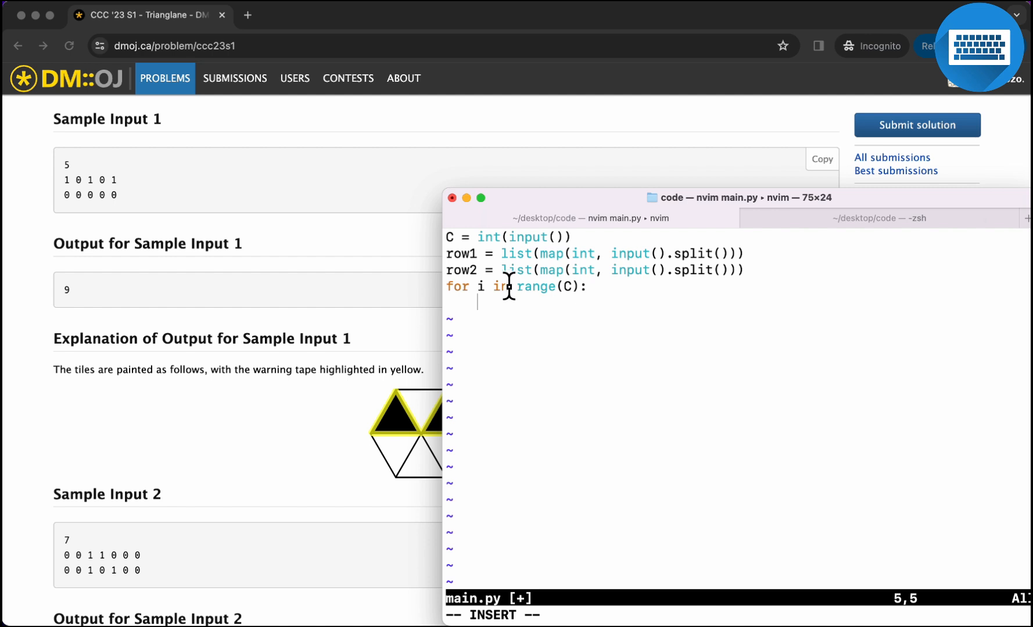
pyautogui.scroll(-3)
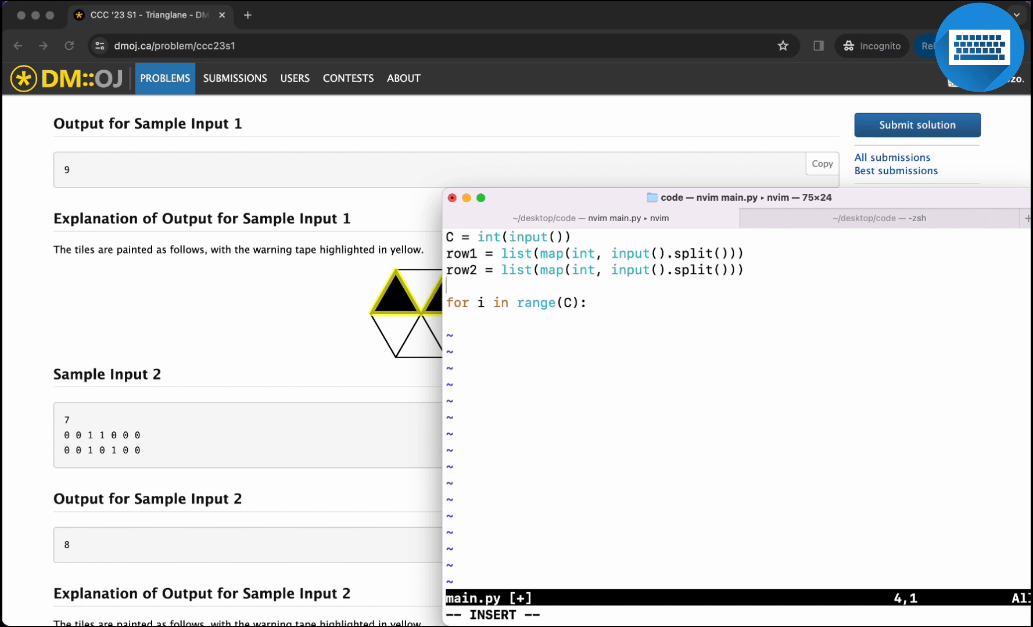
pyautogui.write('ans =')
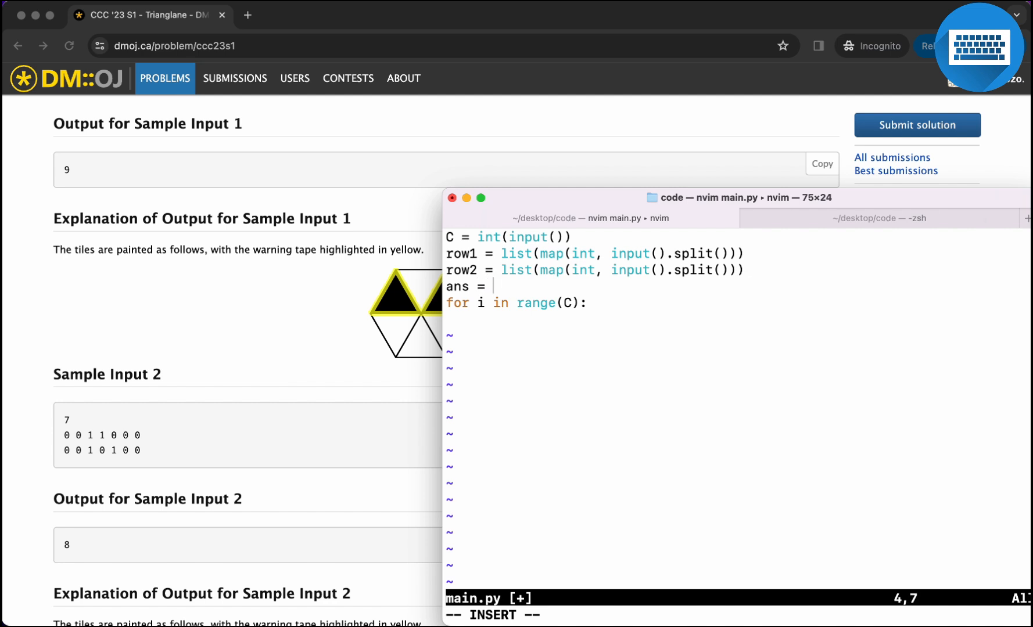
pyautogui.write('0')
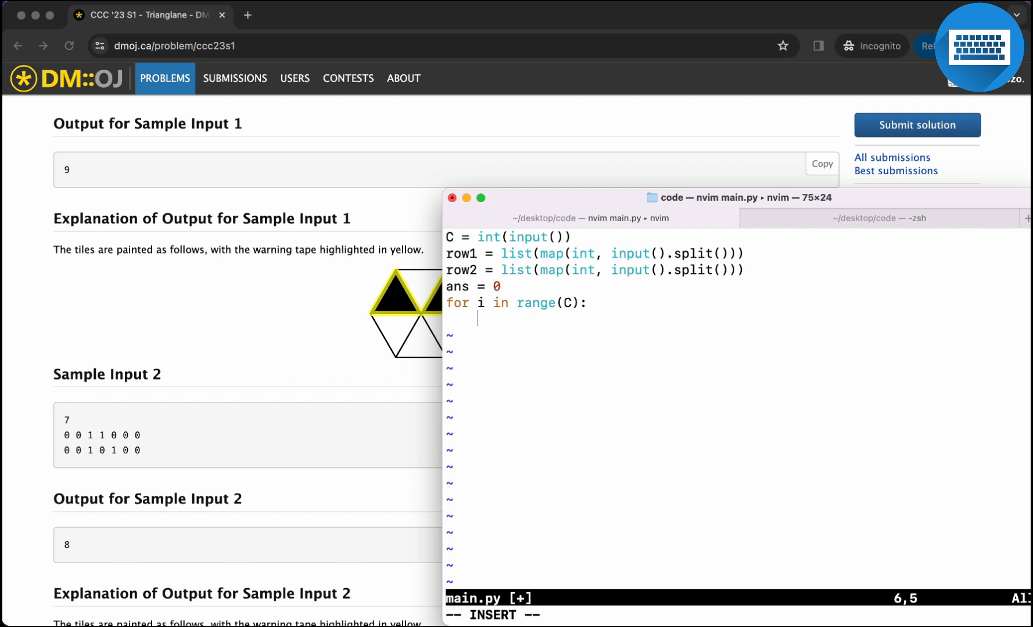
pyautogui.moveTo(404, 323)
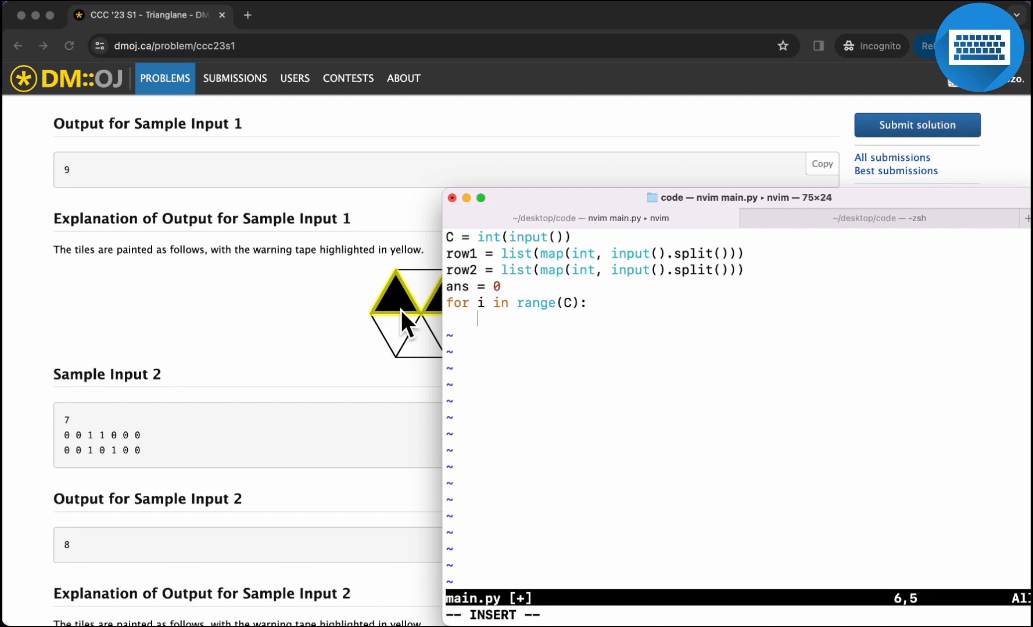
pyautogui.moveTo(270, 357)
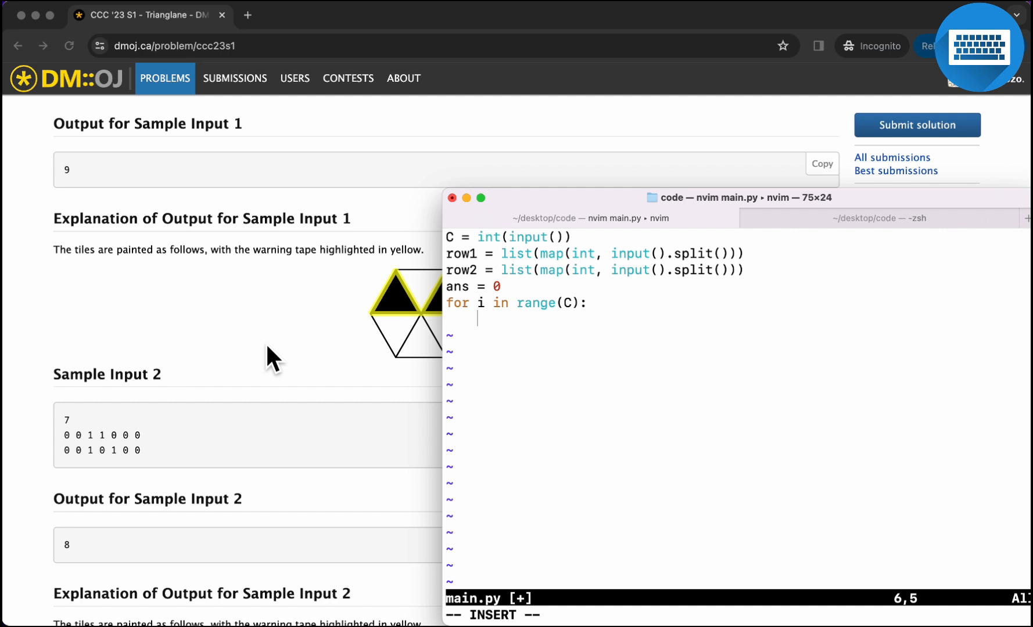
# - Add 'if row1[i]:' and 'if row2[i]:' checks, each doing ans += 3
pyautogui.write('row1[]')
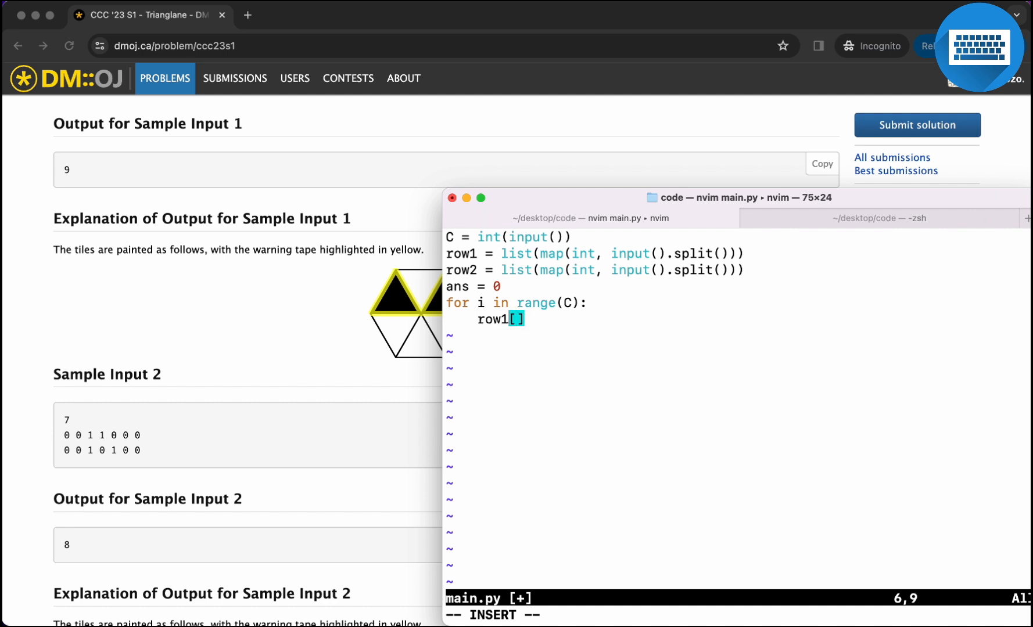
pyautogui.write('i')
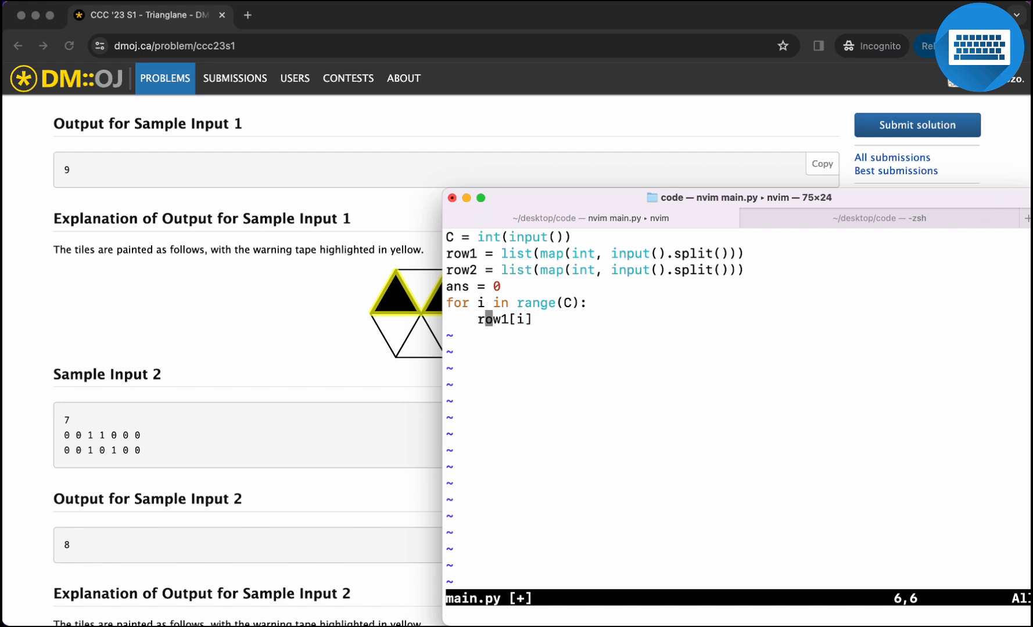
pyautogui.write('if')
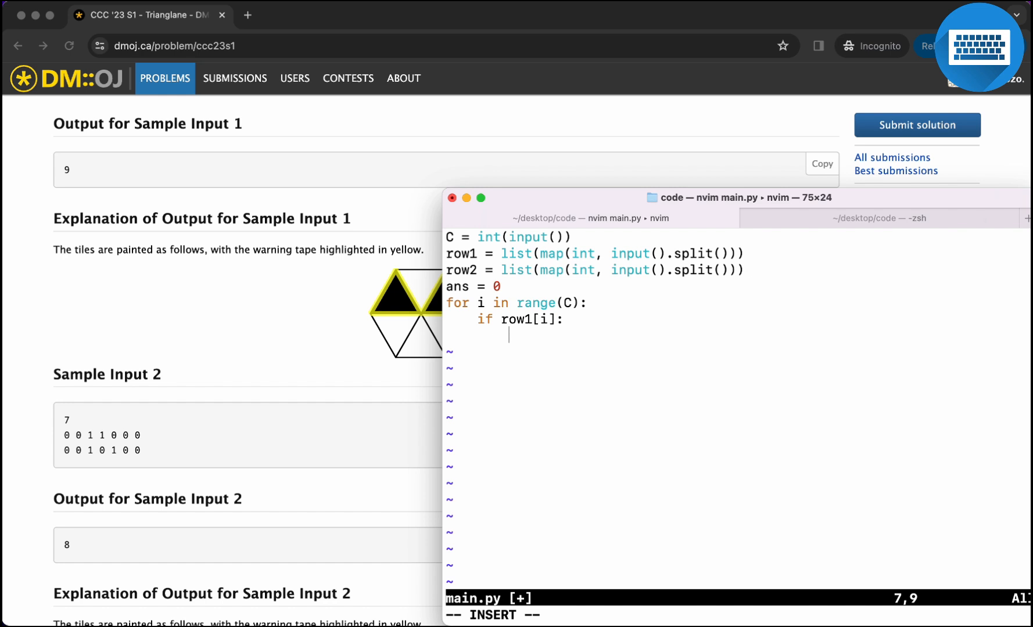
pyautogui.moveTo(387, 304)
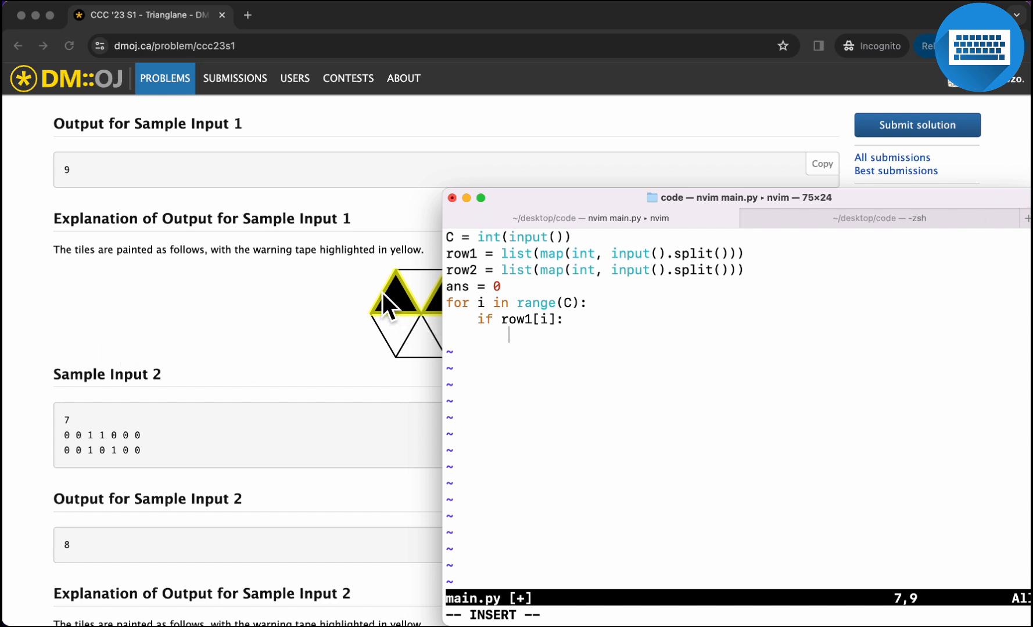
pyautogui.write('ans += 3')
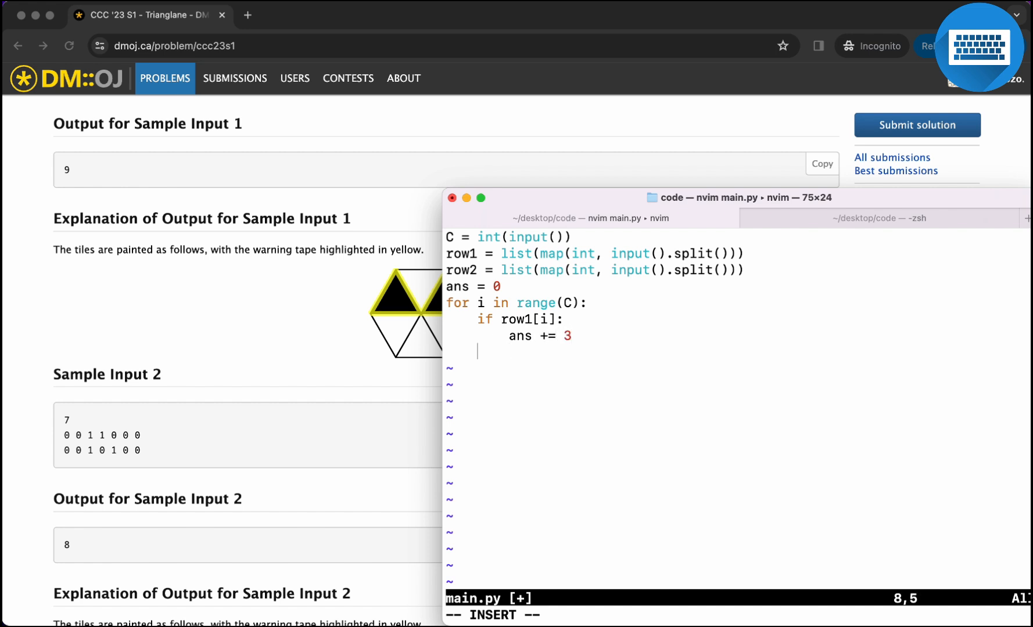
pyautogui.write('if')
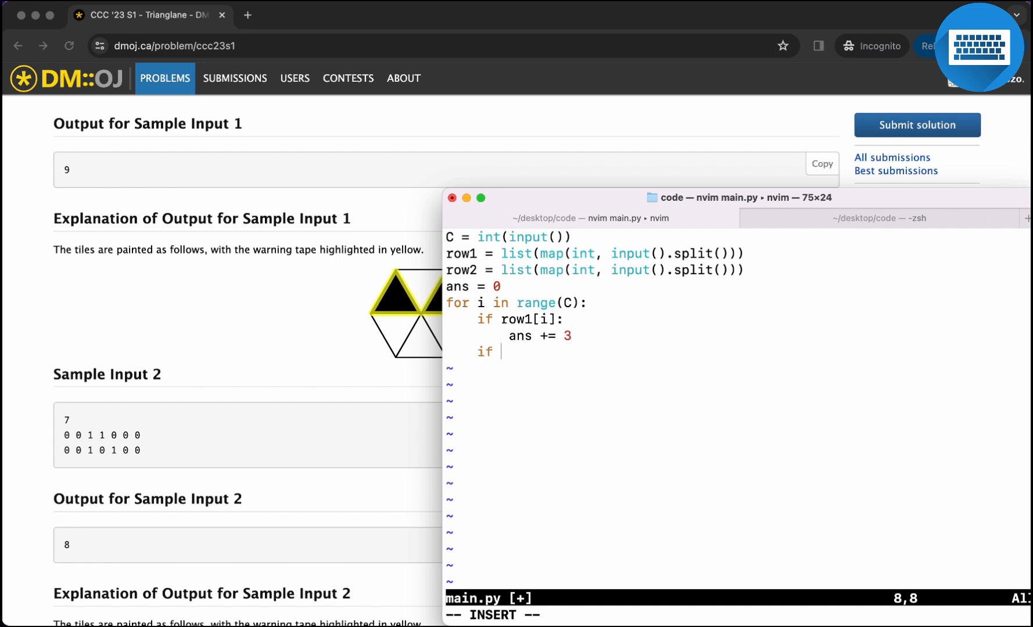
pyautogui.write('row2[]')
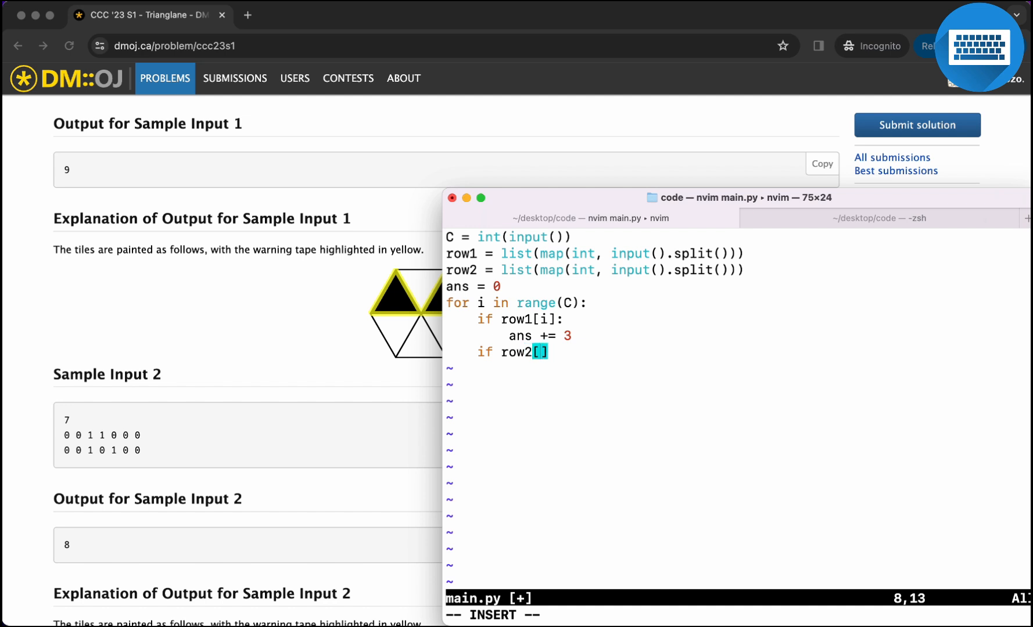
pyautogui.write('i:')
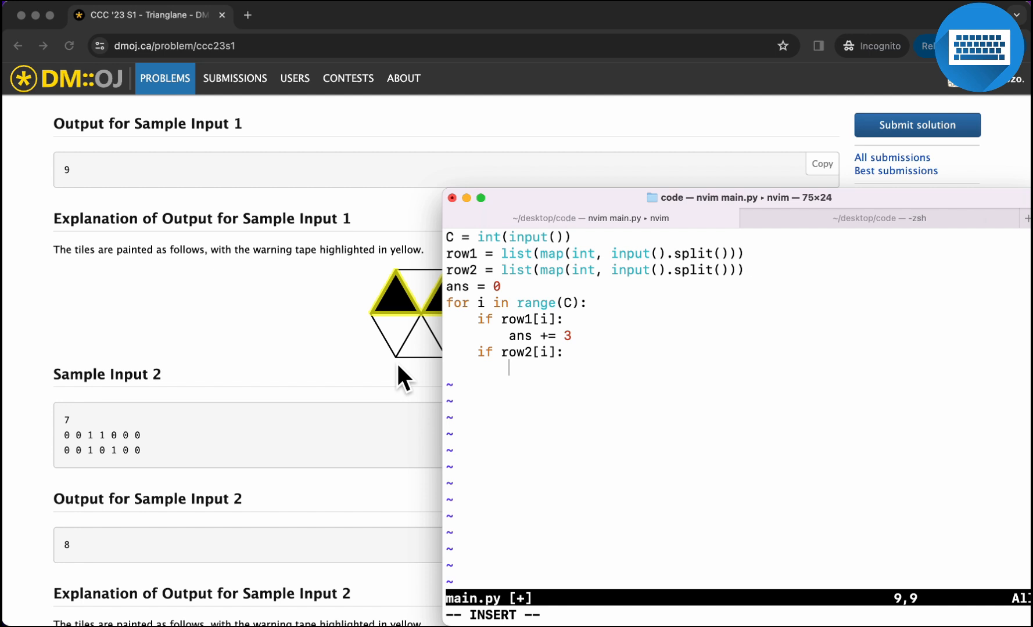
pyautogui.write('ans += 3')
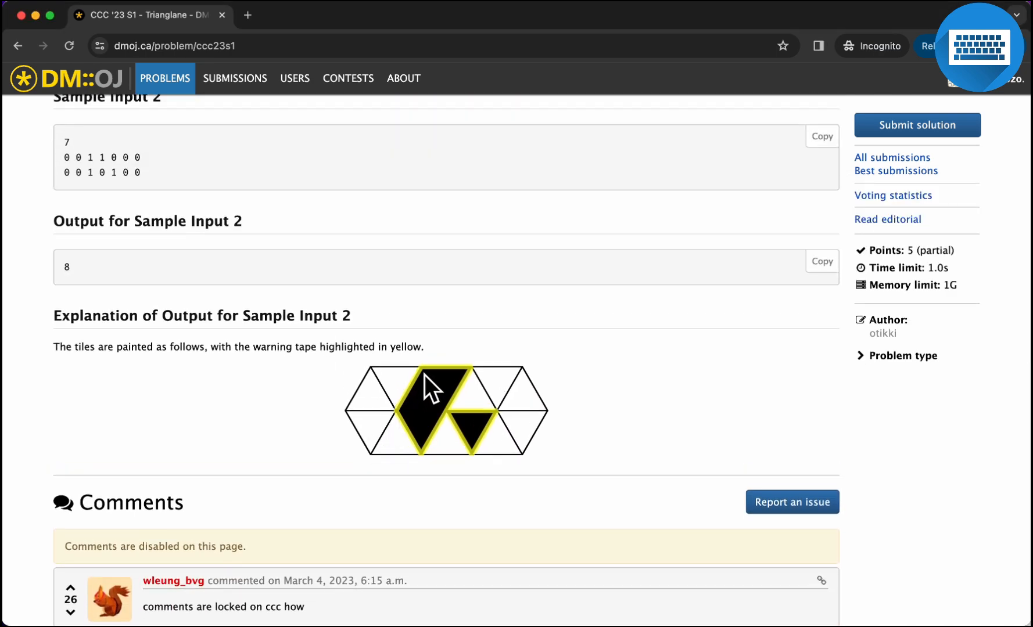
pyautogui.moveTo(424, 436)
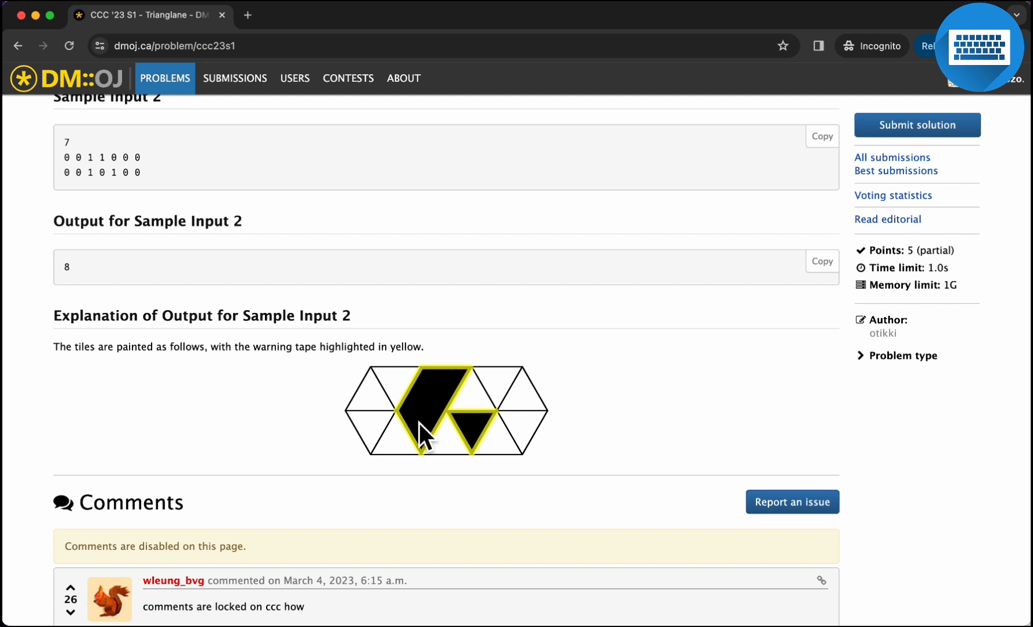
pyautogui.moveTo(424, 442)
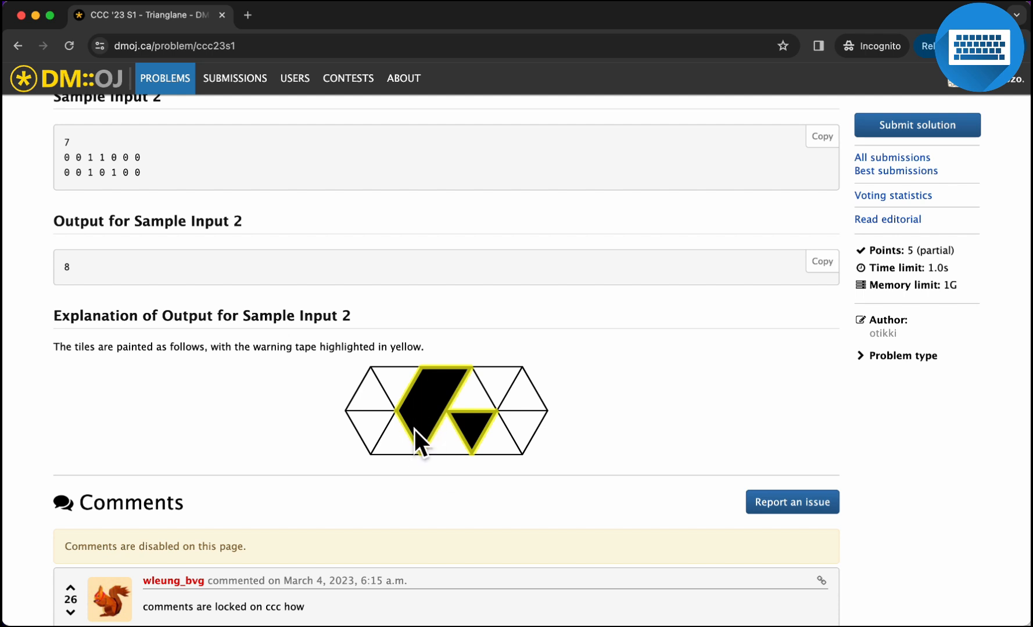
pyautogui.moveTo(439, 422)
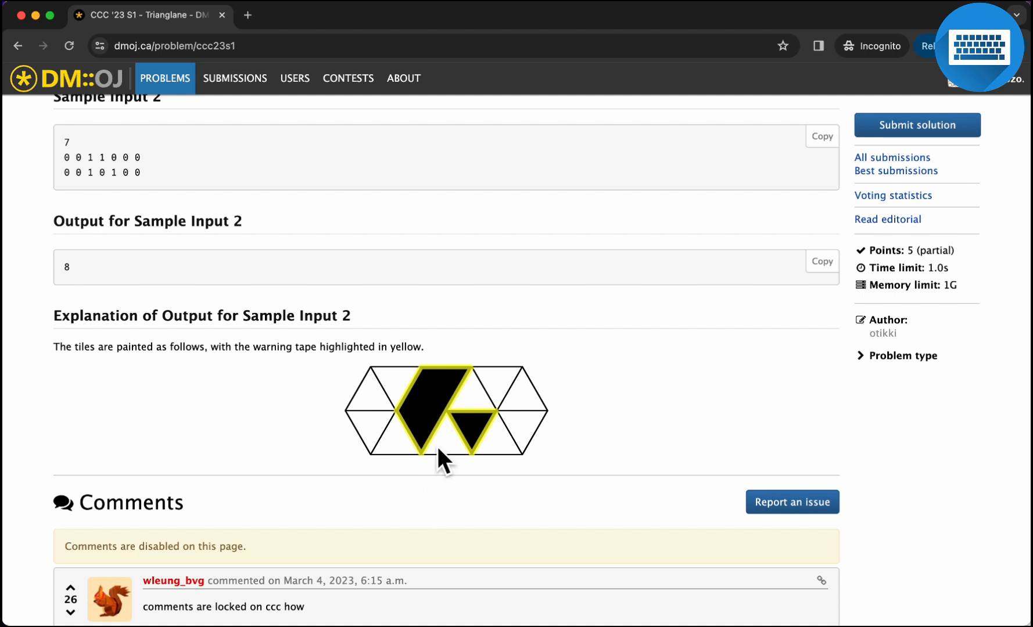
pyautogui.moveTo(424, 428)
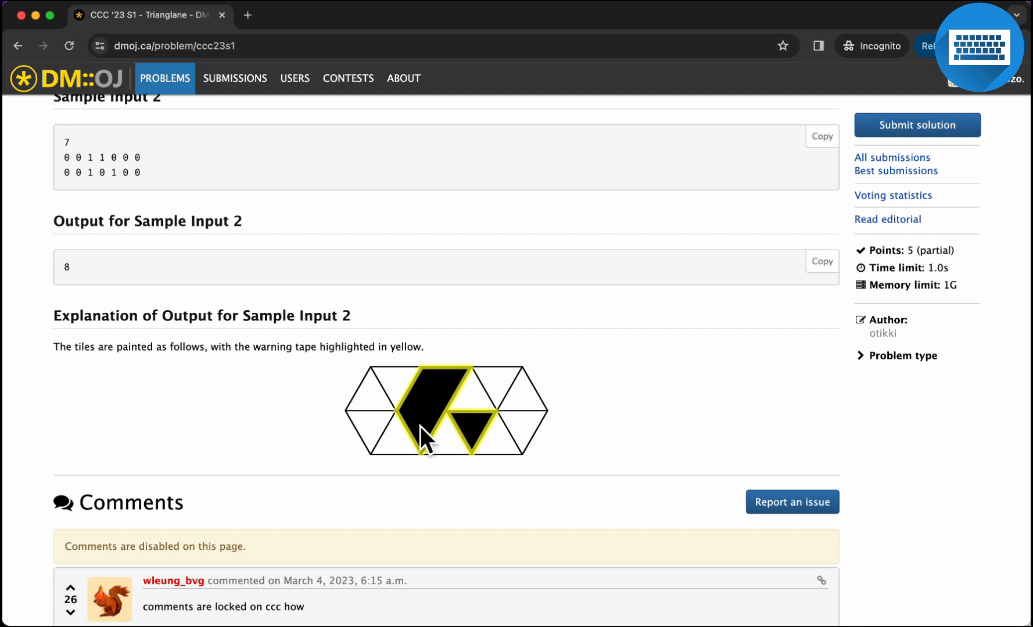
pyautogui.moveTo(407, 428)
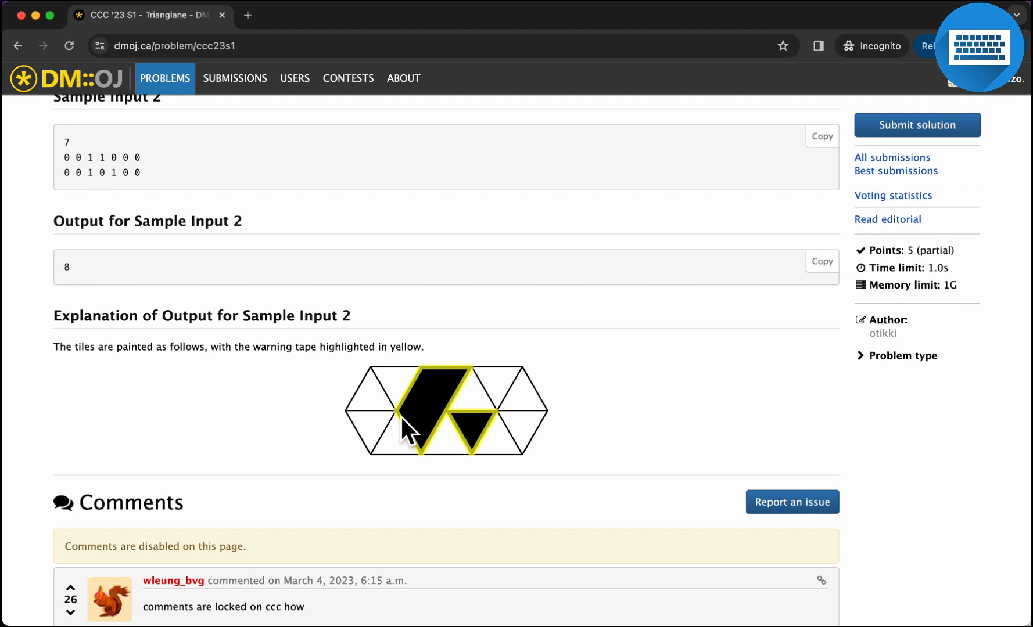
pyautogui.moveTo(428, 454)
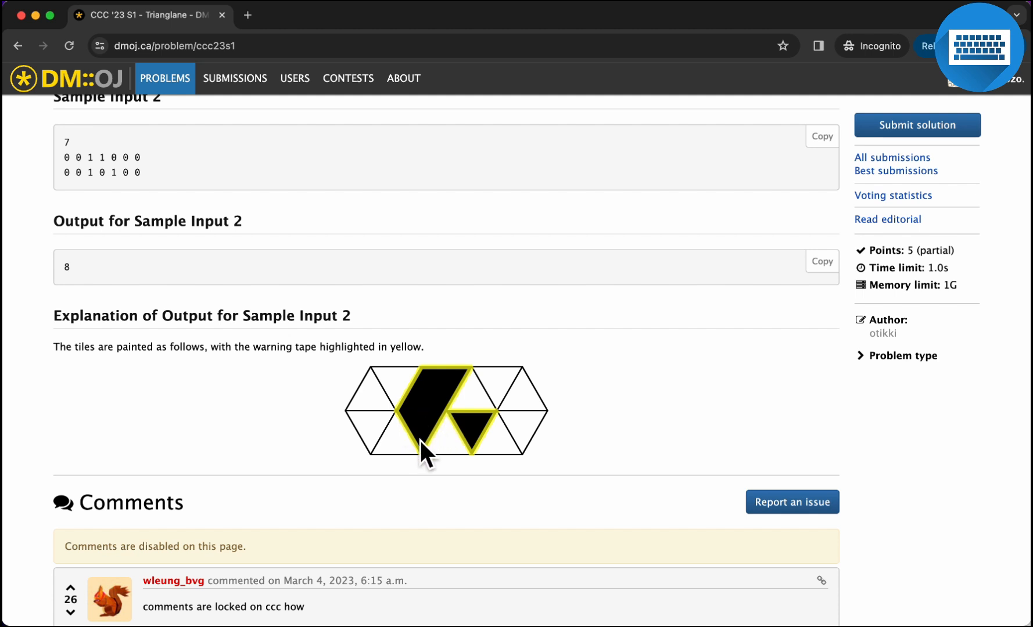
pyautogui.moveTo(434, 385)
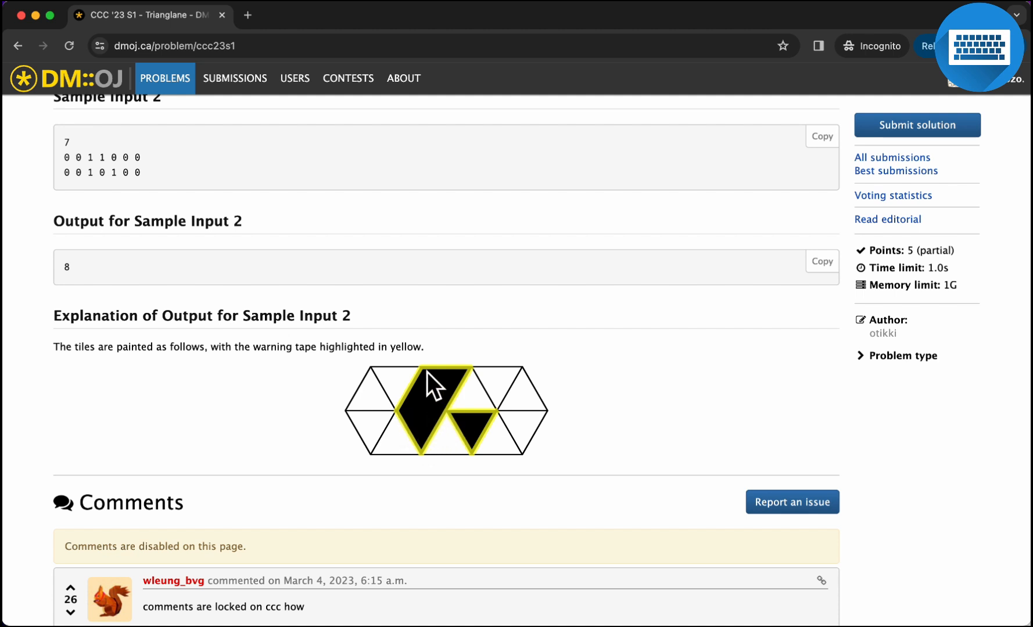
pyautogui.moveTo(405, 428)
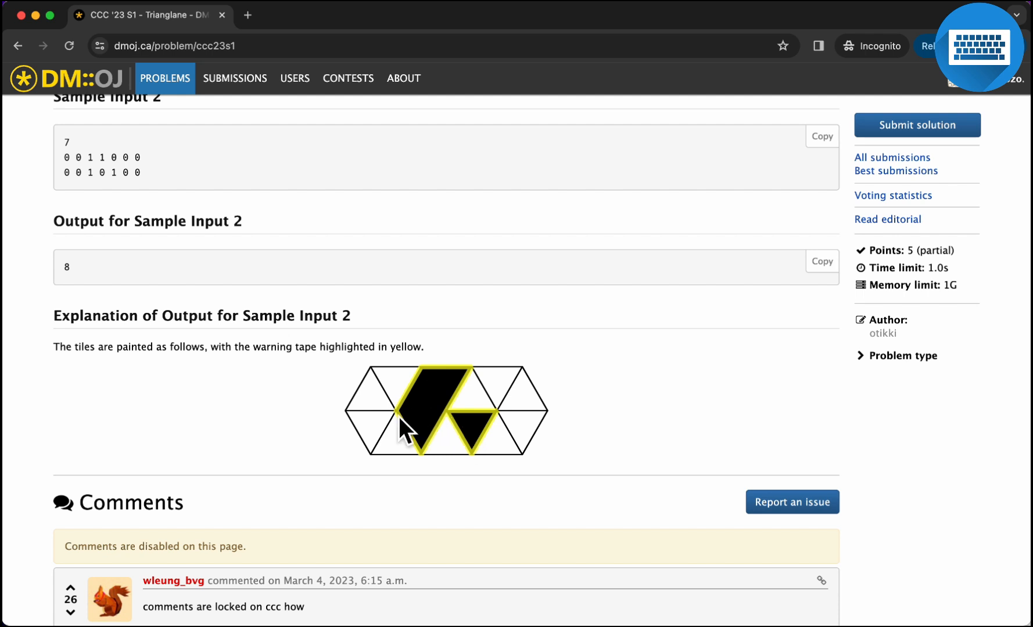
pyautogui.moveTo(459, 427)
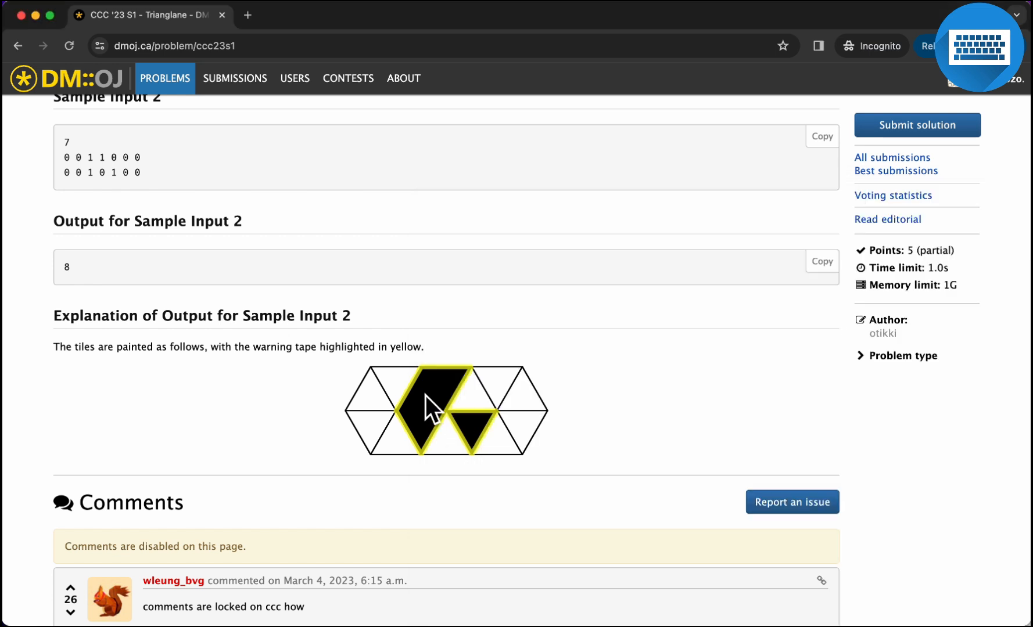
pyautogui.moveTo(426, 378)
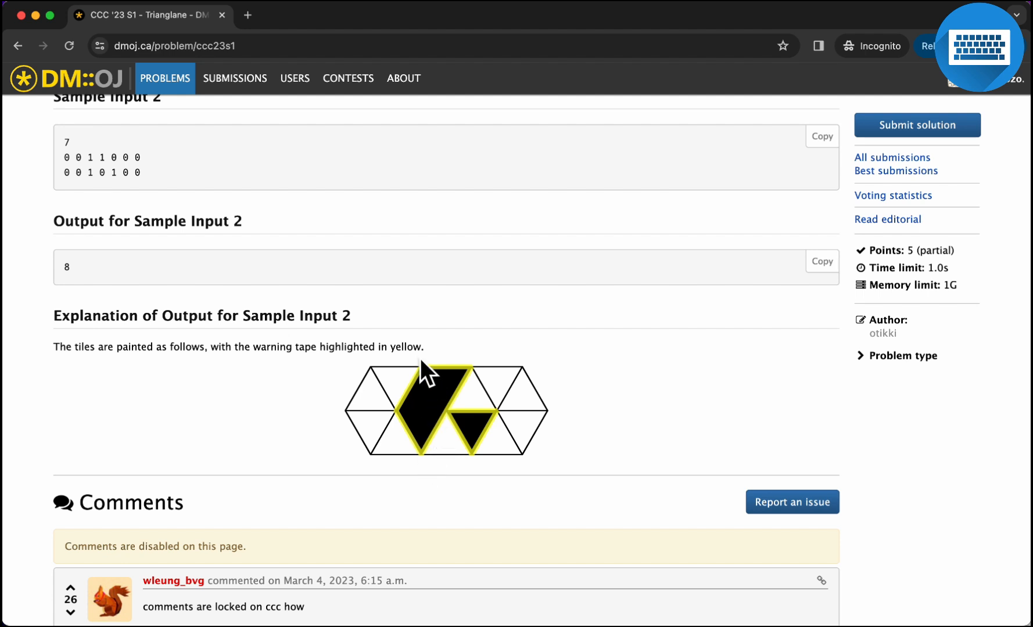
pyautogui.moveTo(407, 432)
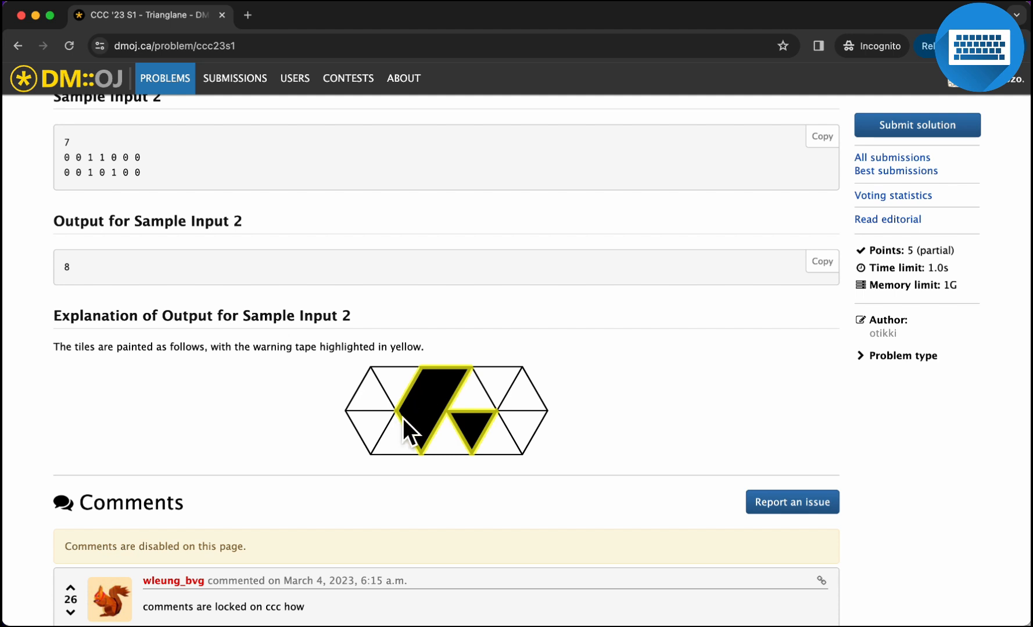
pyautogui.moveTo(461, 428)
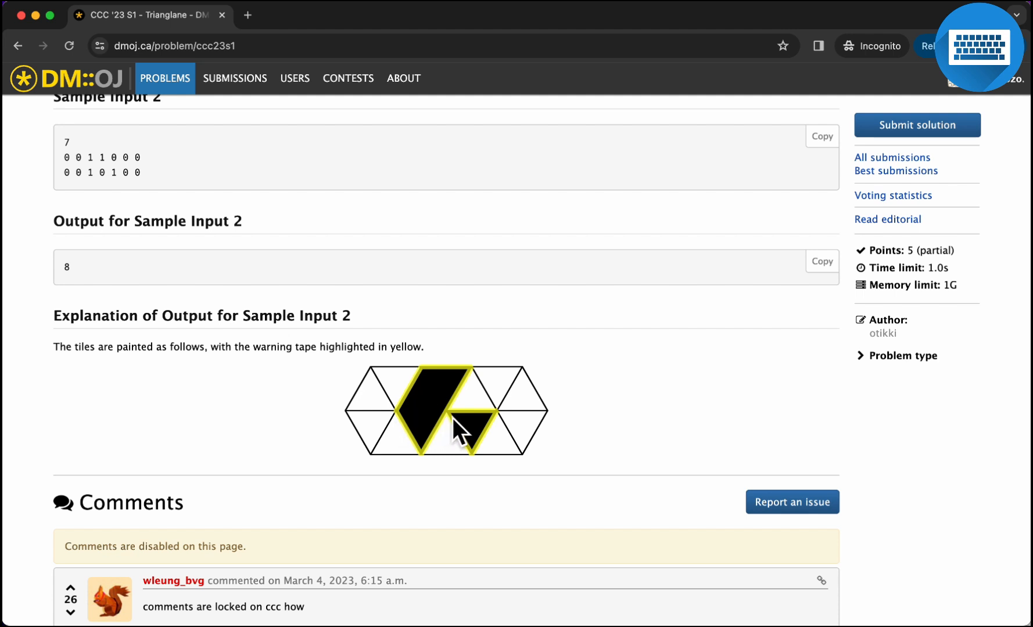
pyautogui.moveTo(407, 428)
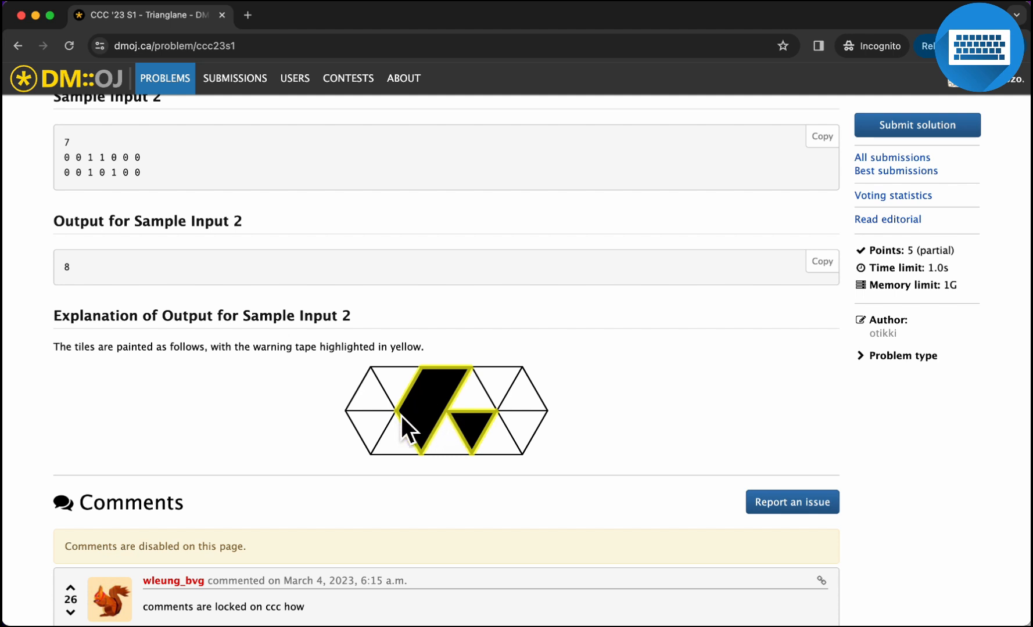
pyautogui.moveTo(458, 431)
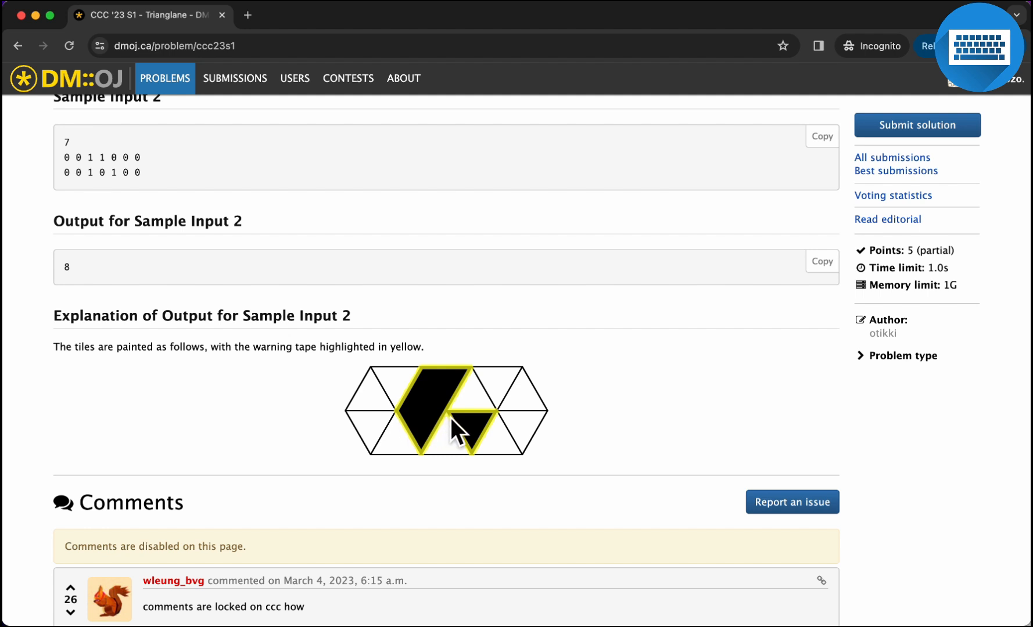
pyautogui.moveTo(404, 425)
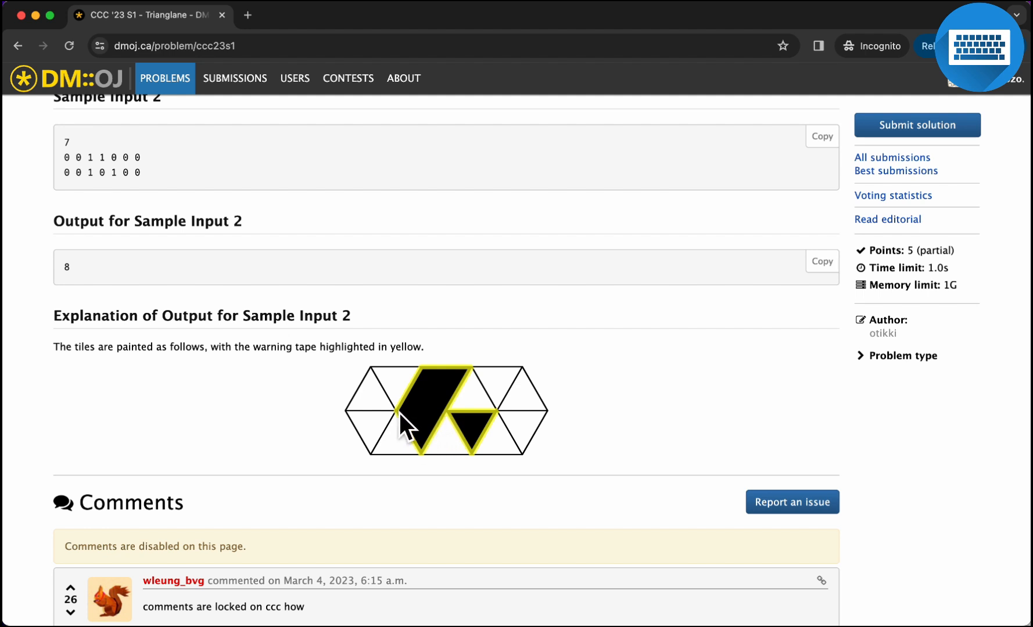
pyautogui.moveTo(462, 431)
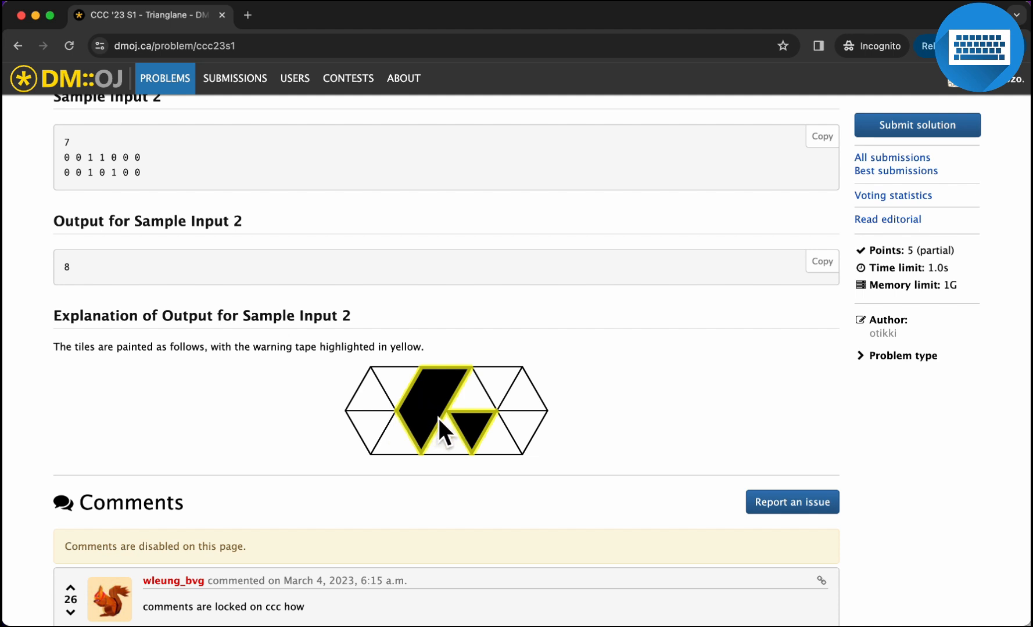
pyautogui.moveTo(407, 425)
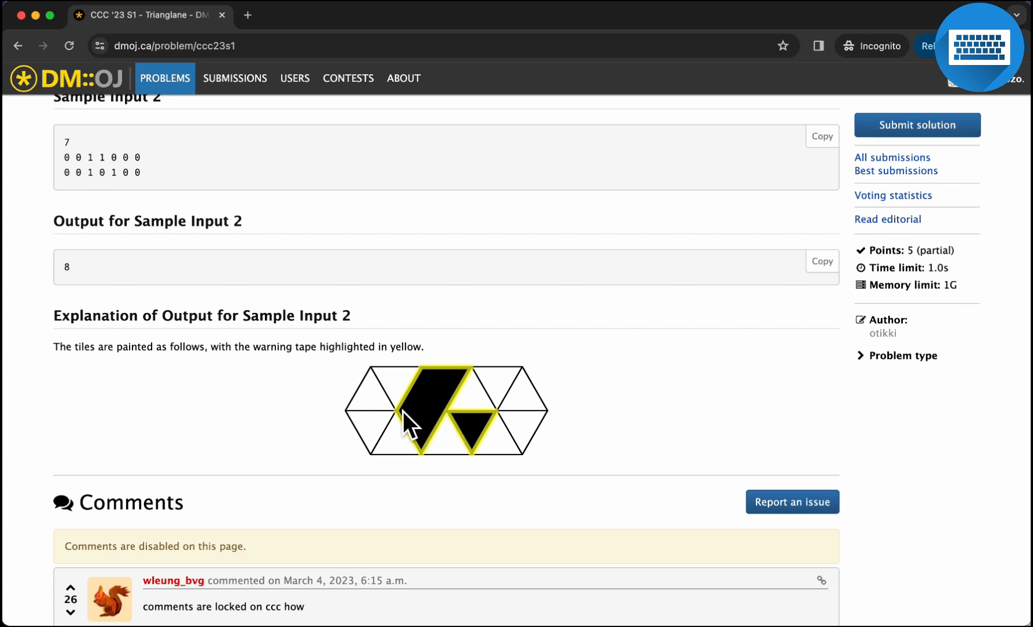
pyautogui.moveTo(407, 427)
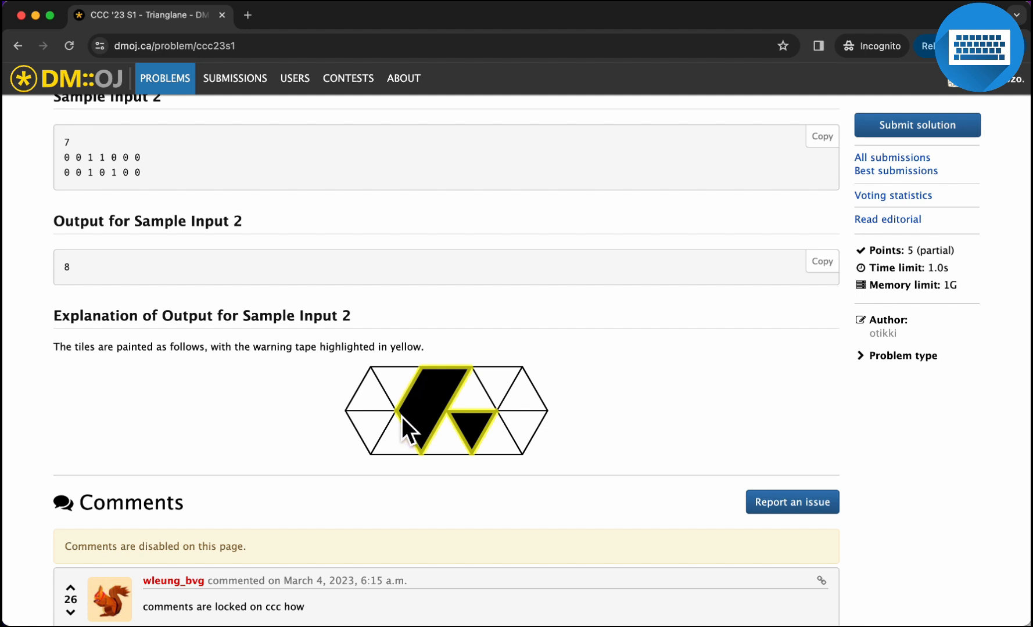
pyautogui.moveTo(419, 499)
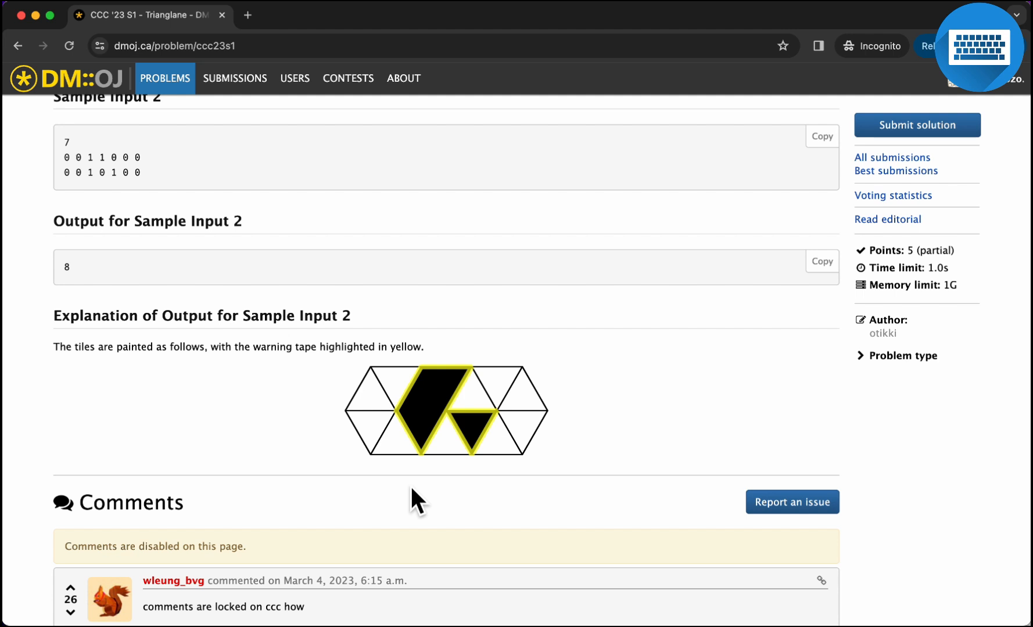
pyautogui.moveTo(408, 428)
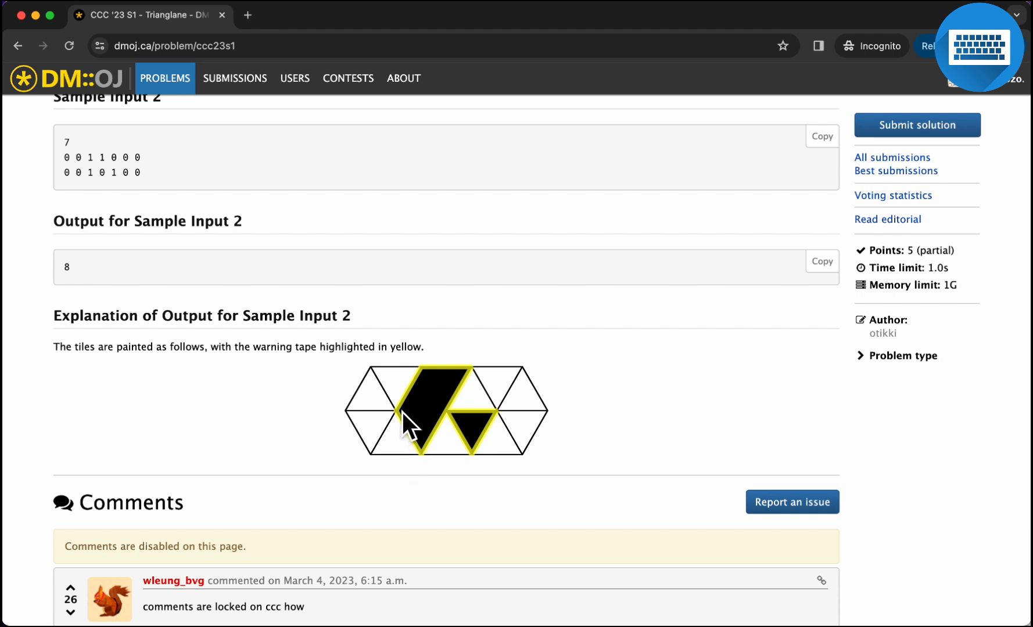
pyautogui.moveTo(394, 442)
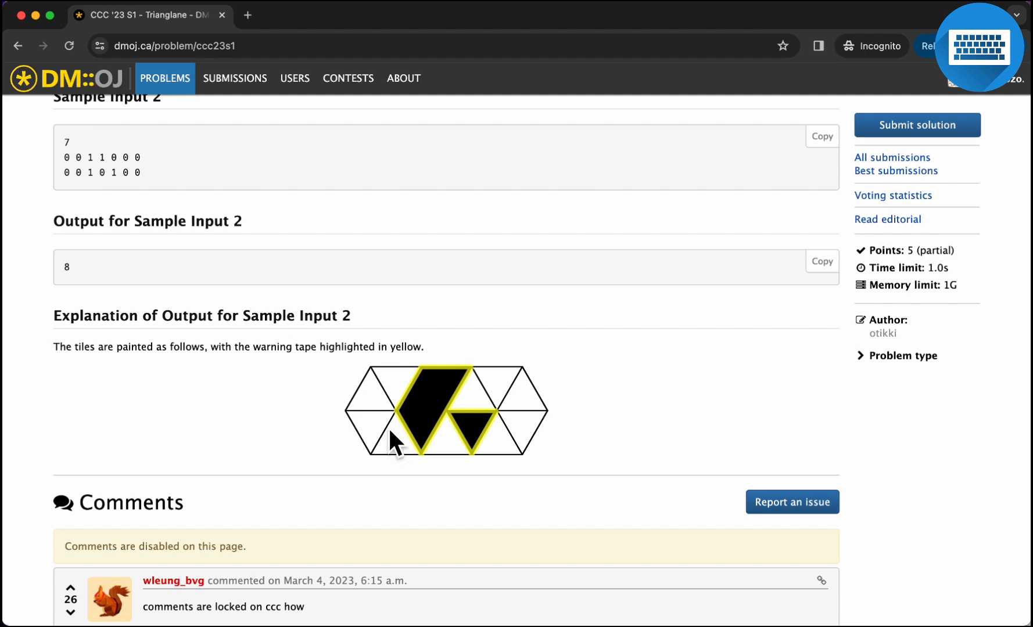
pyautogui.moveTo(402, 451)
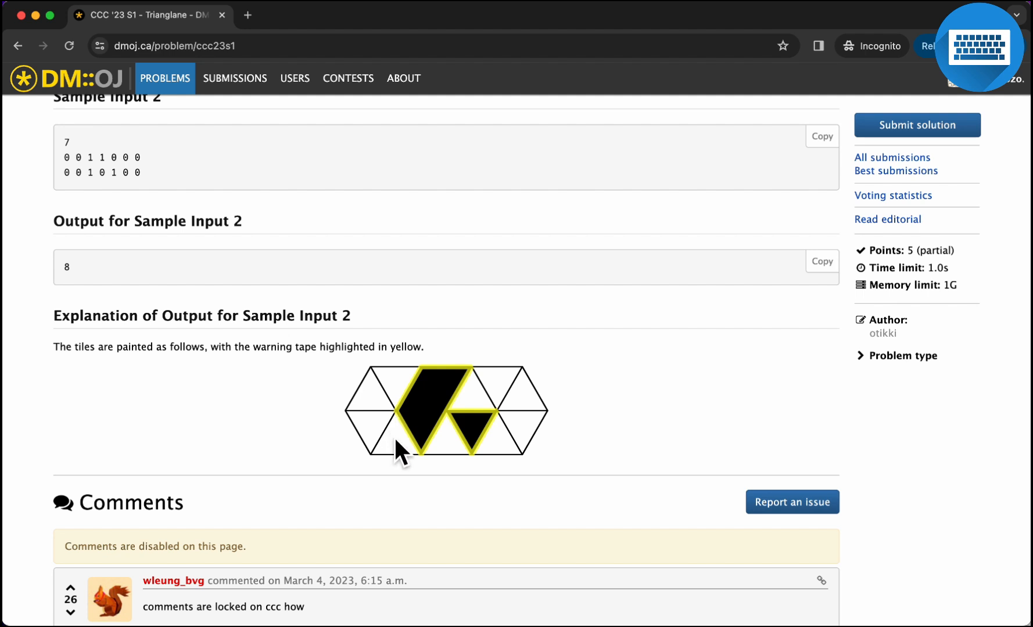
pyautogui.moveTo(376, 421)
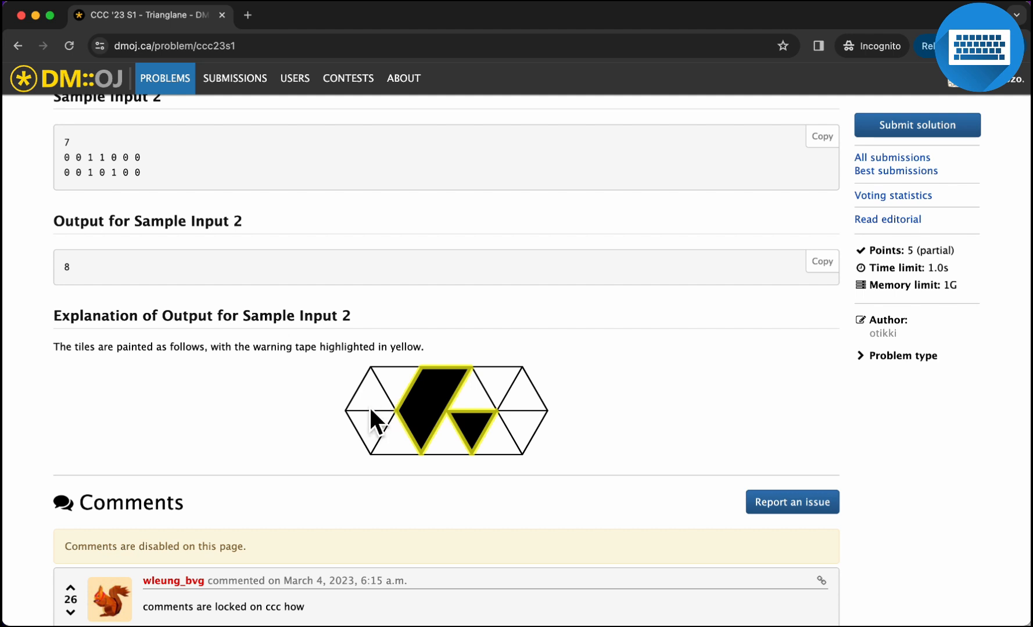
pyautogui.moveTo(375, 428)
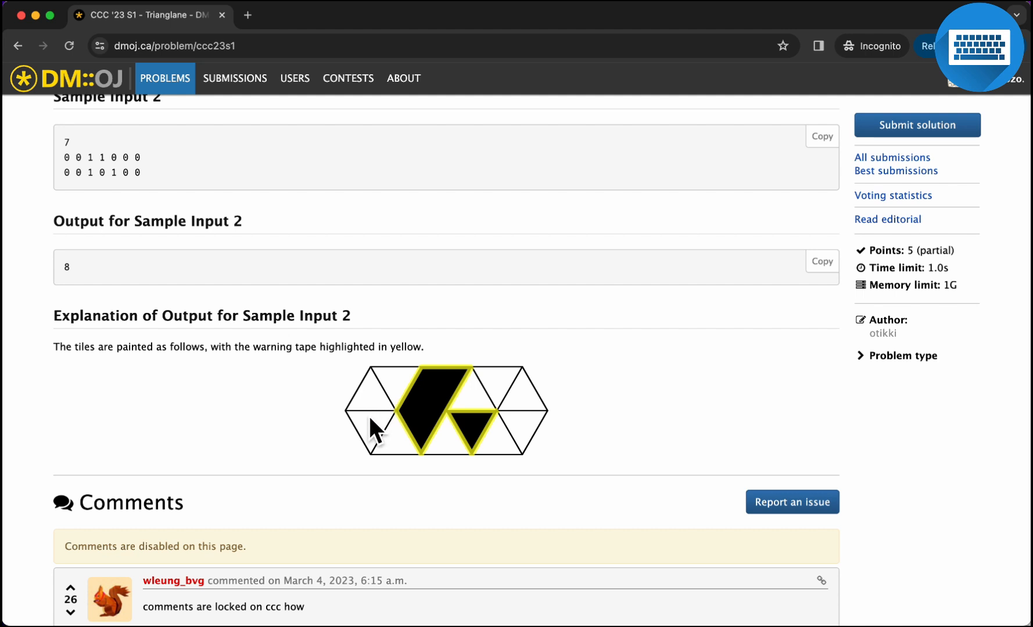
pyautogui.moveTo(375, 389)
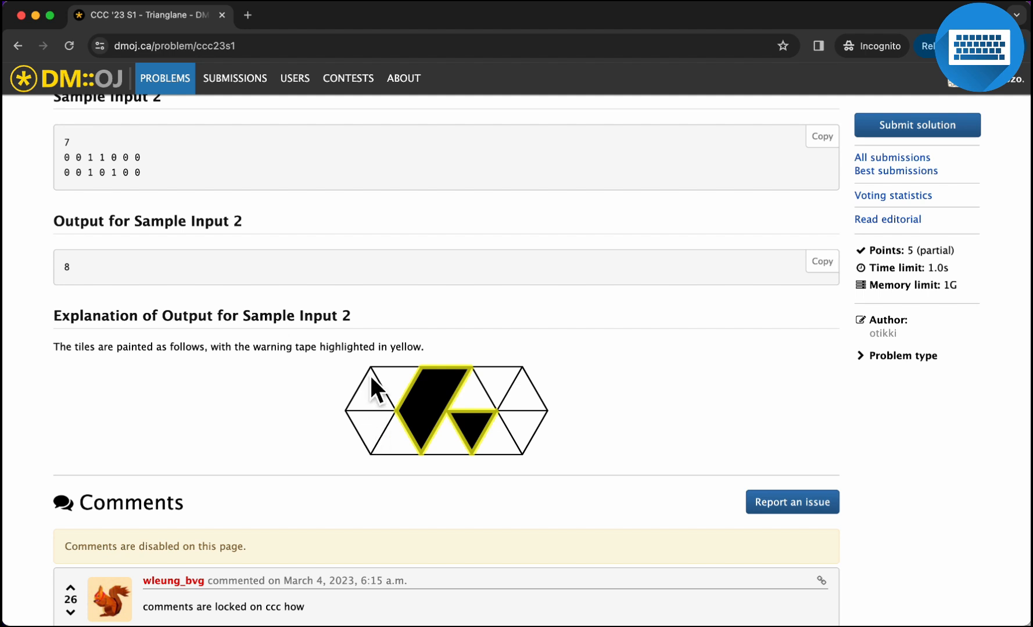
pyautogui.moveTo(382, 468)
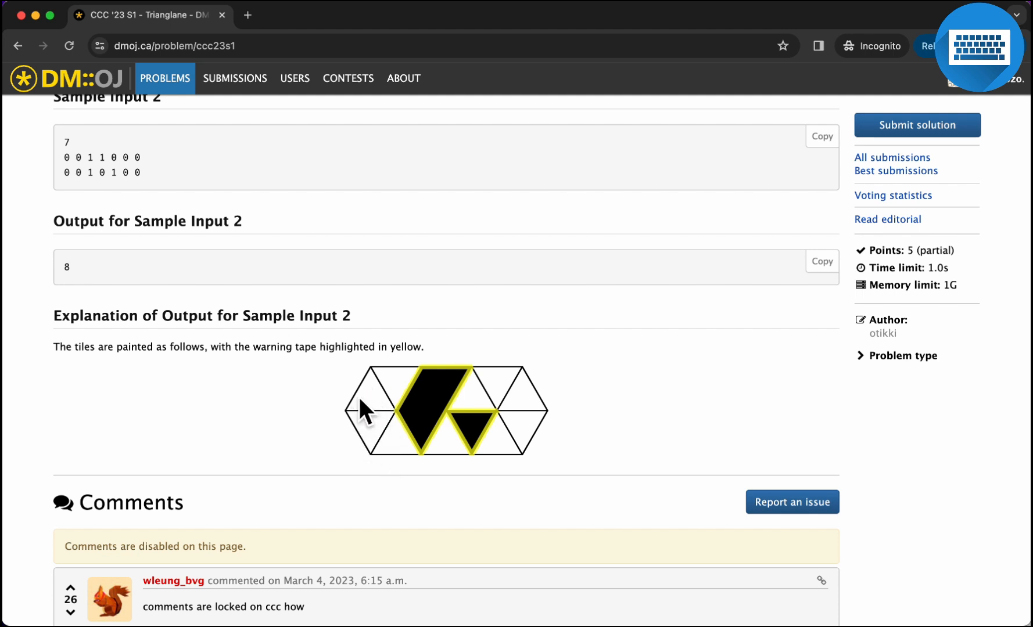
pyautogui.moveTo(375, 418)
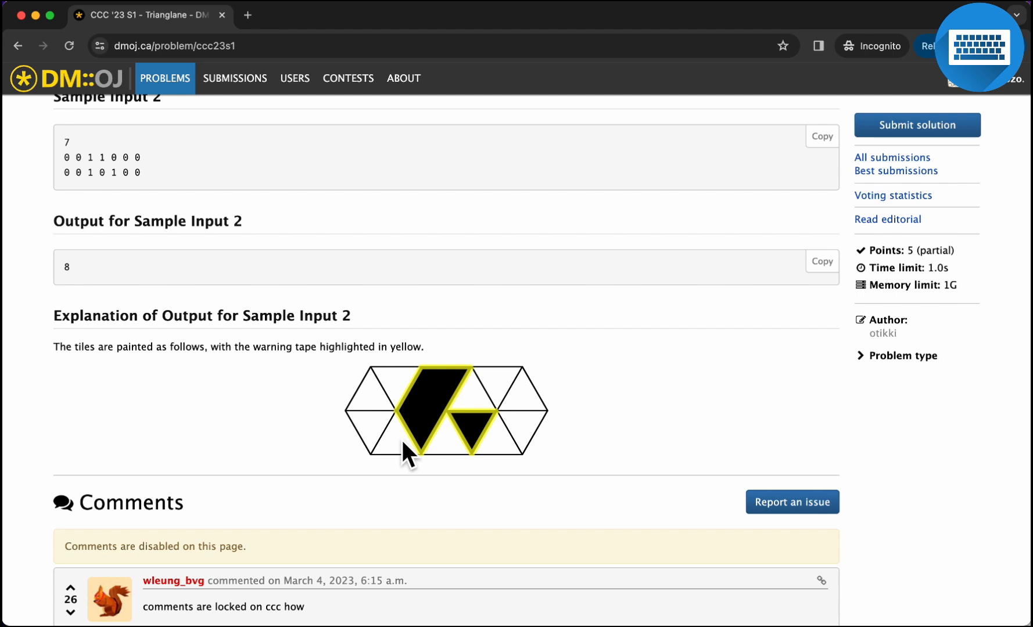
pyautogui.moveTo(405, 396)
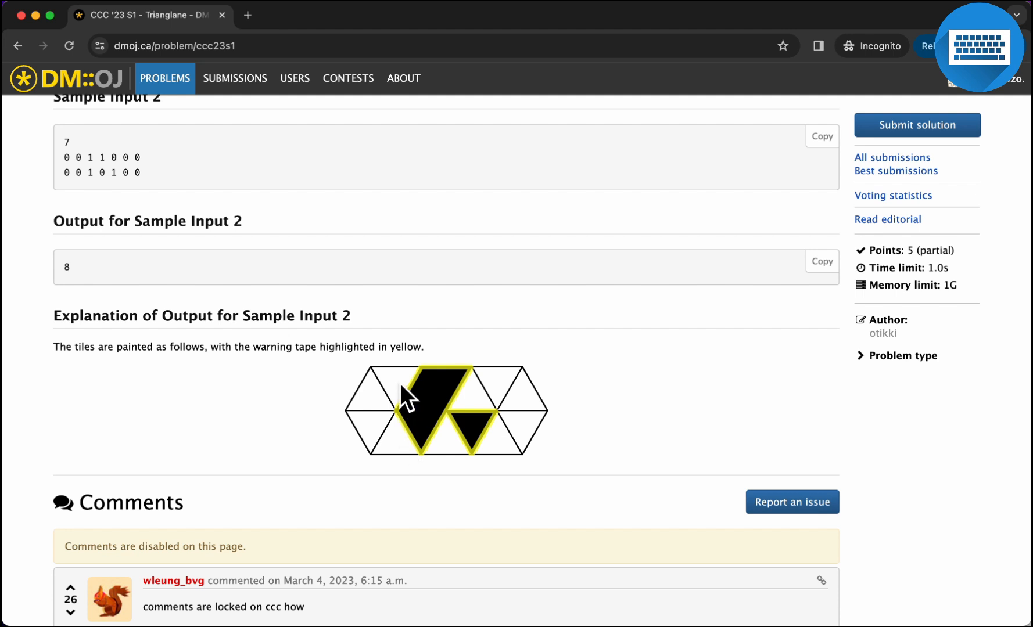
pyautogui.moveTo(402, 448)
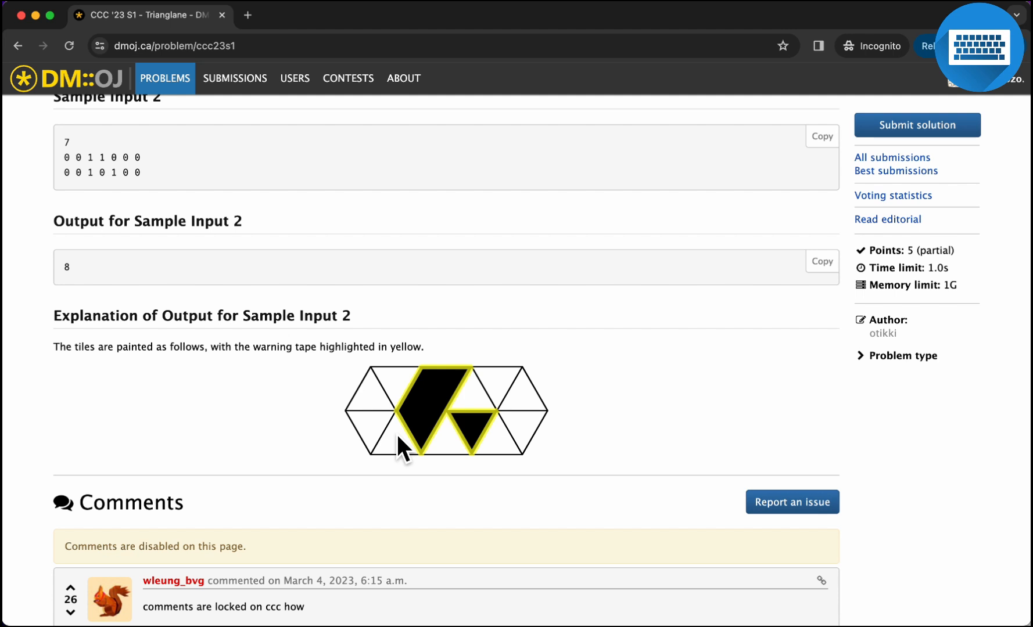
pyautogui.moveTo(408, 427)
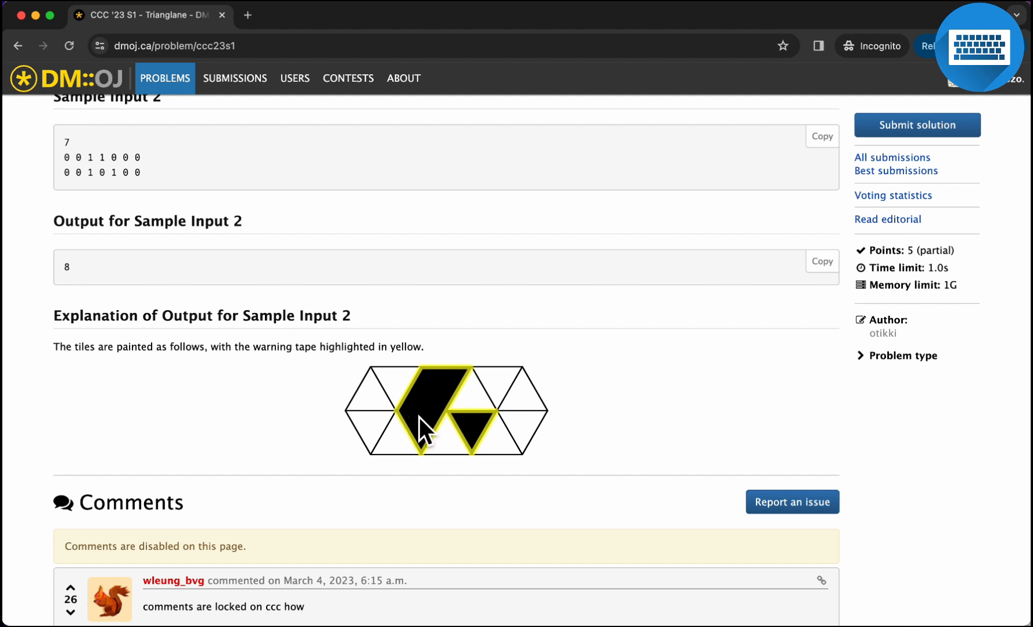
pyautogui.moveTo(395, 385)
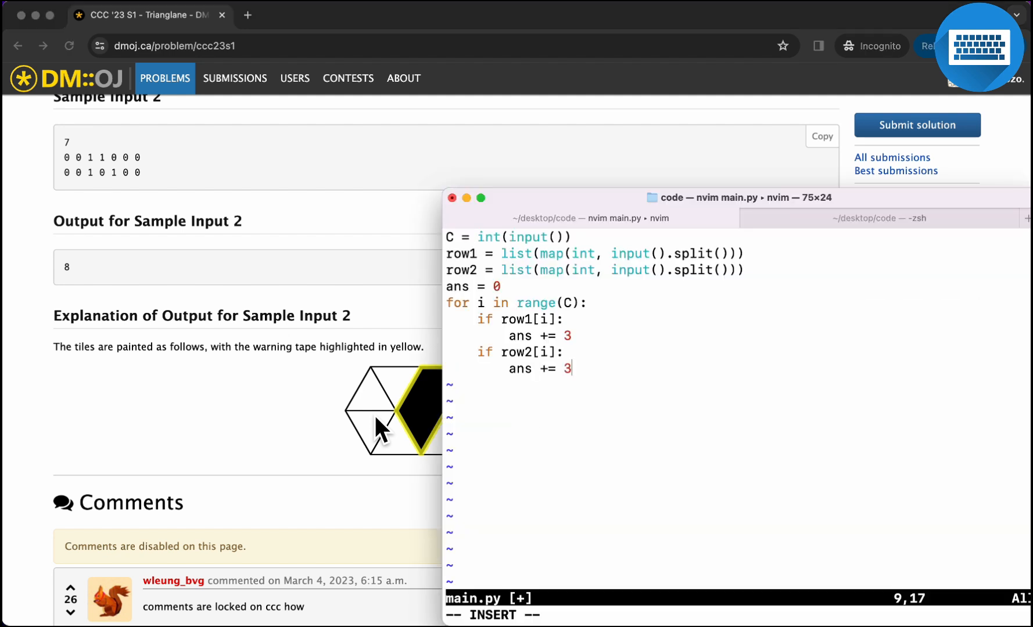
pyautogui.moveTo(473, 323)
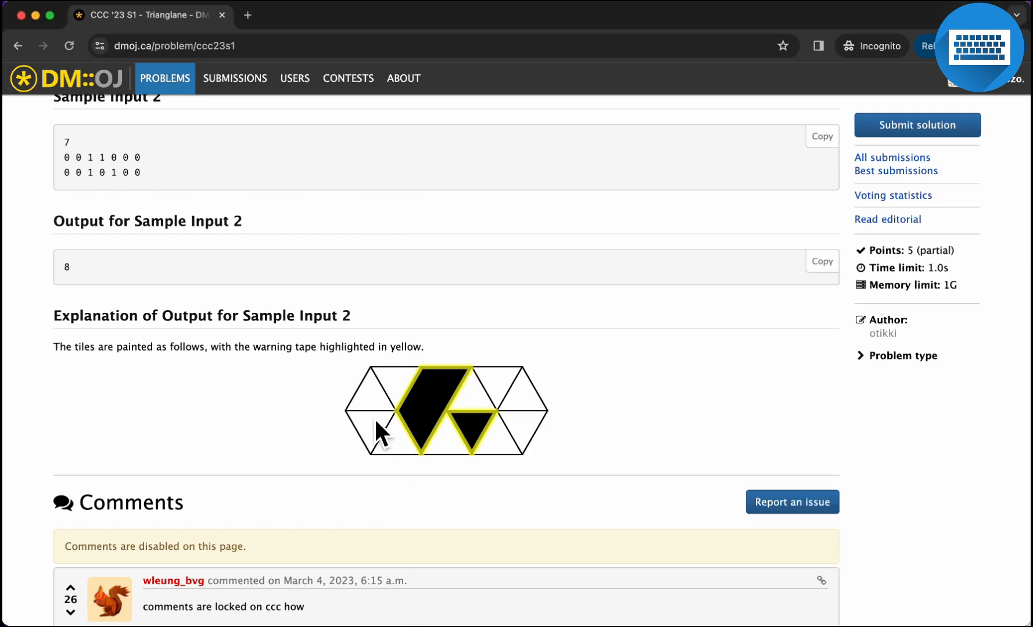
pyautogui.moveTo(377, 441)
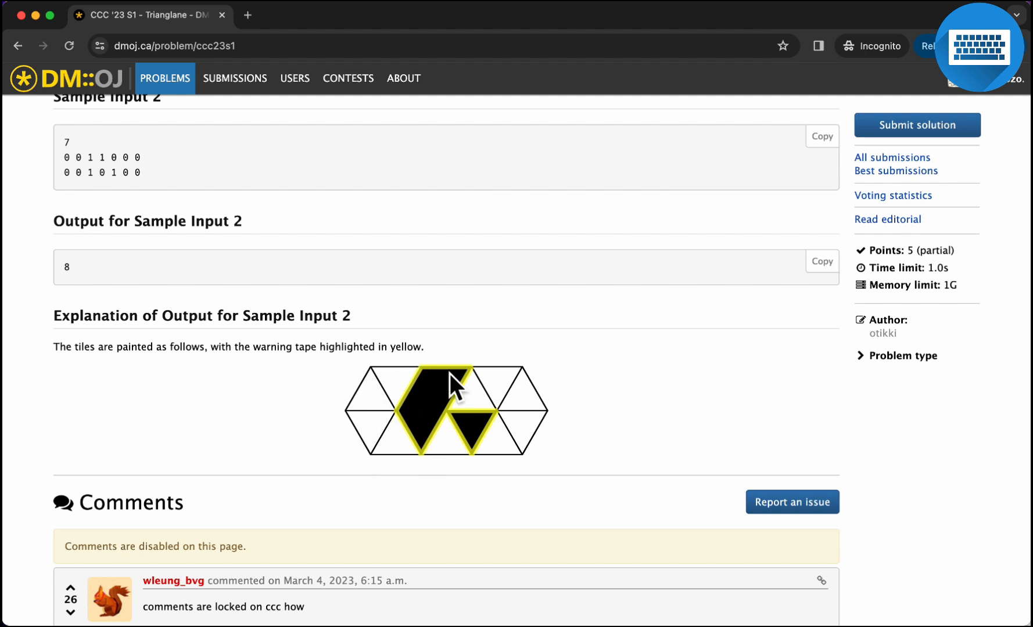
pyautogui.moveTo(532, 454)
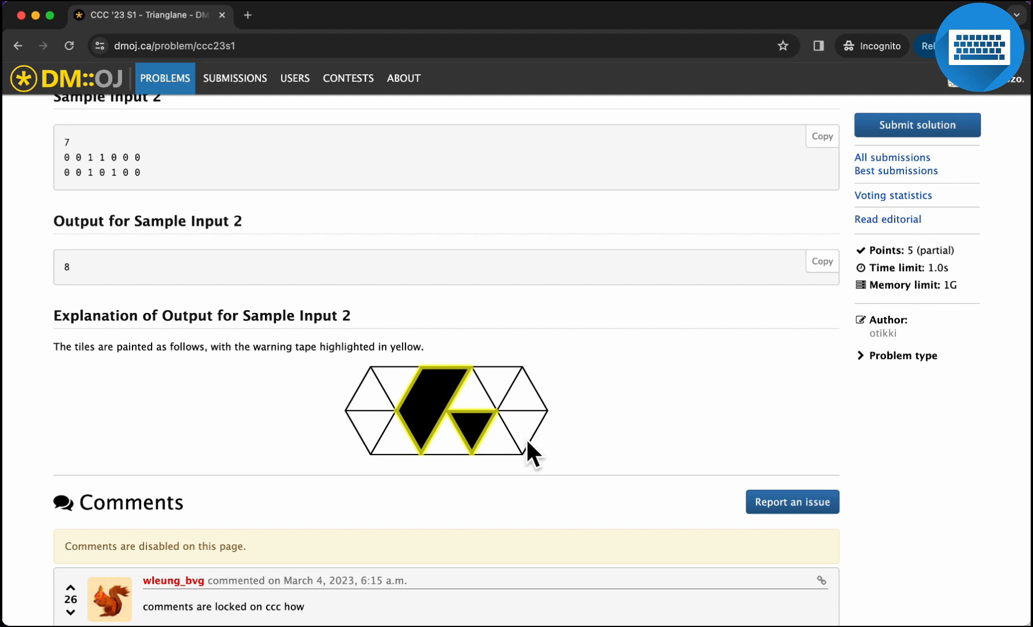
pyautogui.moveTo(532, 485)
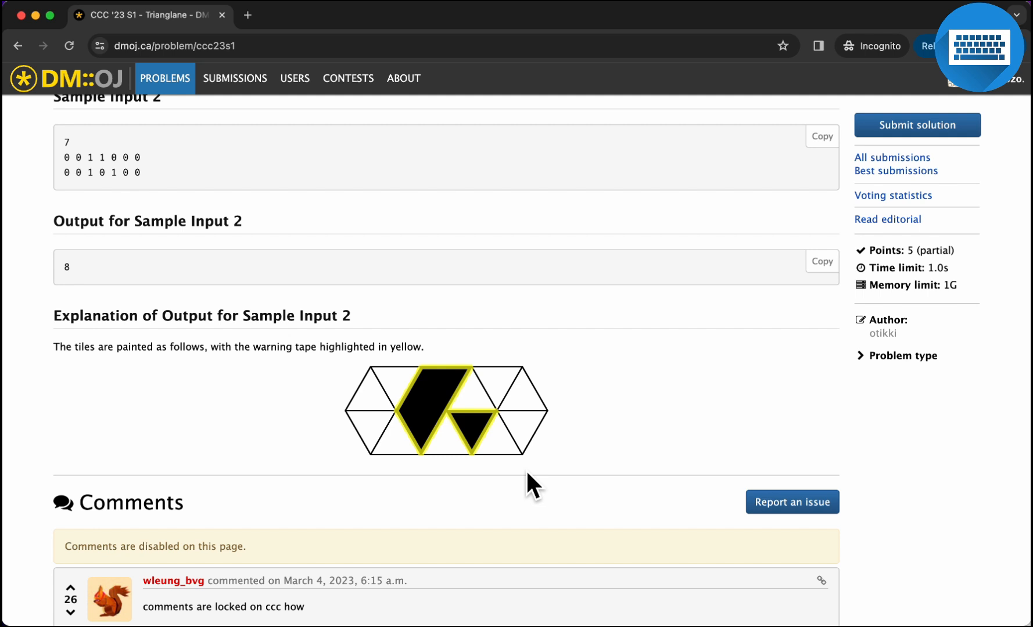
pyautogui.moveTo(416, 422)
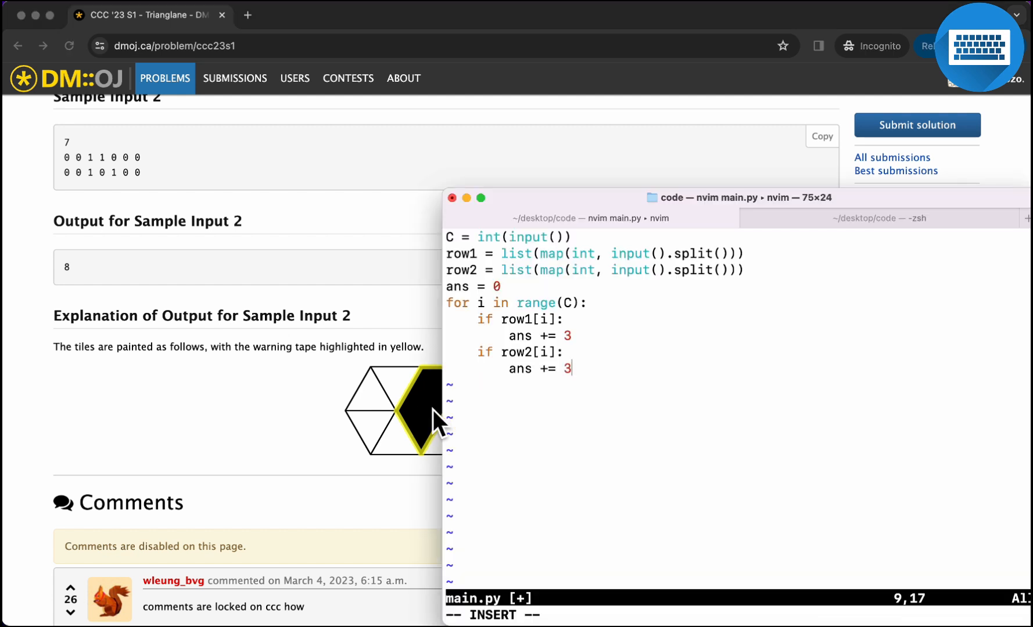
# - Type 'if i % 2 == 0:' with nested 'if row1[i] and row[i]:' and 'ans -= 2'
pyautogui.write('if')
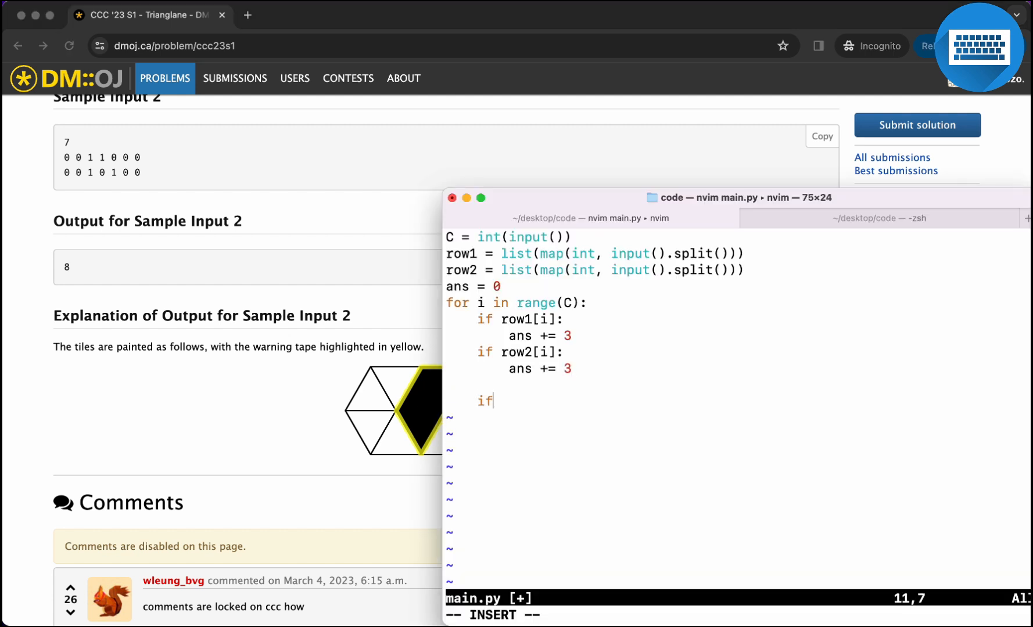
pyautogui.write('i %')
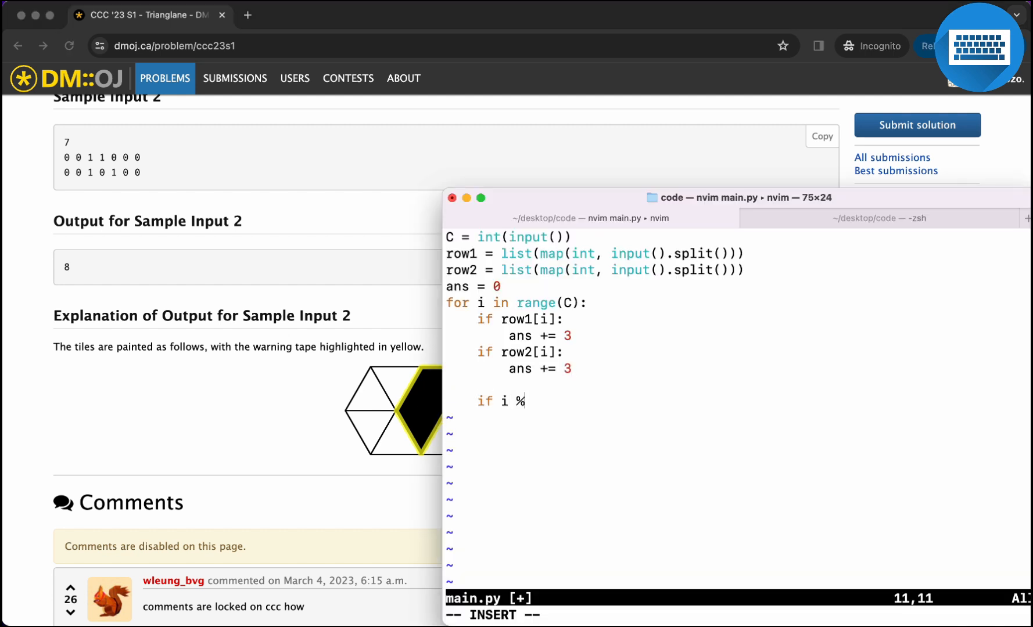
pyautogui.write('2 == 0:')
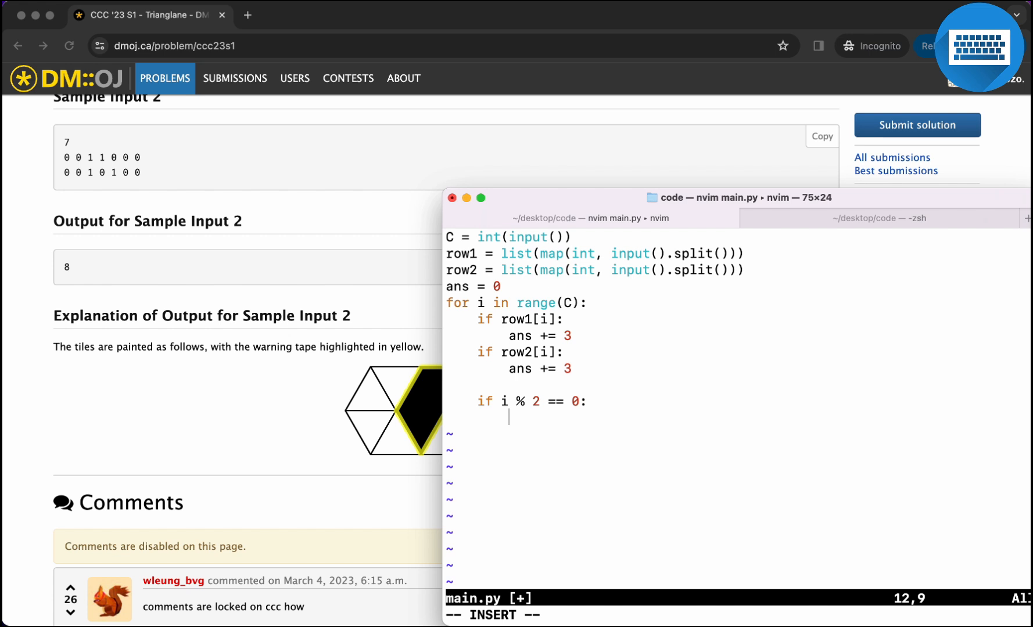
pyautogui.write('i')
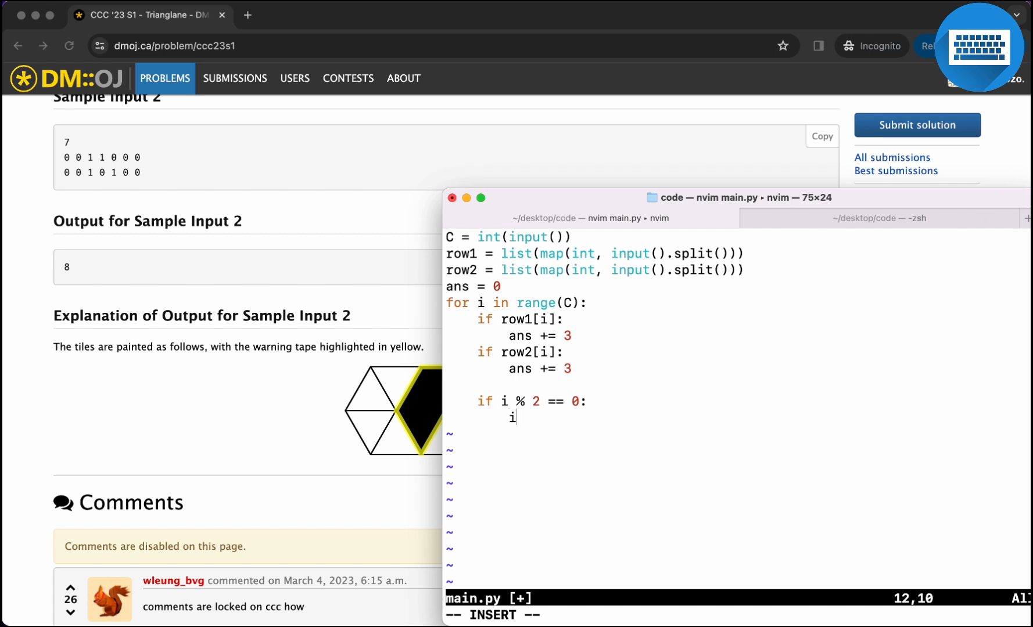
pyautogui.write('f row1[i]')
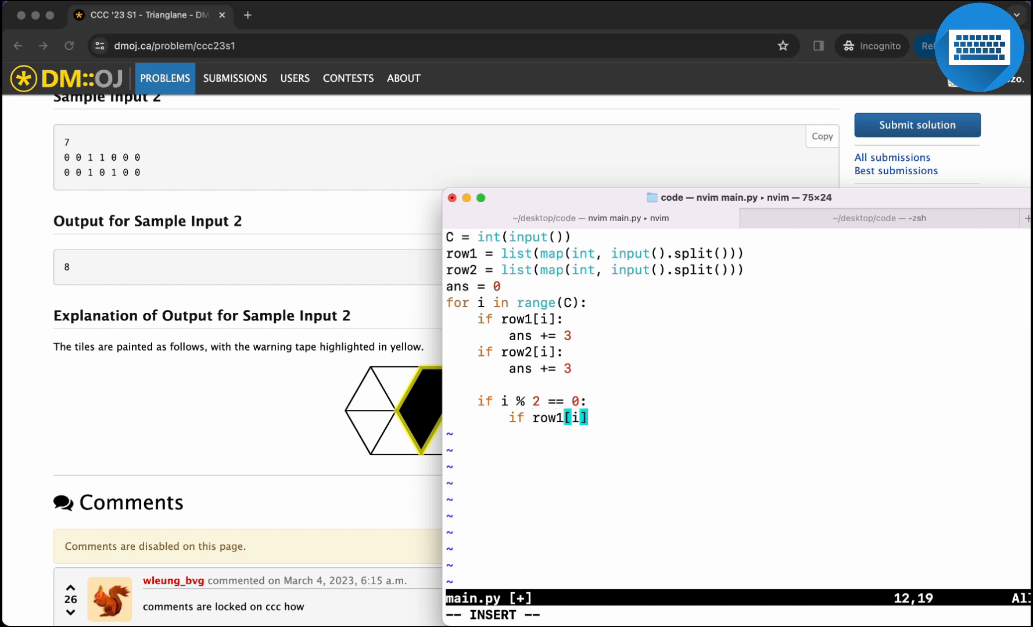
pyautogui.write('and row[i]:')
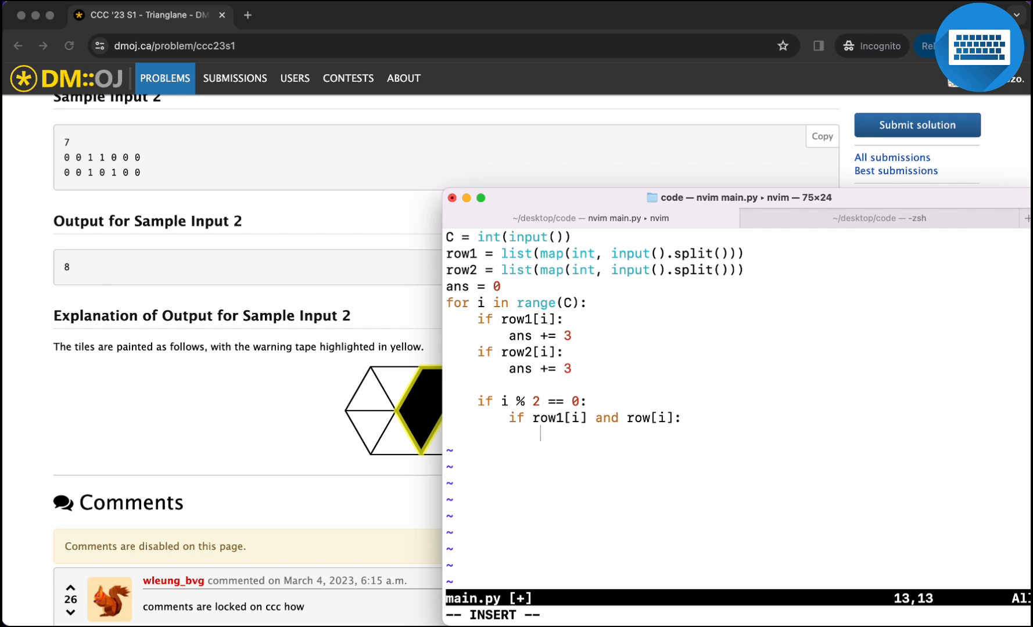
pyautogui.write('ans -= 2')
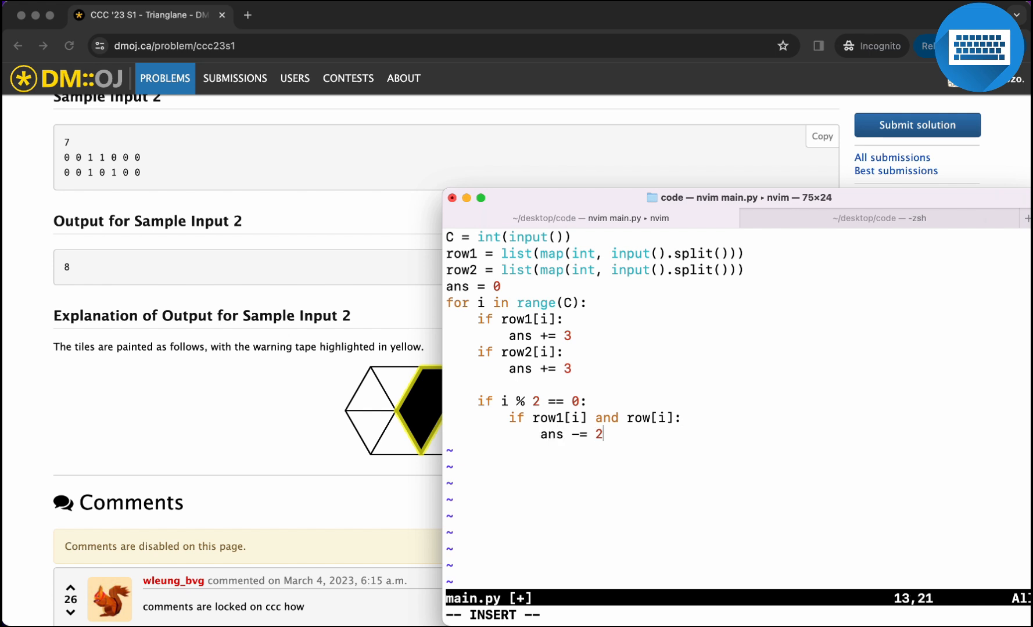
pyautogui.moveTo(349, 445)
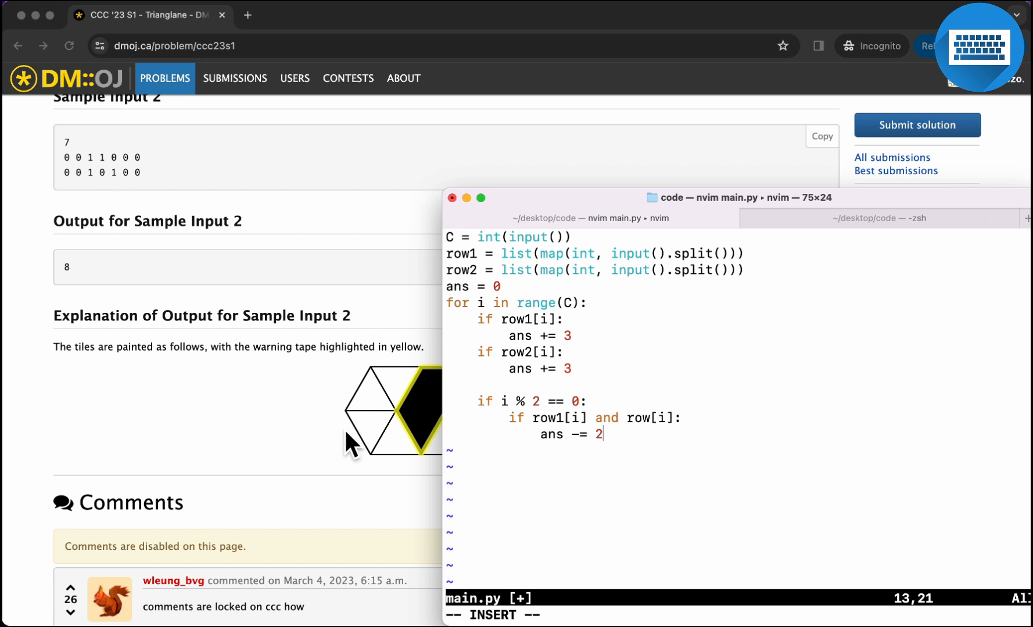
pyautogui.moveTo(422, 428)
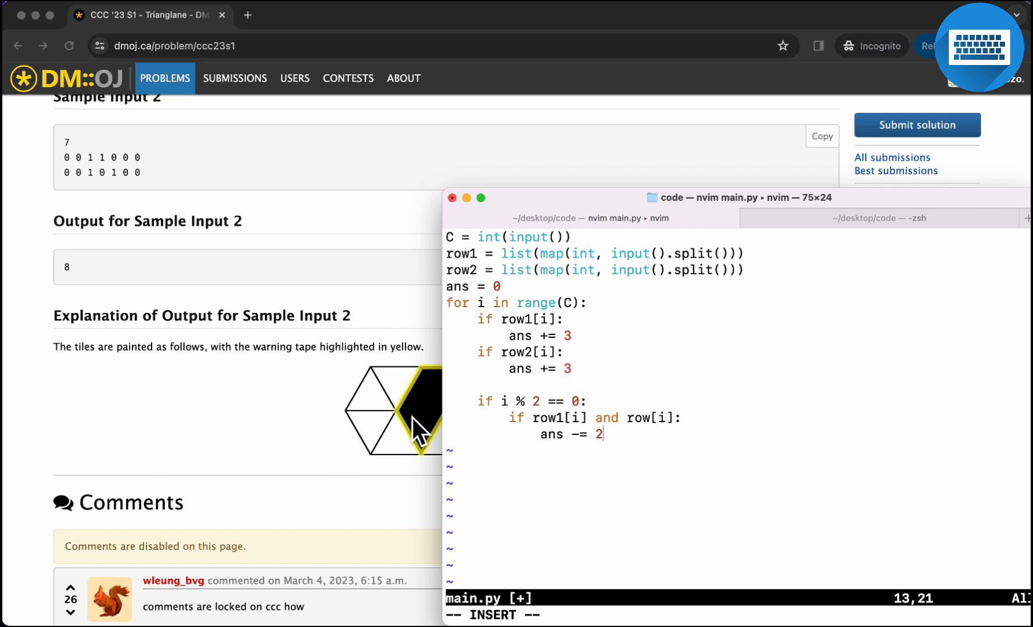
pyautogui.moveTo(424, 414)
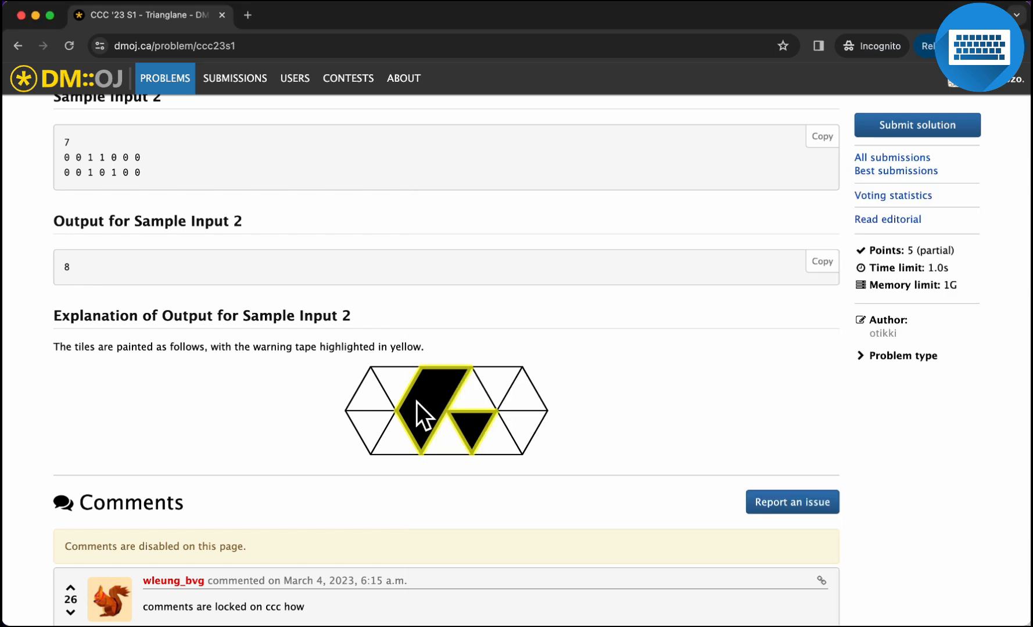
pyautogui.moveTo(438, 411)
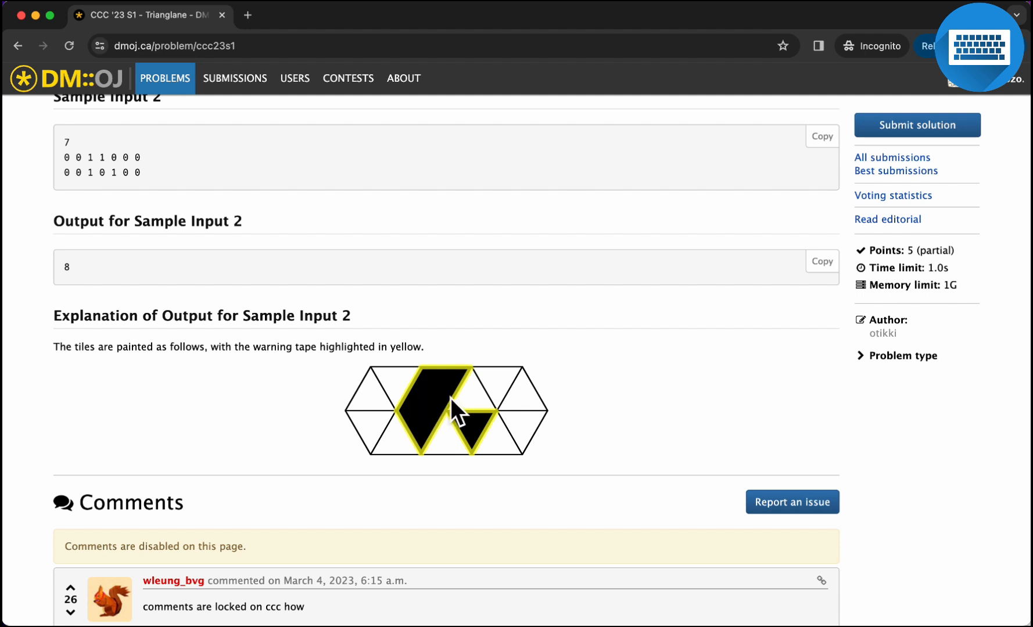
pyautogui.moveTo(374, 425)
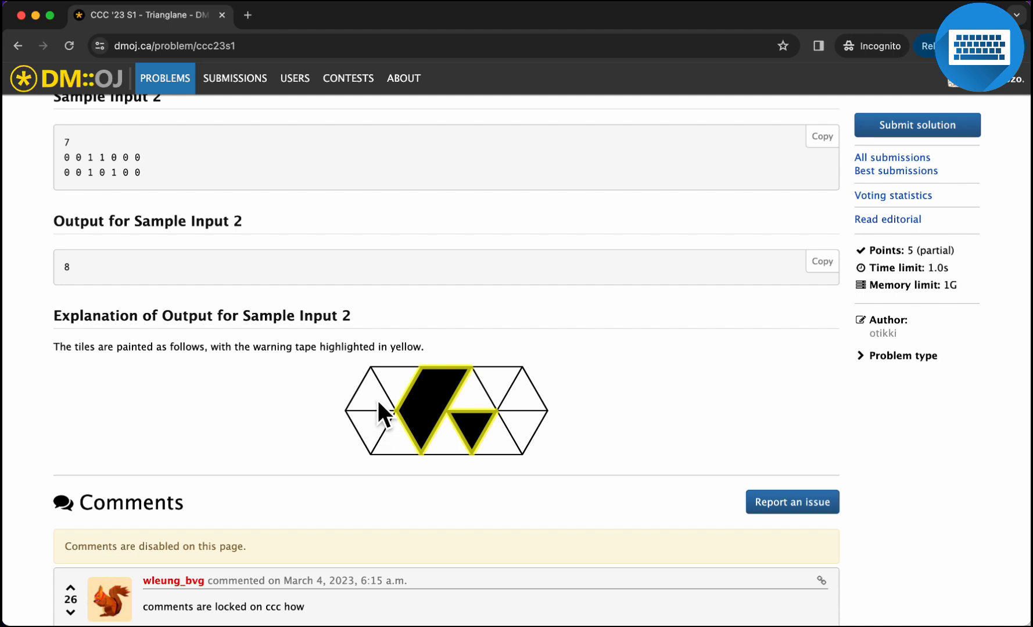
pyautogui.moveTo(385, 408)
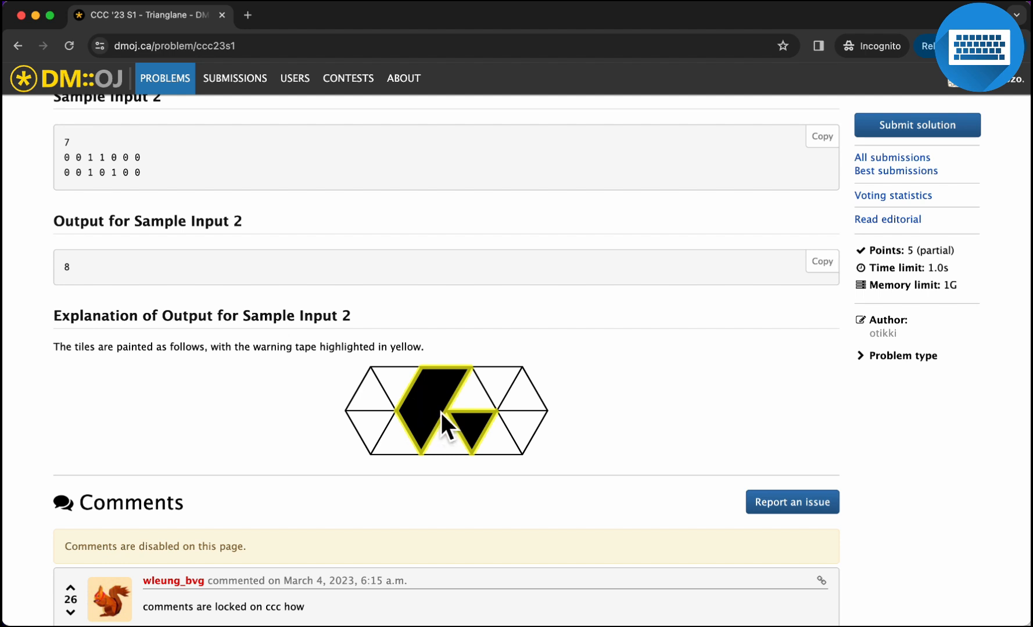
pyautogui.moveTo(423, 412)
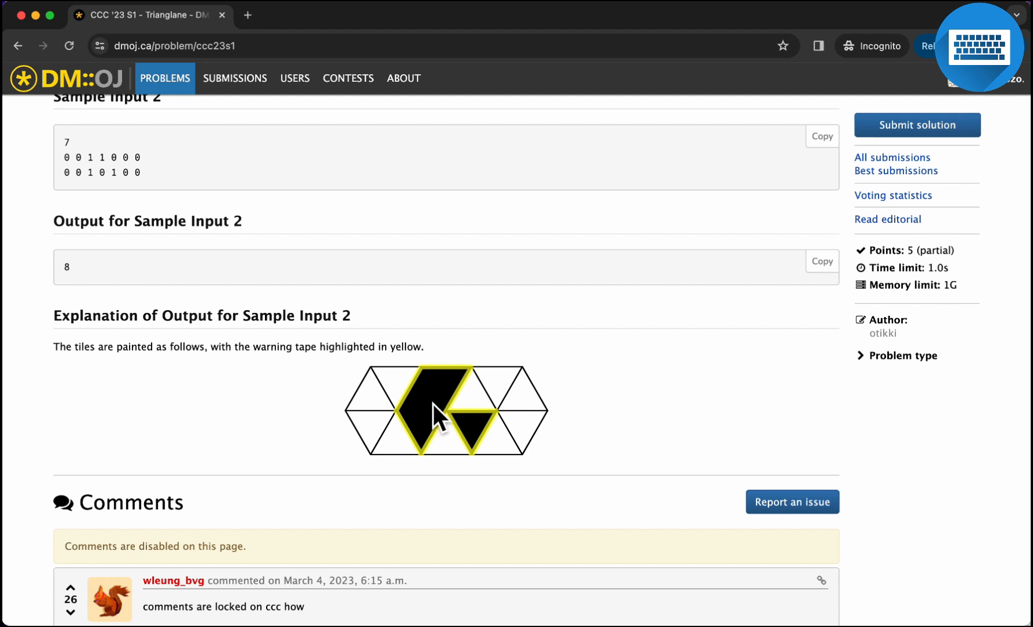
pyautogui.moveTo(438, 415)
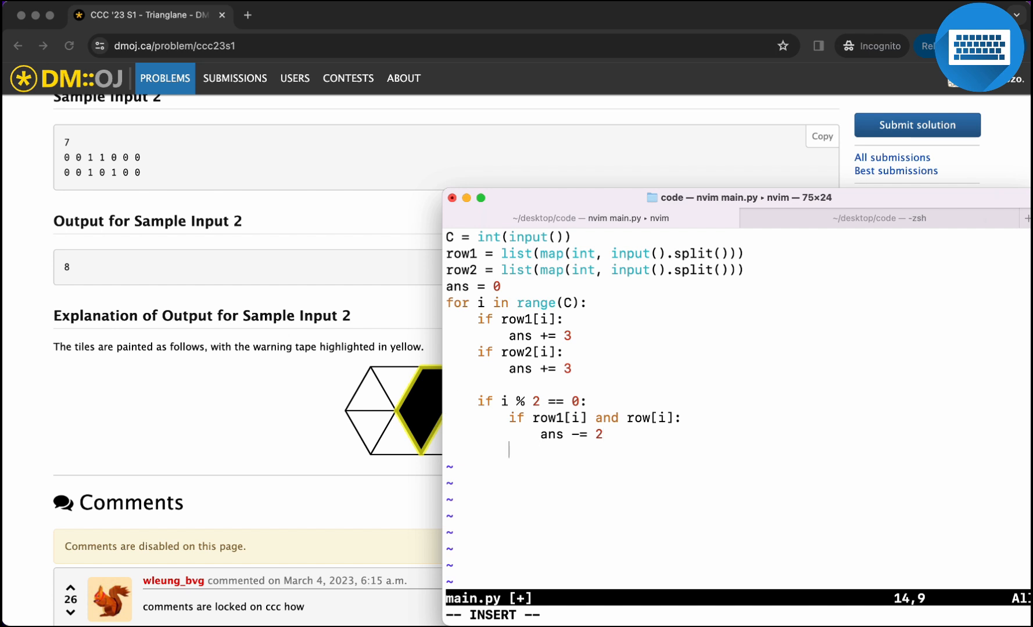
# - Add a row1[i - 1] condition subtracting 1 from ans, and begin the row2 version
pyautogui.press('enter')
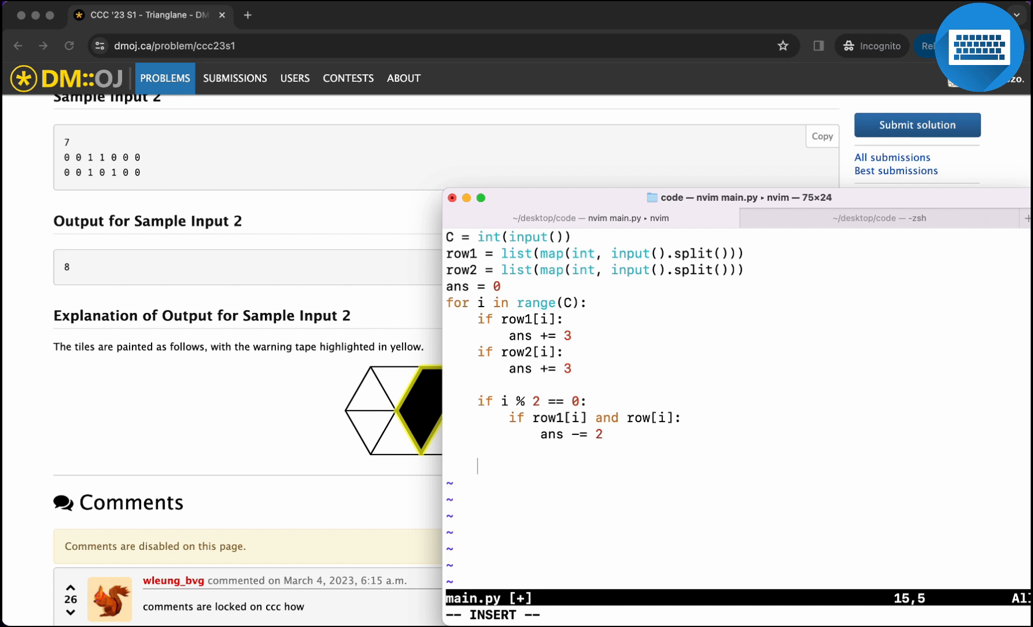
pyautogui.write('r')
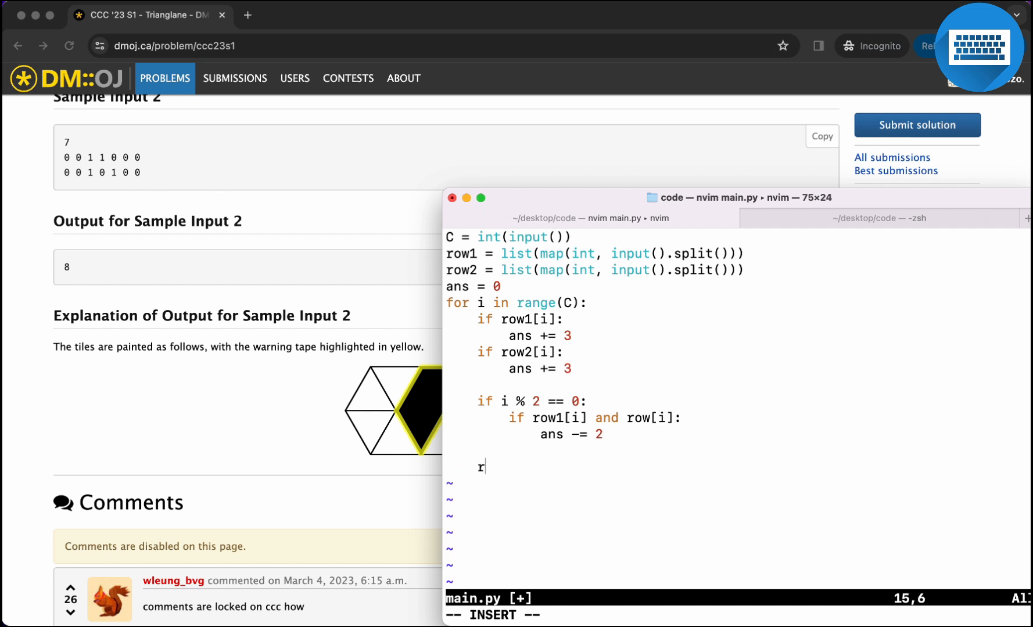
pyautogui.write('ow1[i - 1]')
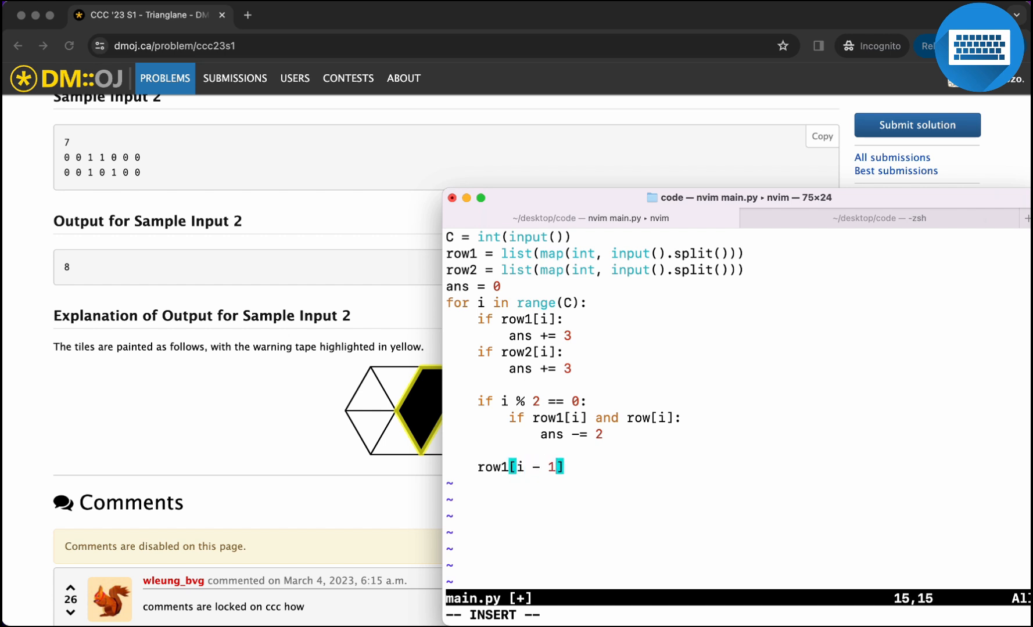
pyautogui.write(':')
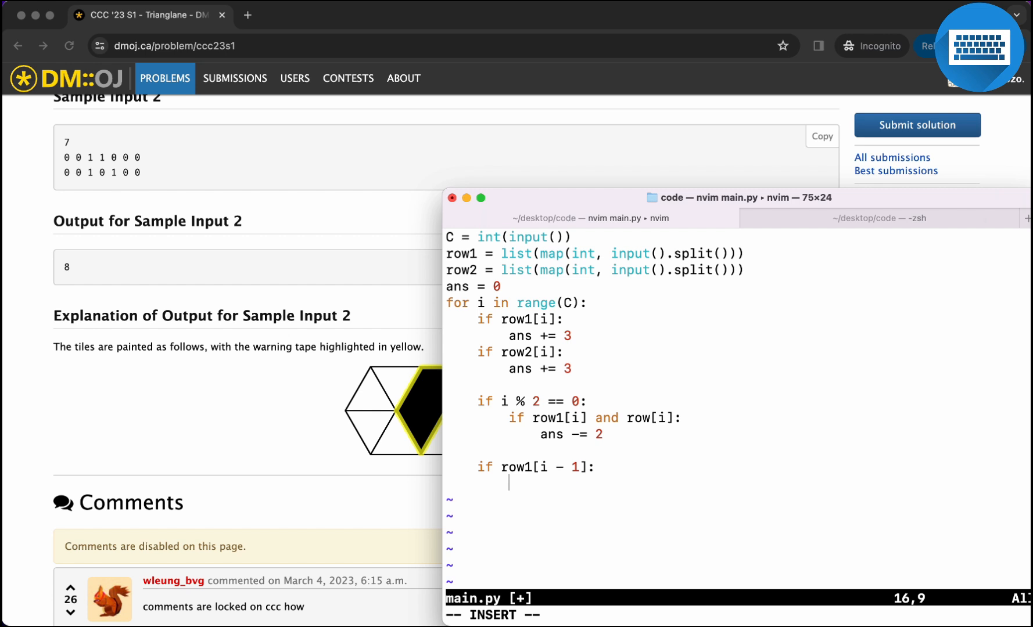
pyautogui.write('ans -= 1')
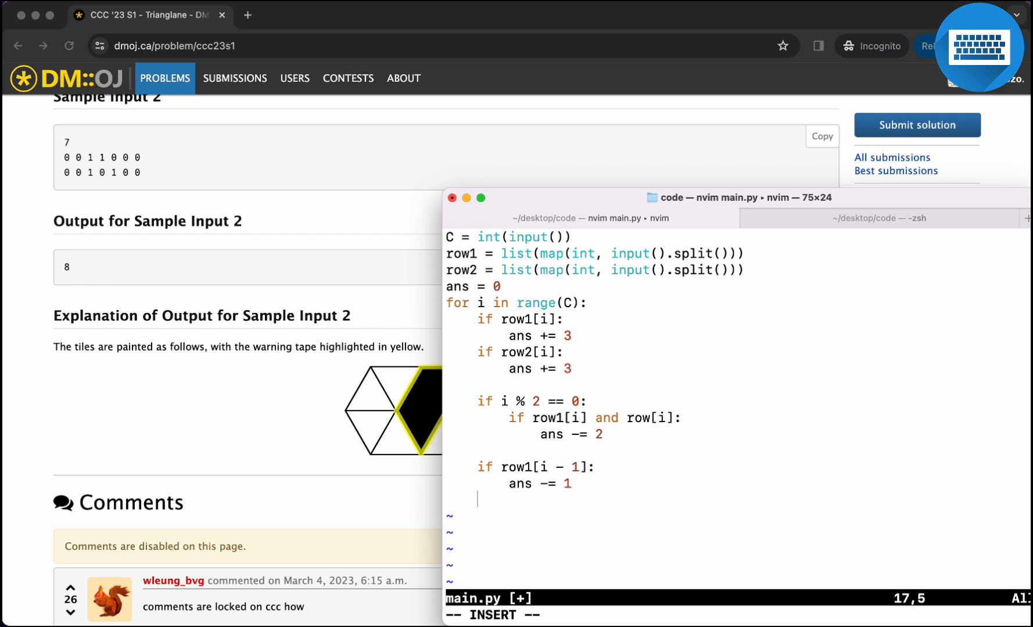
pyautogui.write('if row2[]')
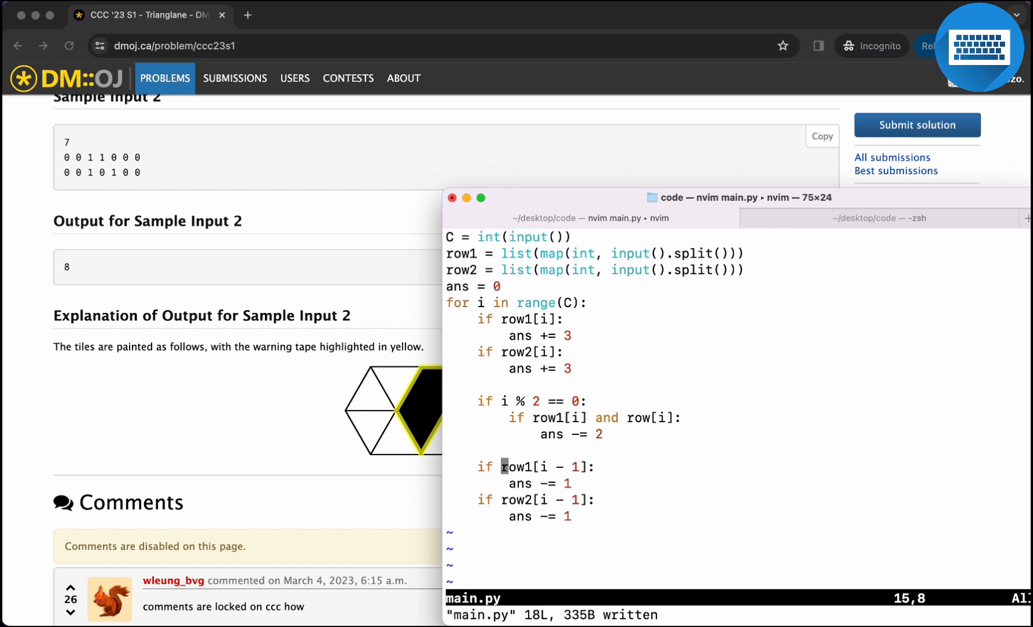
pyautogui.press('i')
pyautogui.write(' row1[i] and')
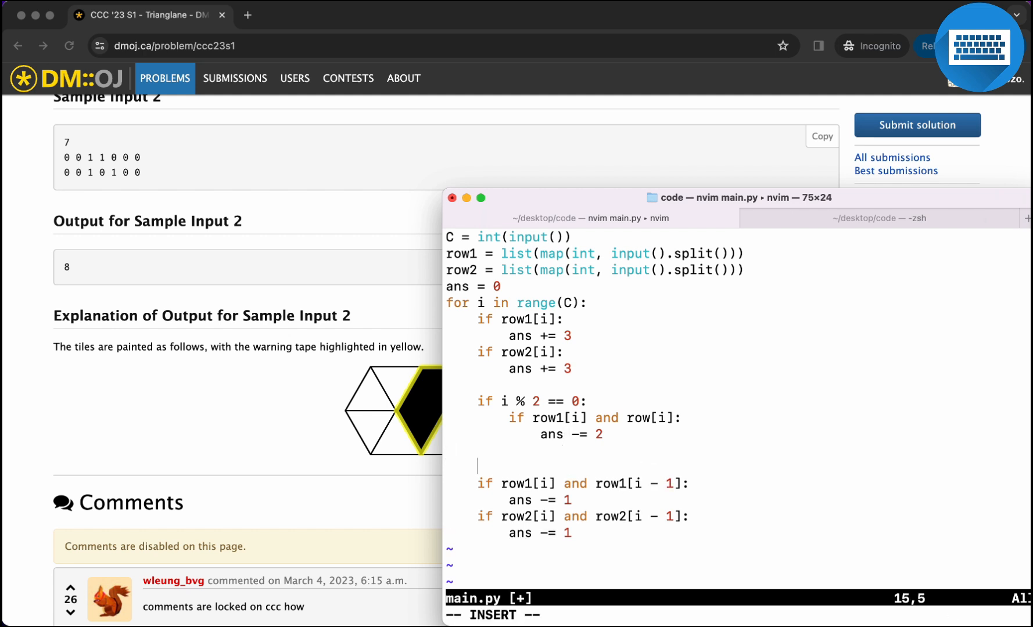
# - Guard the previous-column checks with 'if i > 0:'
pyautogui.write('if i >')
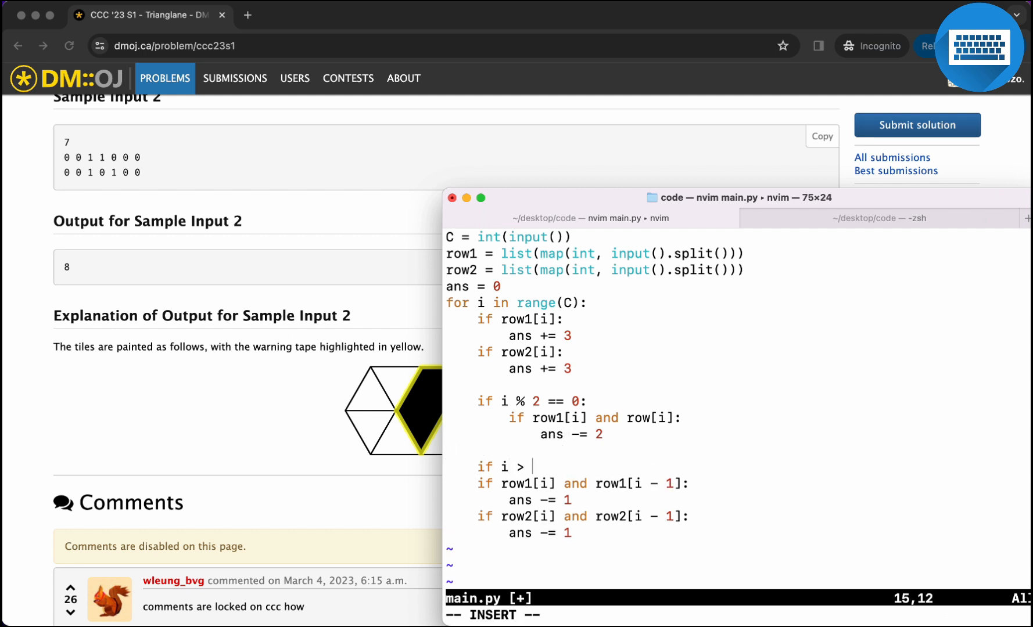
pyautogui.write('0:')
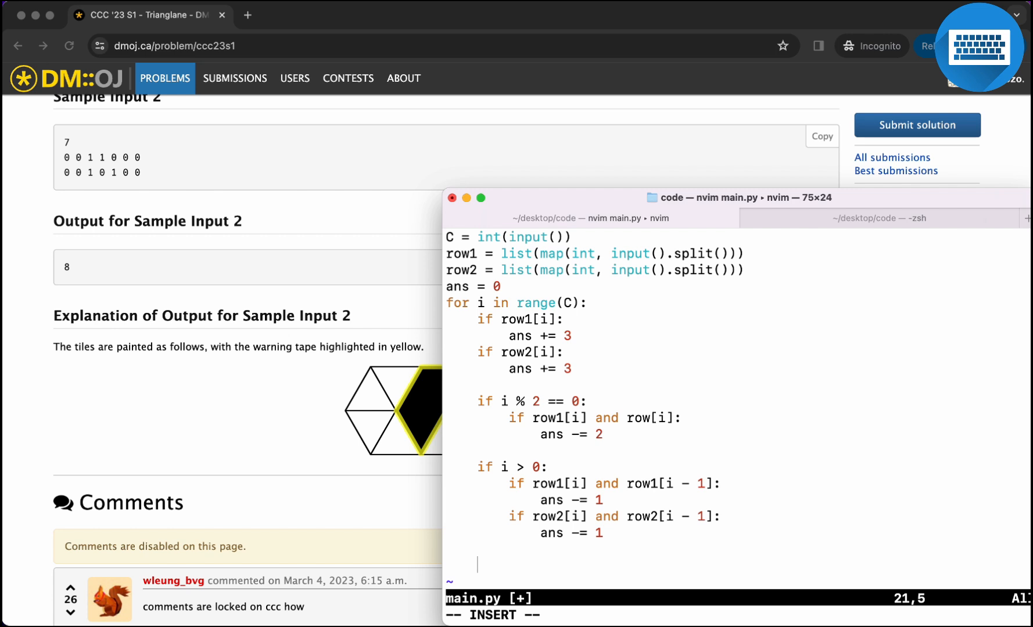
pyautogui.write('if i < C')
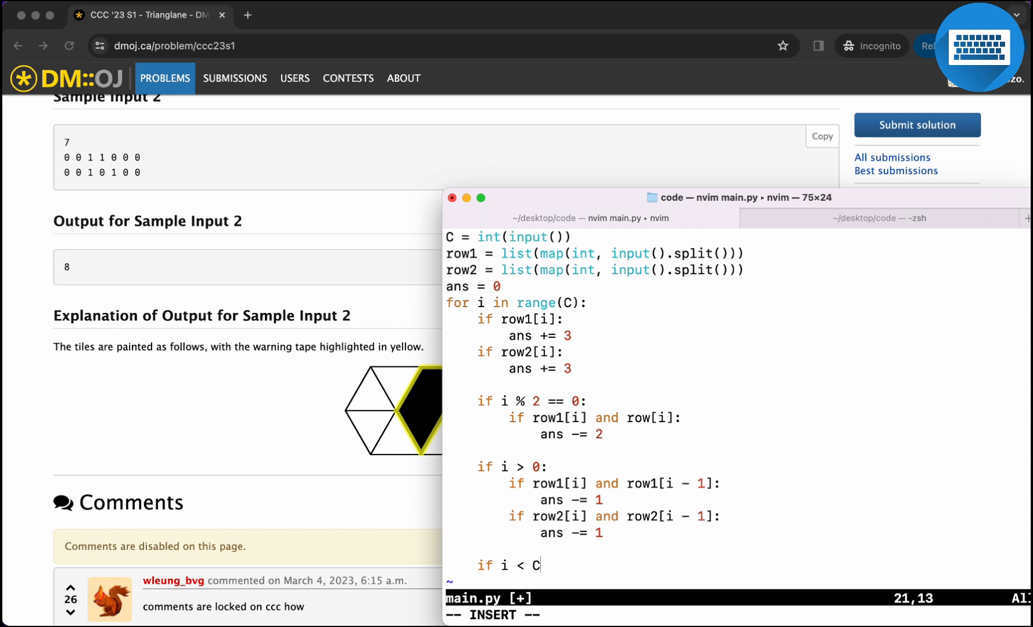
pyautogui.write(':')
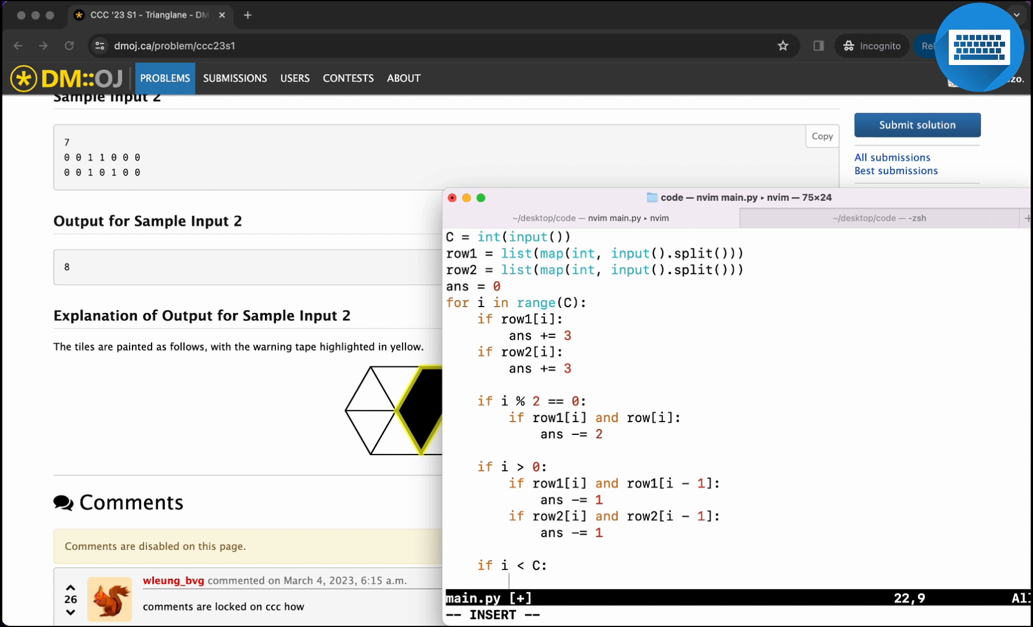
# - Add next-column checks on row1[i + 1] and row2[i + 1] that subtract 1 from ans
pyautogui.write('if row1[i] and row1')
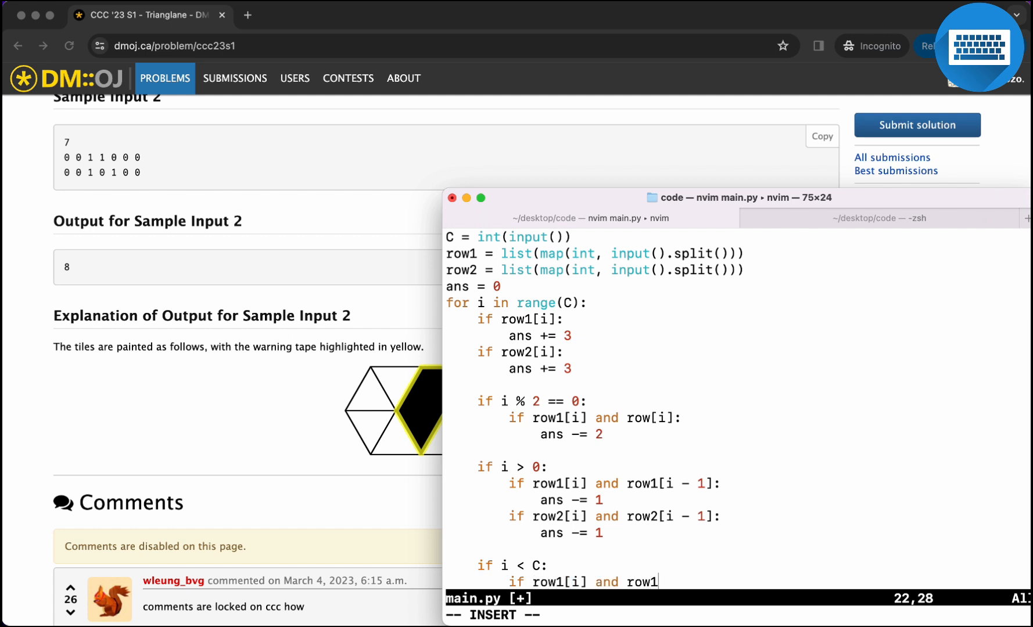
pyautogui.write('[i + 1]:')
pyautogui.write('ans -= 1')
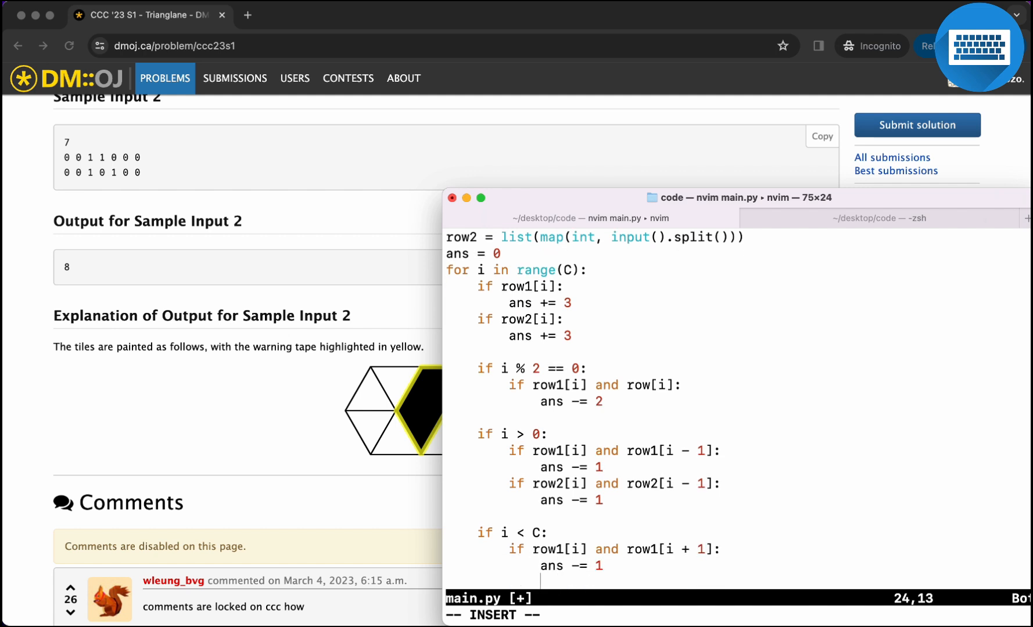
pyautogui.write('if row2')
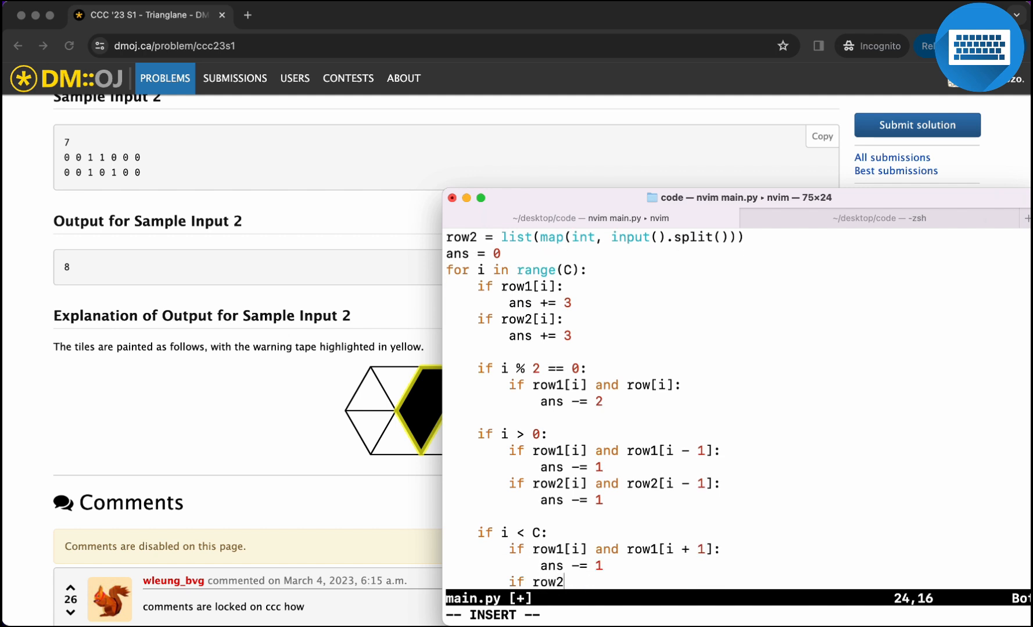
pyautogui.write('[i] and r')
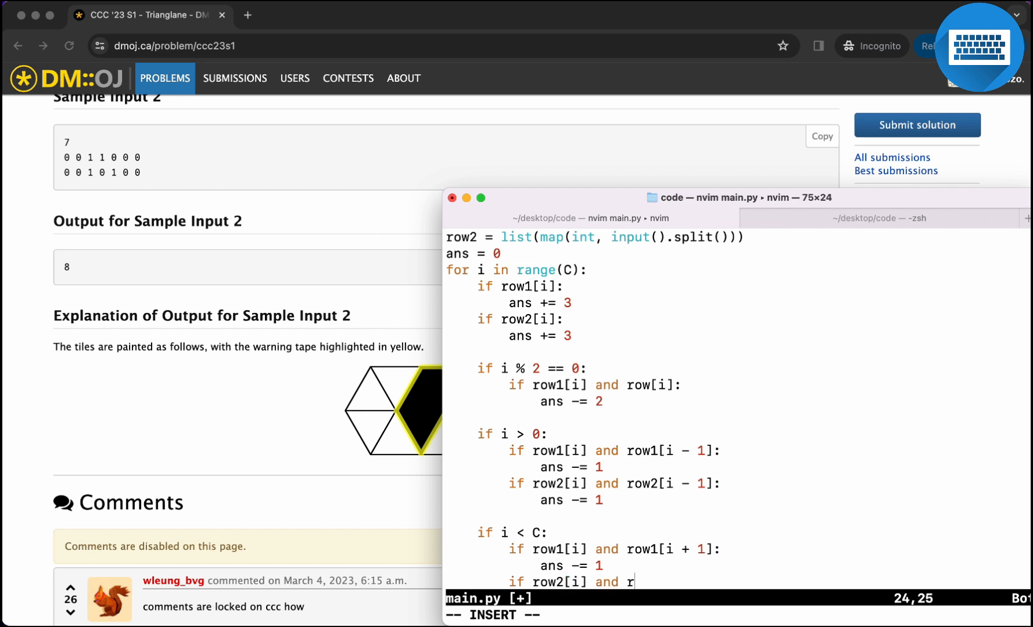
pyautogui.write('[i +')
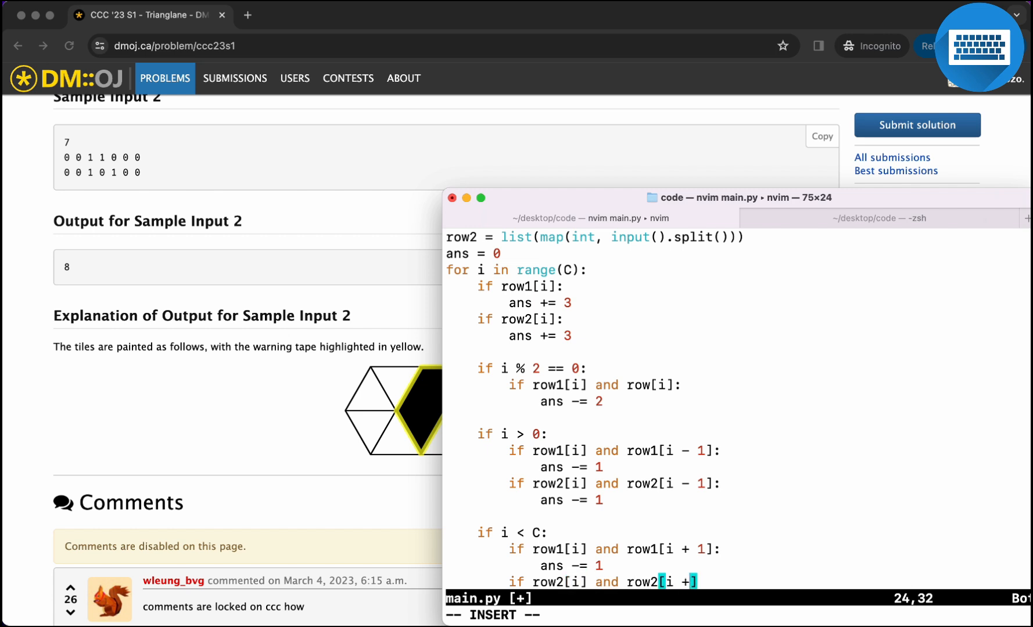
pyautogui.write('1]')
pyautogui.write('ans')
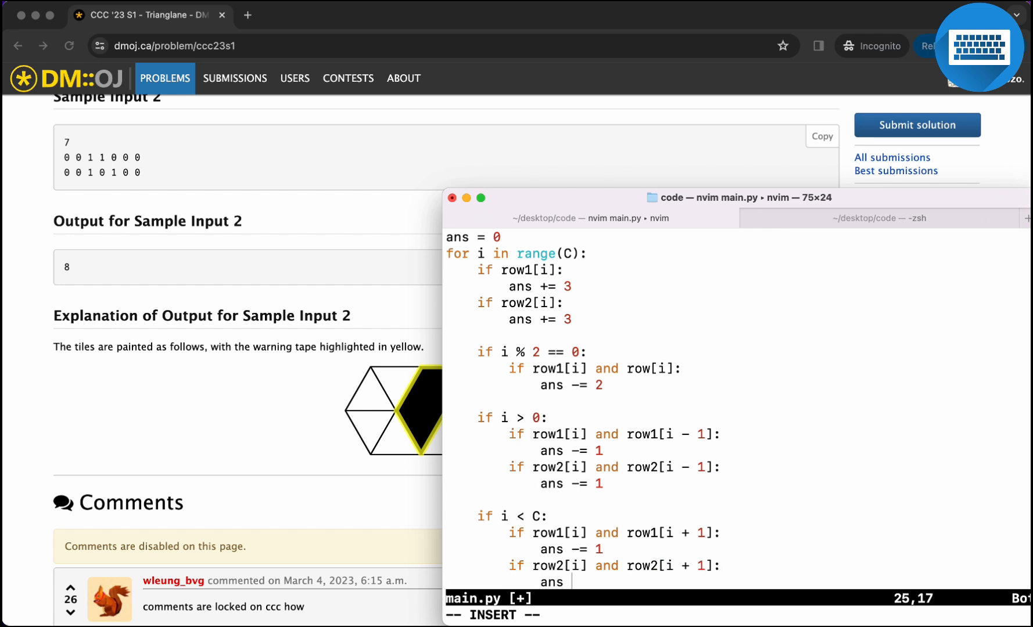
pyautogui.write('-= 1')
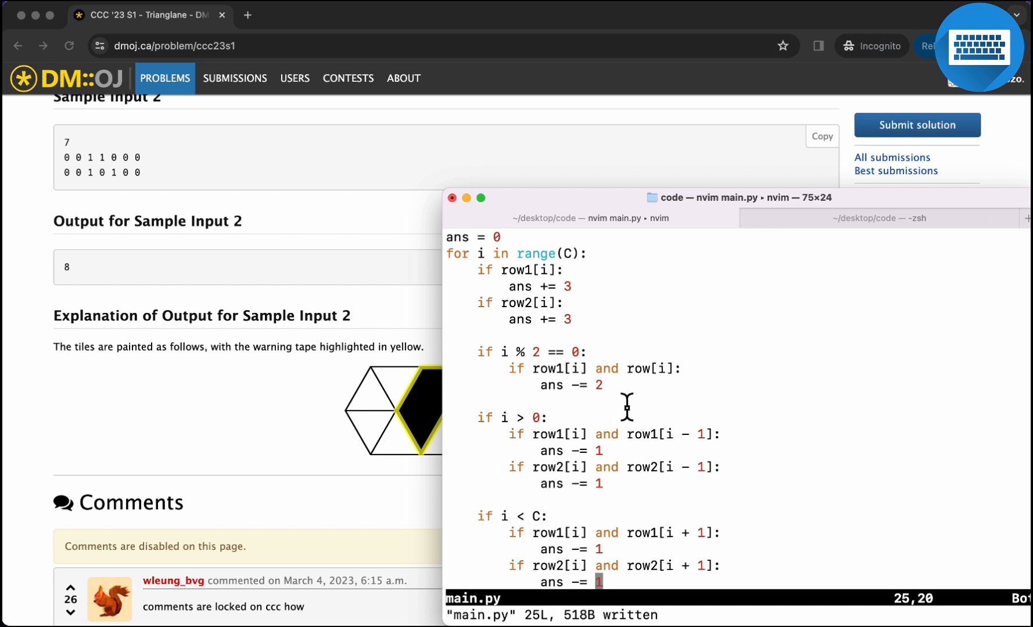
pyautogui.moveTo(417, 412)
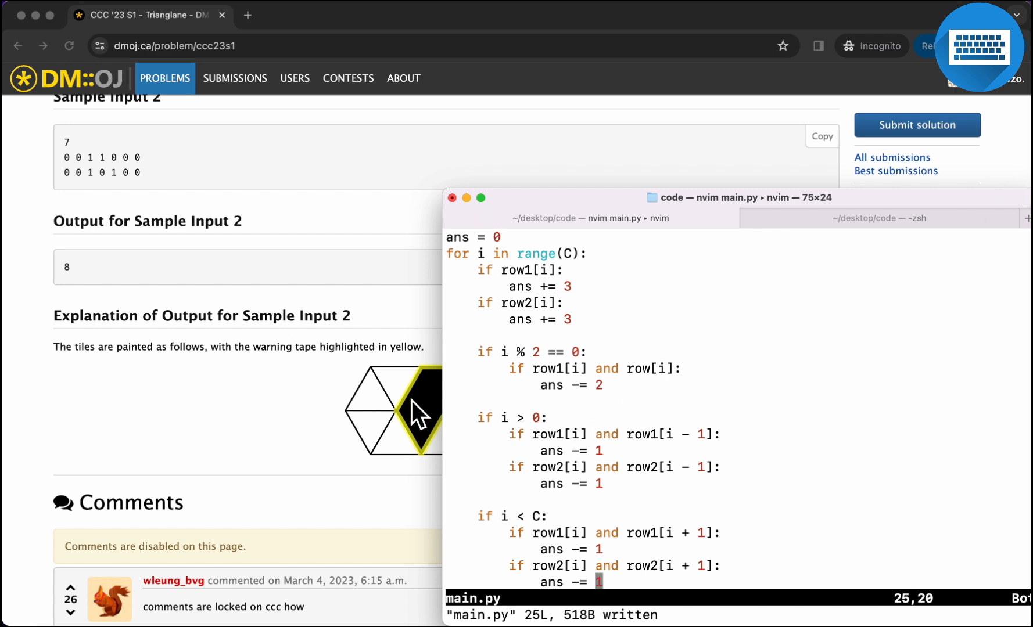
pyautogui.moveTo(403, 342)
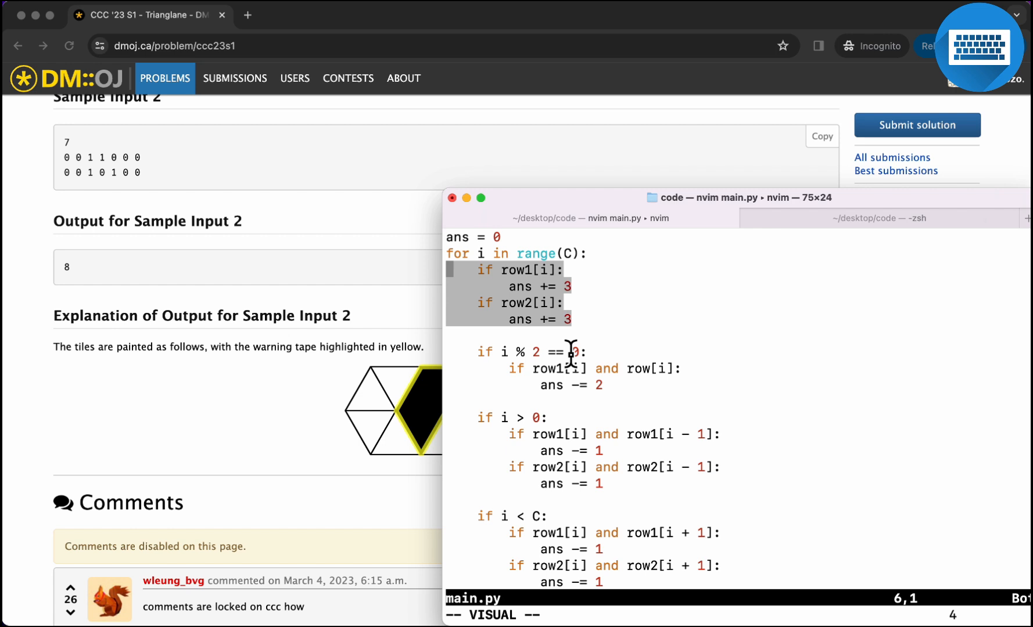
pyautogui.moveTo(521, 467)
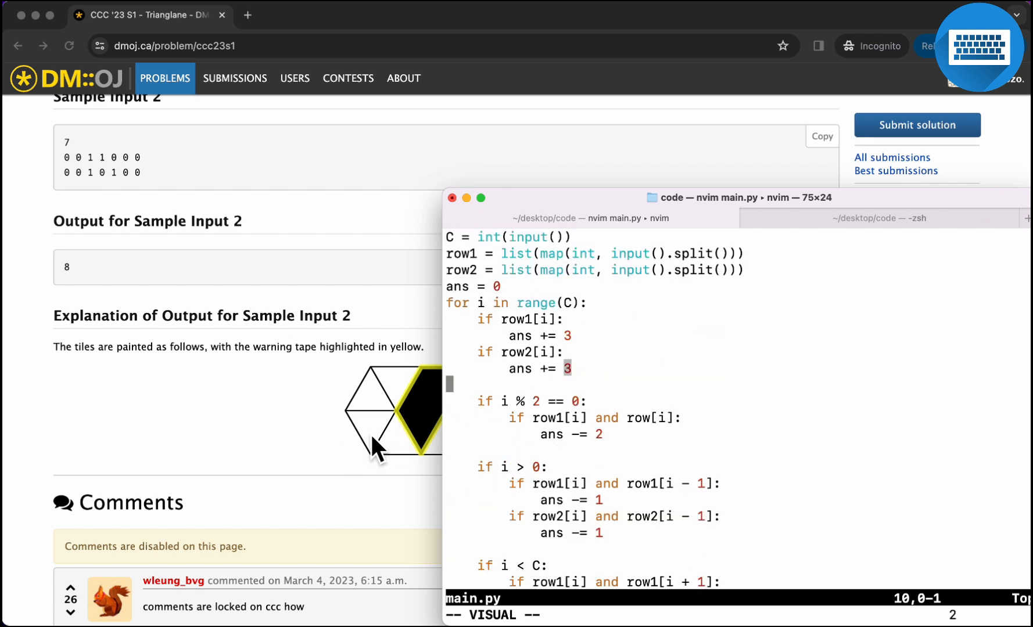
pyautogui.scroll(-3)
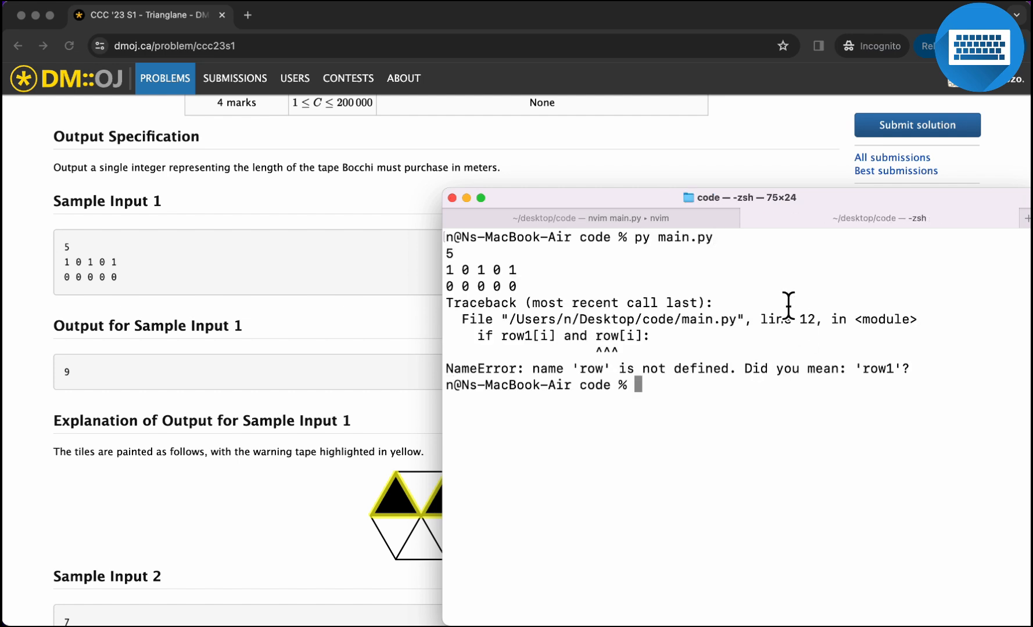
# - Change the bound to C - 1, add print(ans), and rerun main.py to get 9
pyautogui.click(593, 218)
pyautogui.write('py main.py')
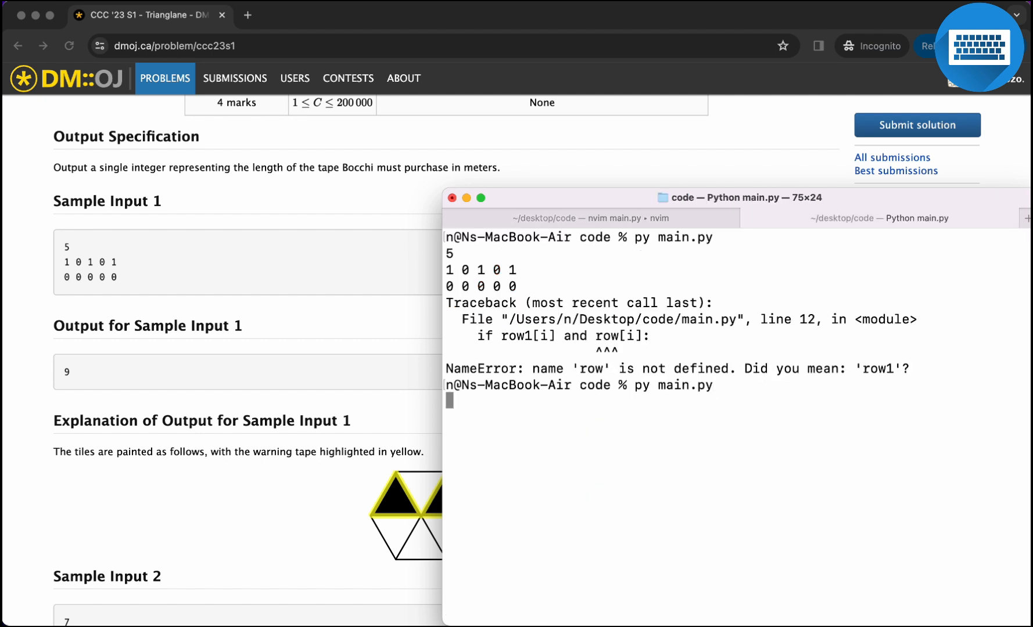
pyautogui.press('enter')
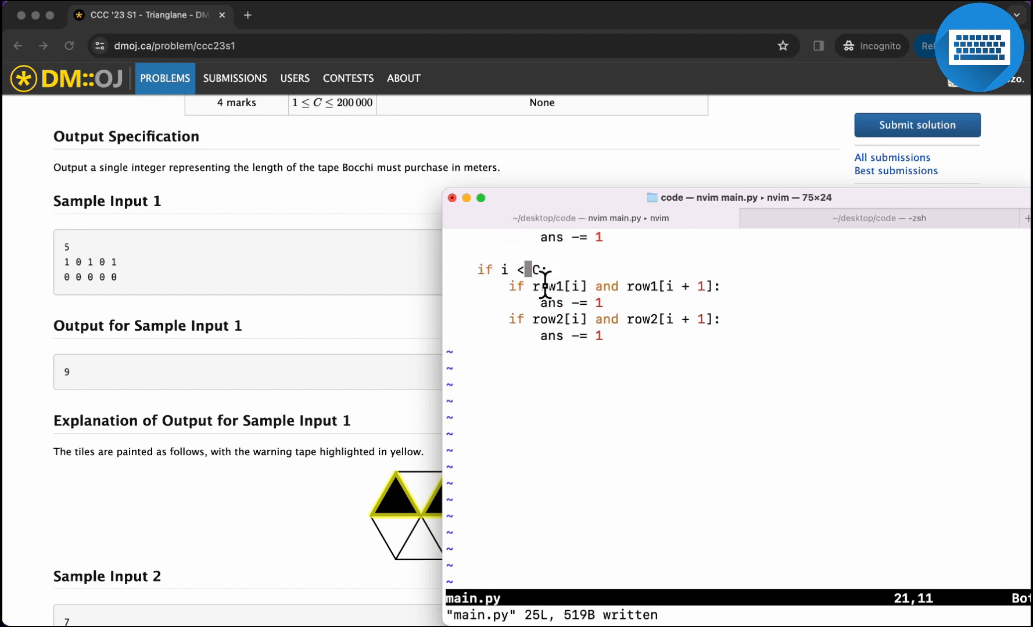
pyautogui.moveTo(615, 350)
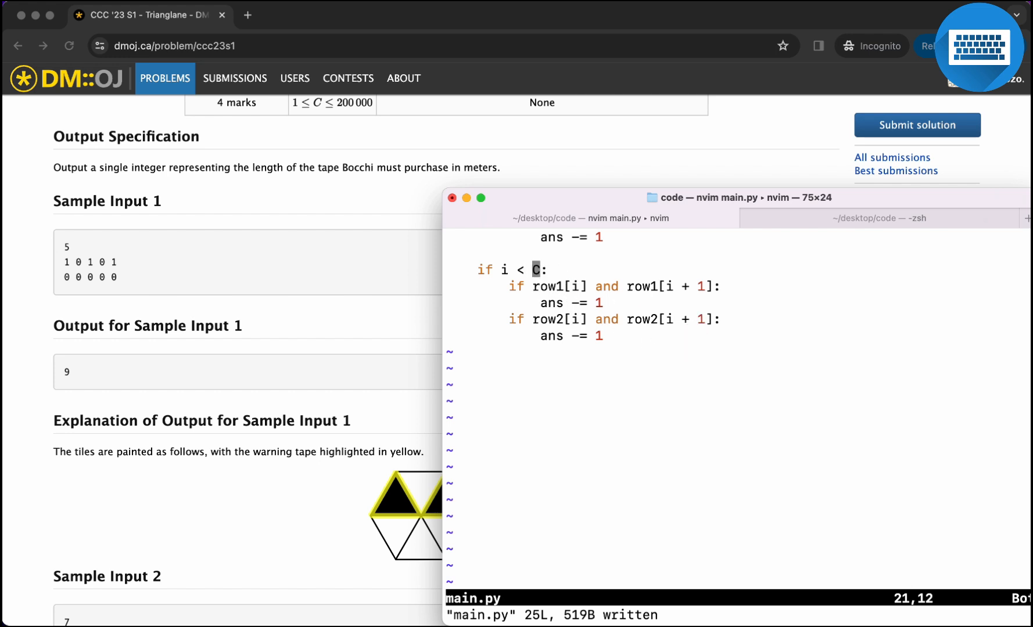
pyautogui.write('- 1')
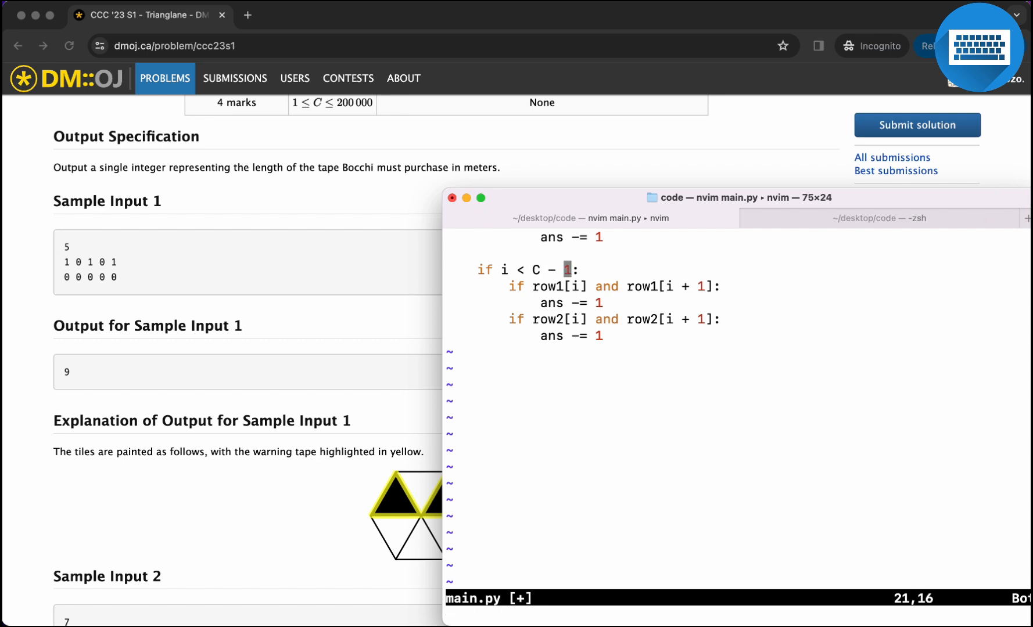
pyautogui.click(882, 218)
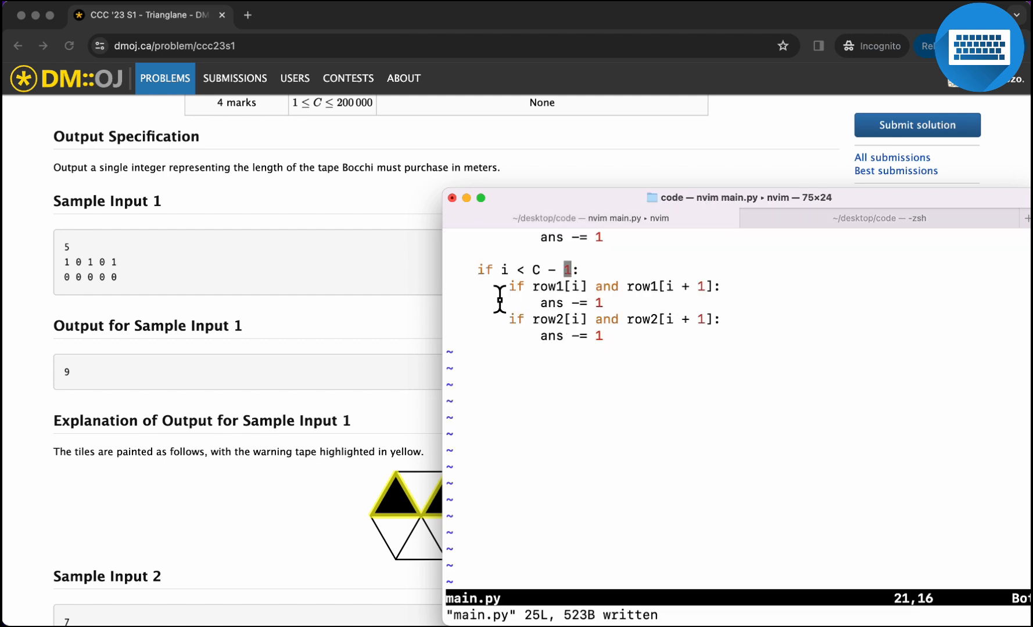
pyautogui.write('print')
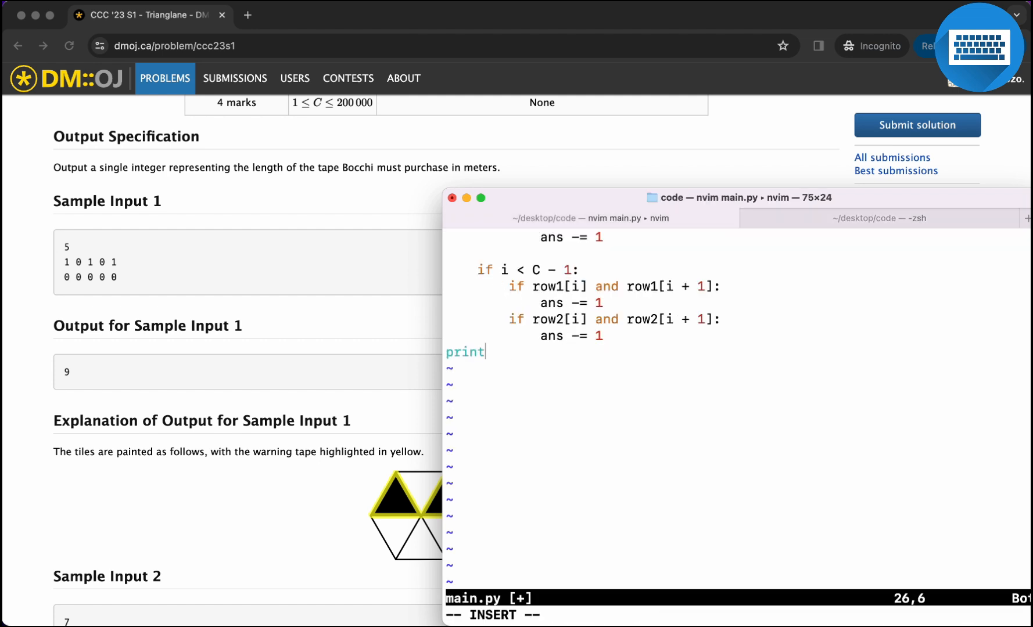
pyautogui.click(879, 219)
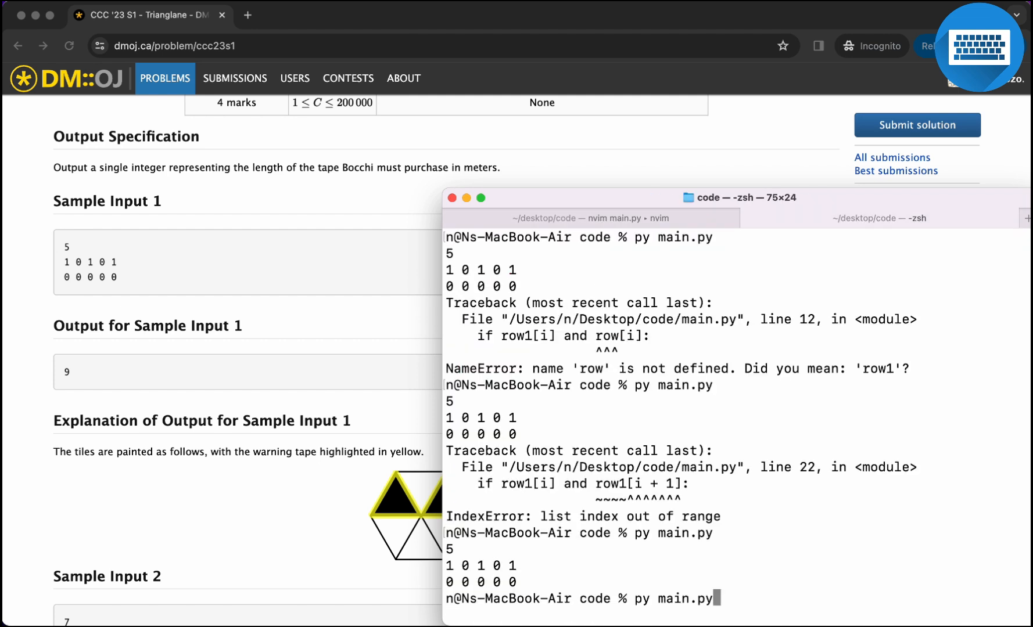
pyautogui.press('enter')
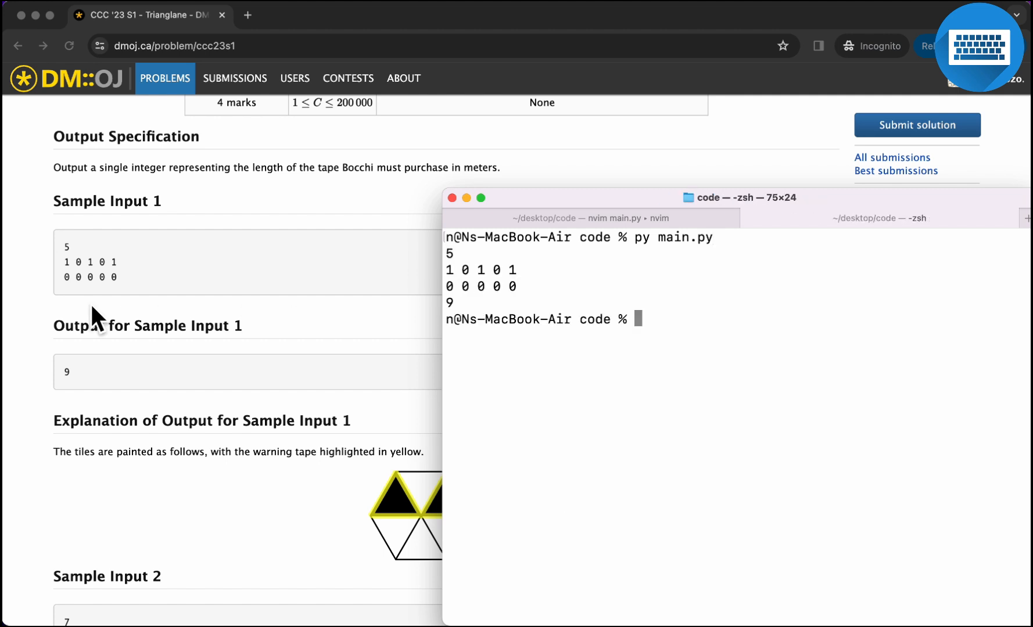
pyautogui.scroll(-3)
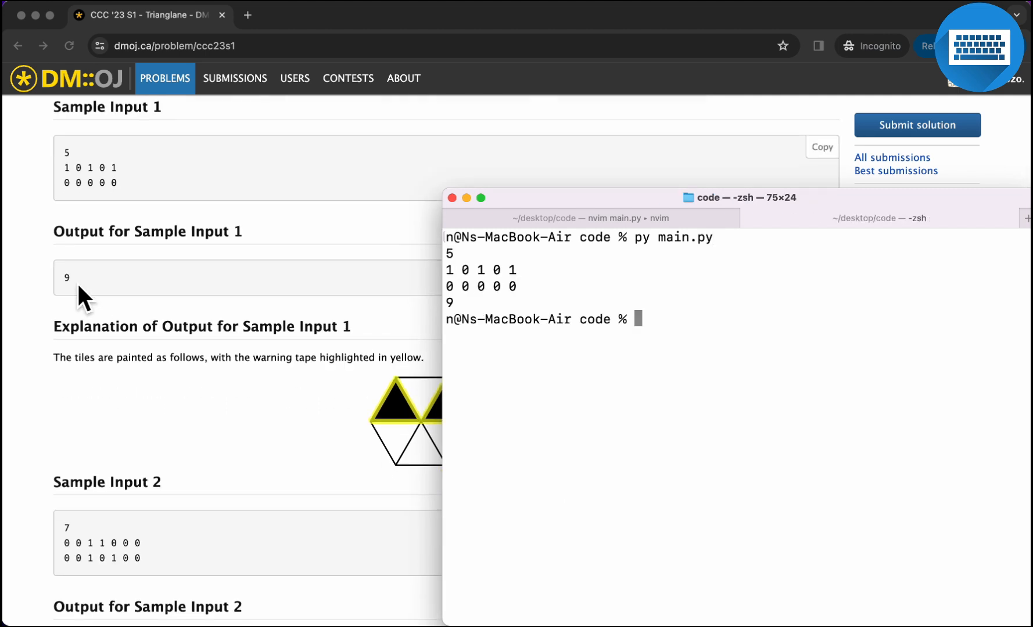
pyautogui.scroll(-3)
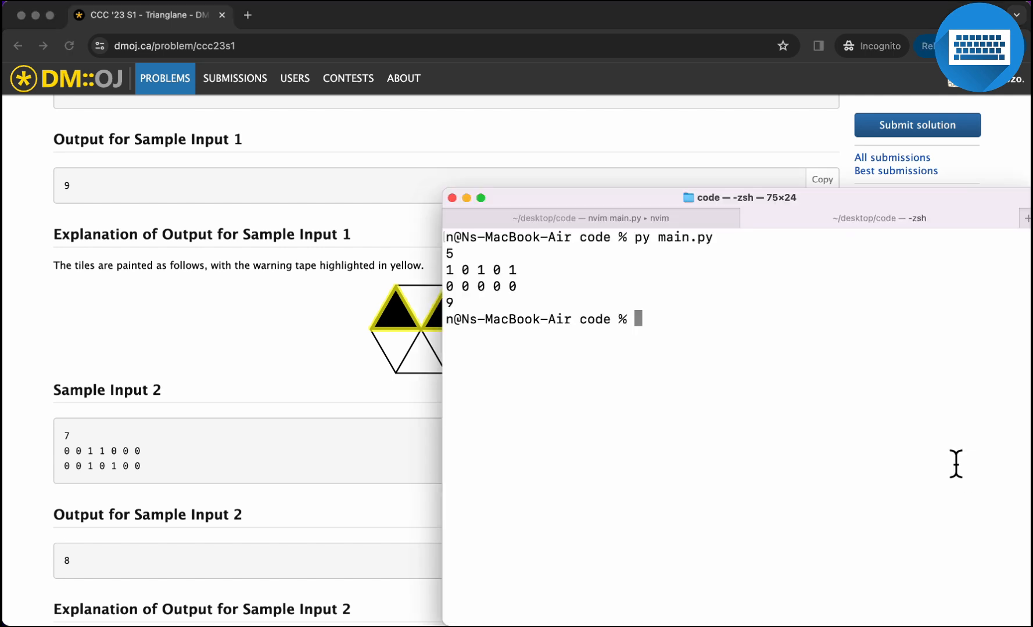
pyautogui.write('py main.py')
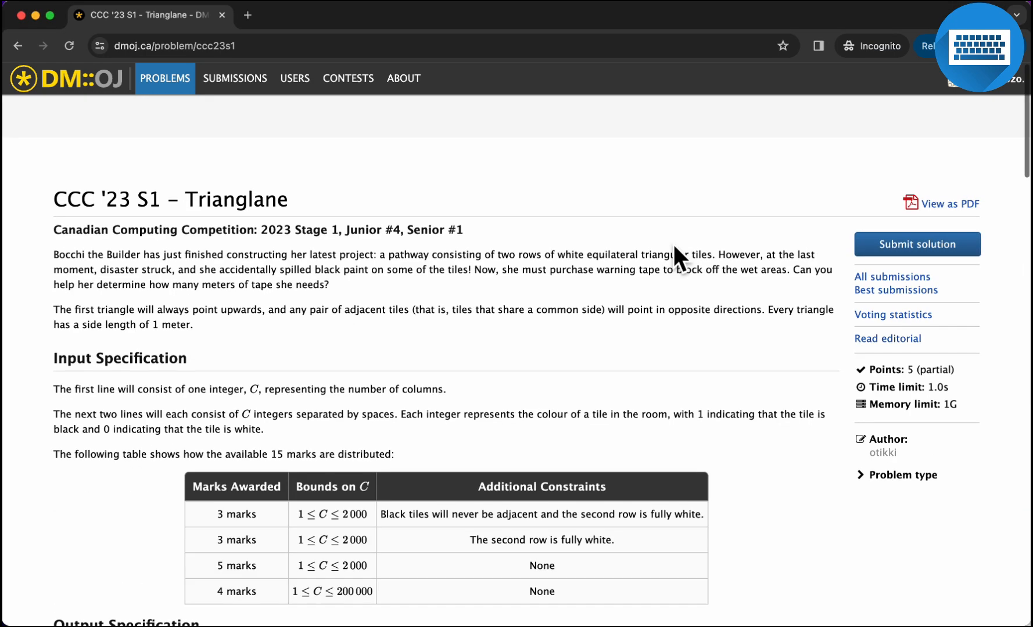
# - Submit the Python solution to Trianglane and scroll through the AC test results
pyautogui.click(916, 244)
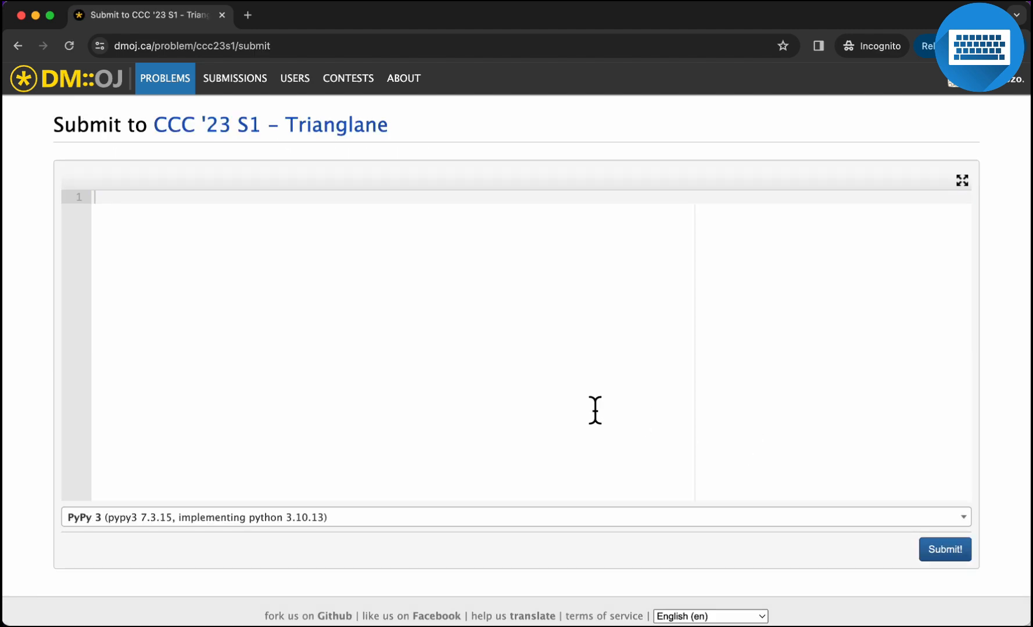
pyautogui.click(944, 550)
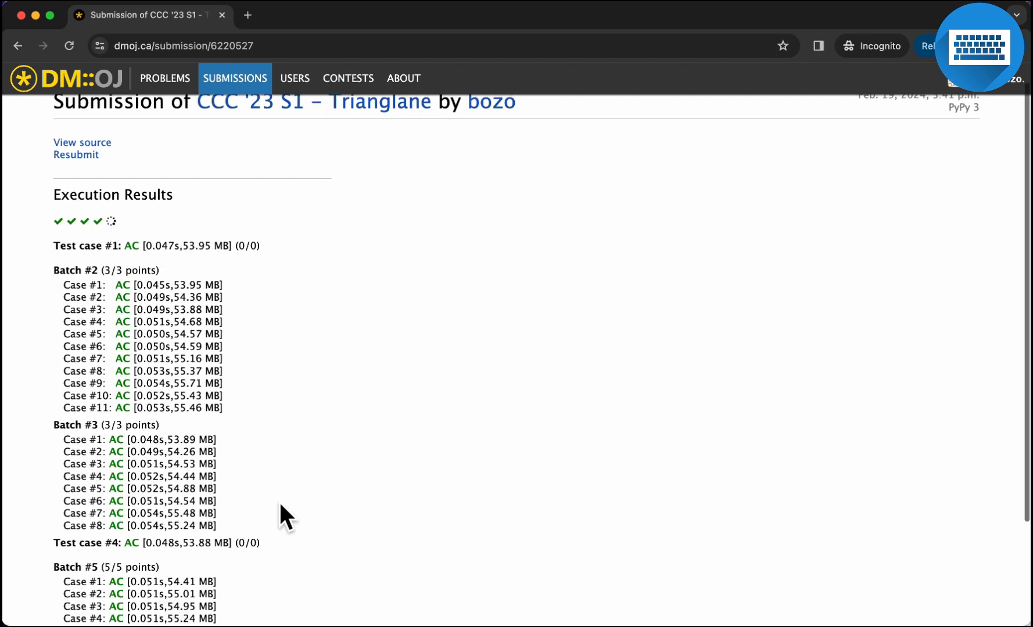
pyautogui.scroll(-3)
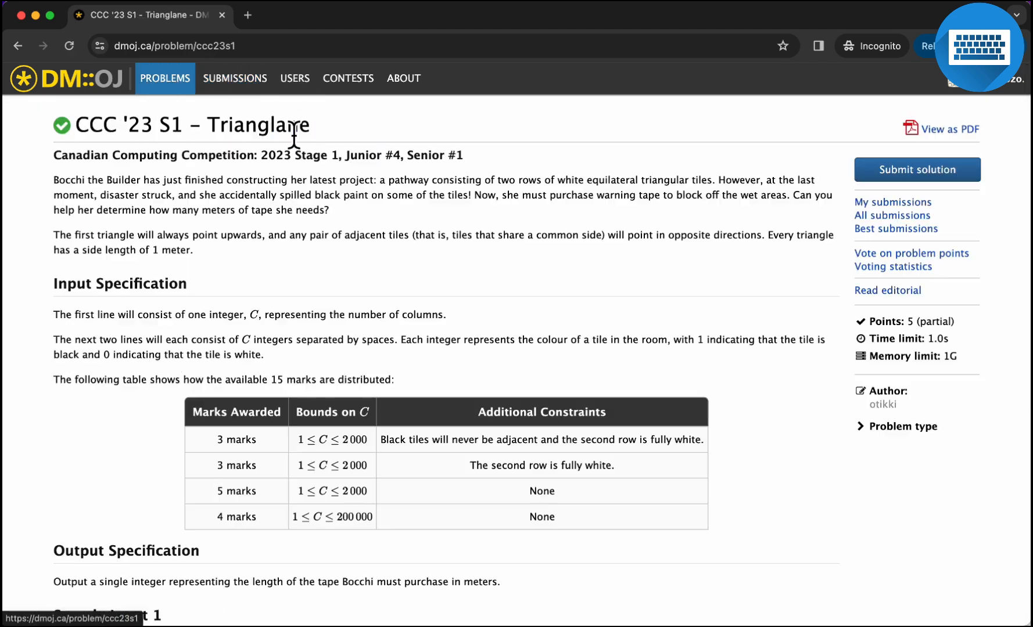
pyautogui.scroll(-3)
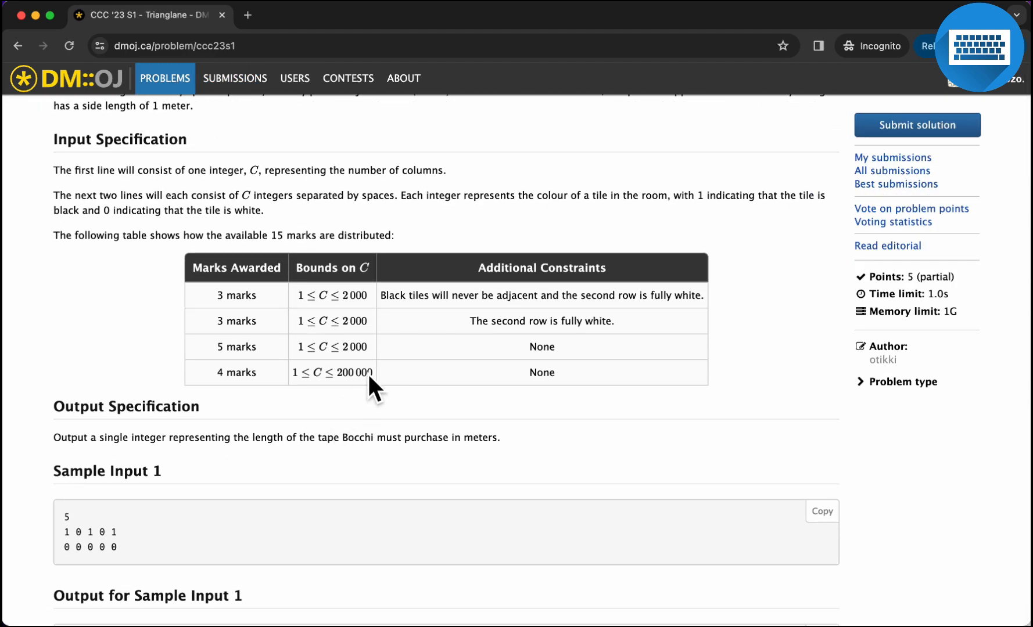